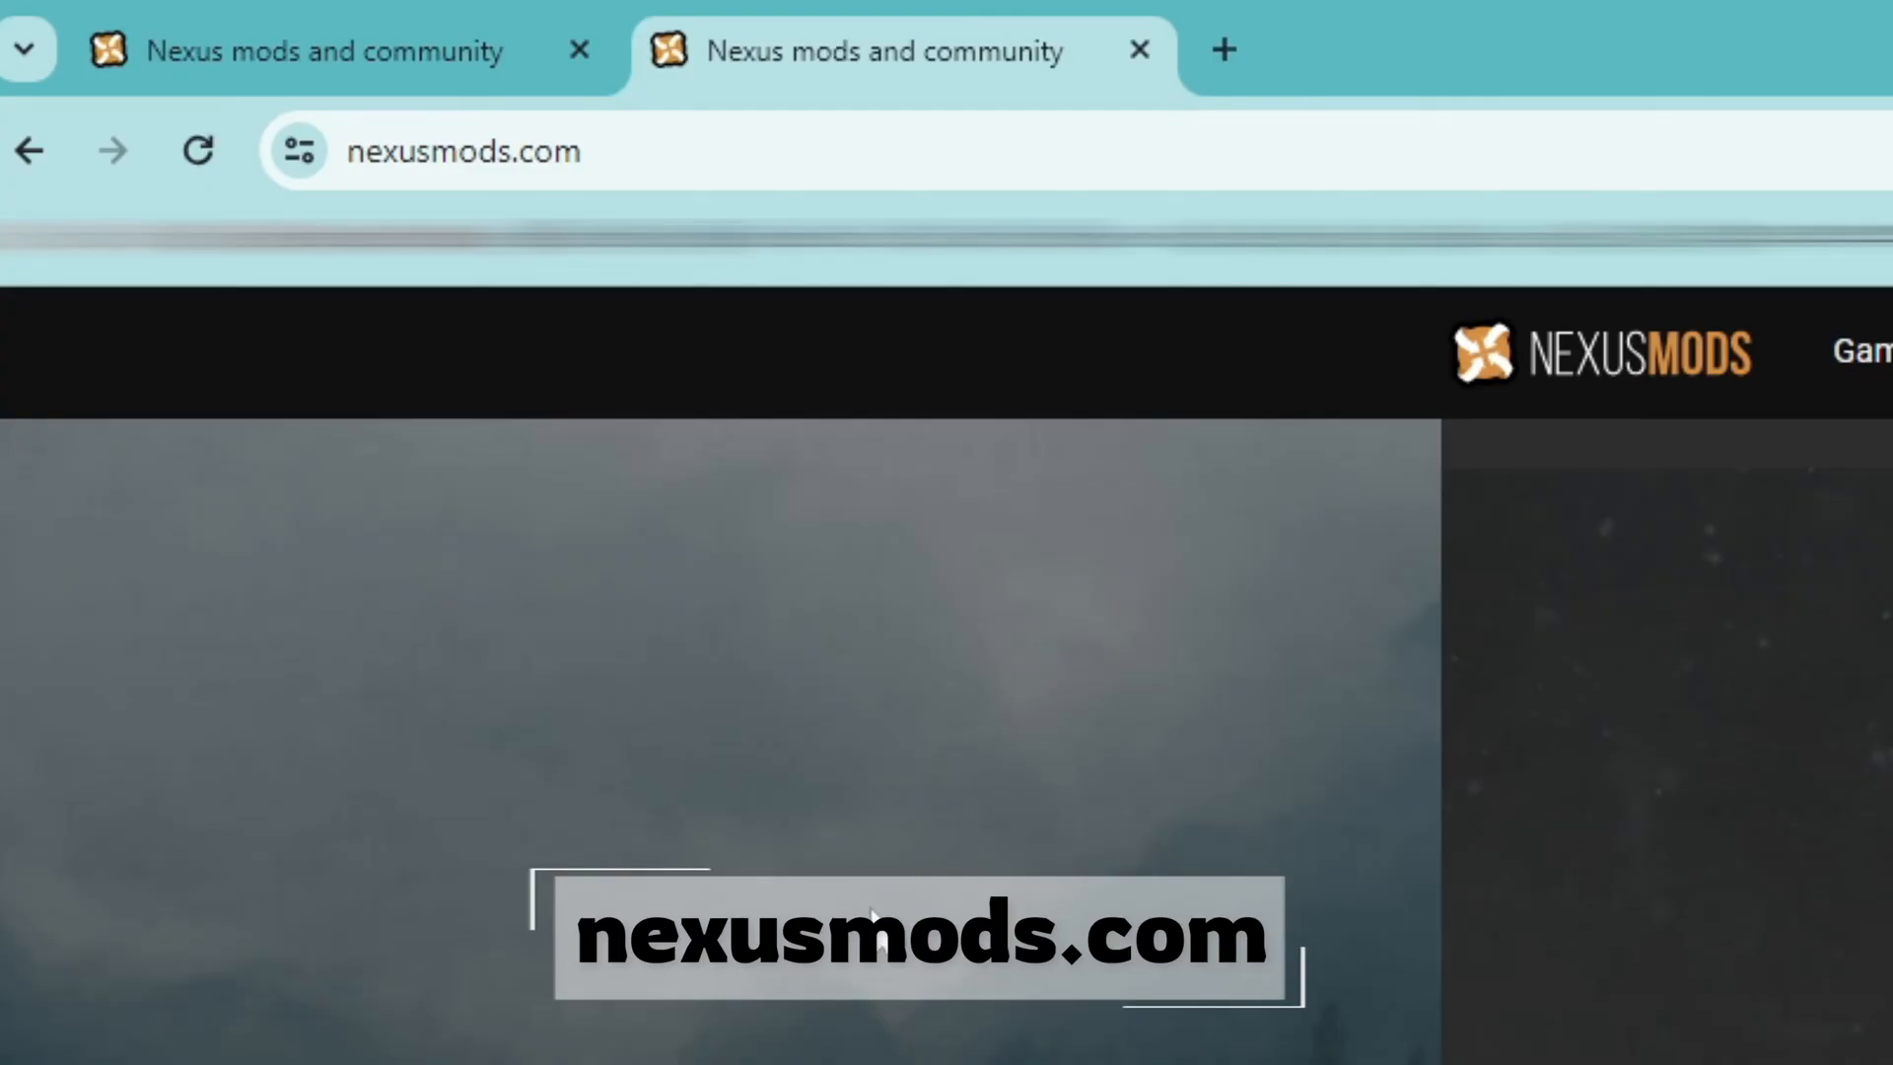
- Filter All games by 'monster hu' and open the Monster Hunter: World mods page
left_click(833, 235)
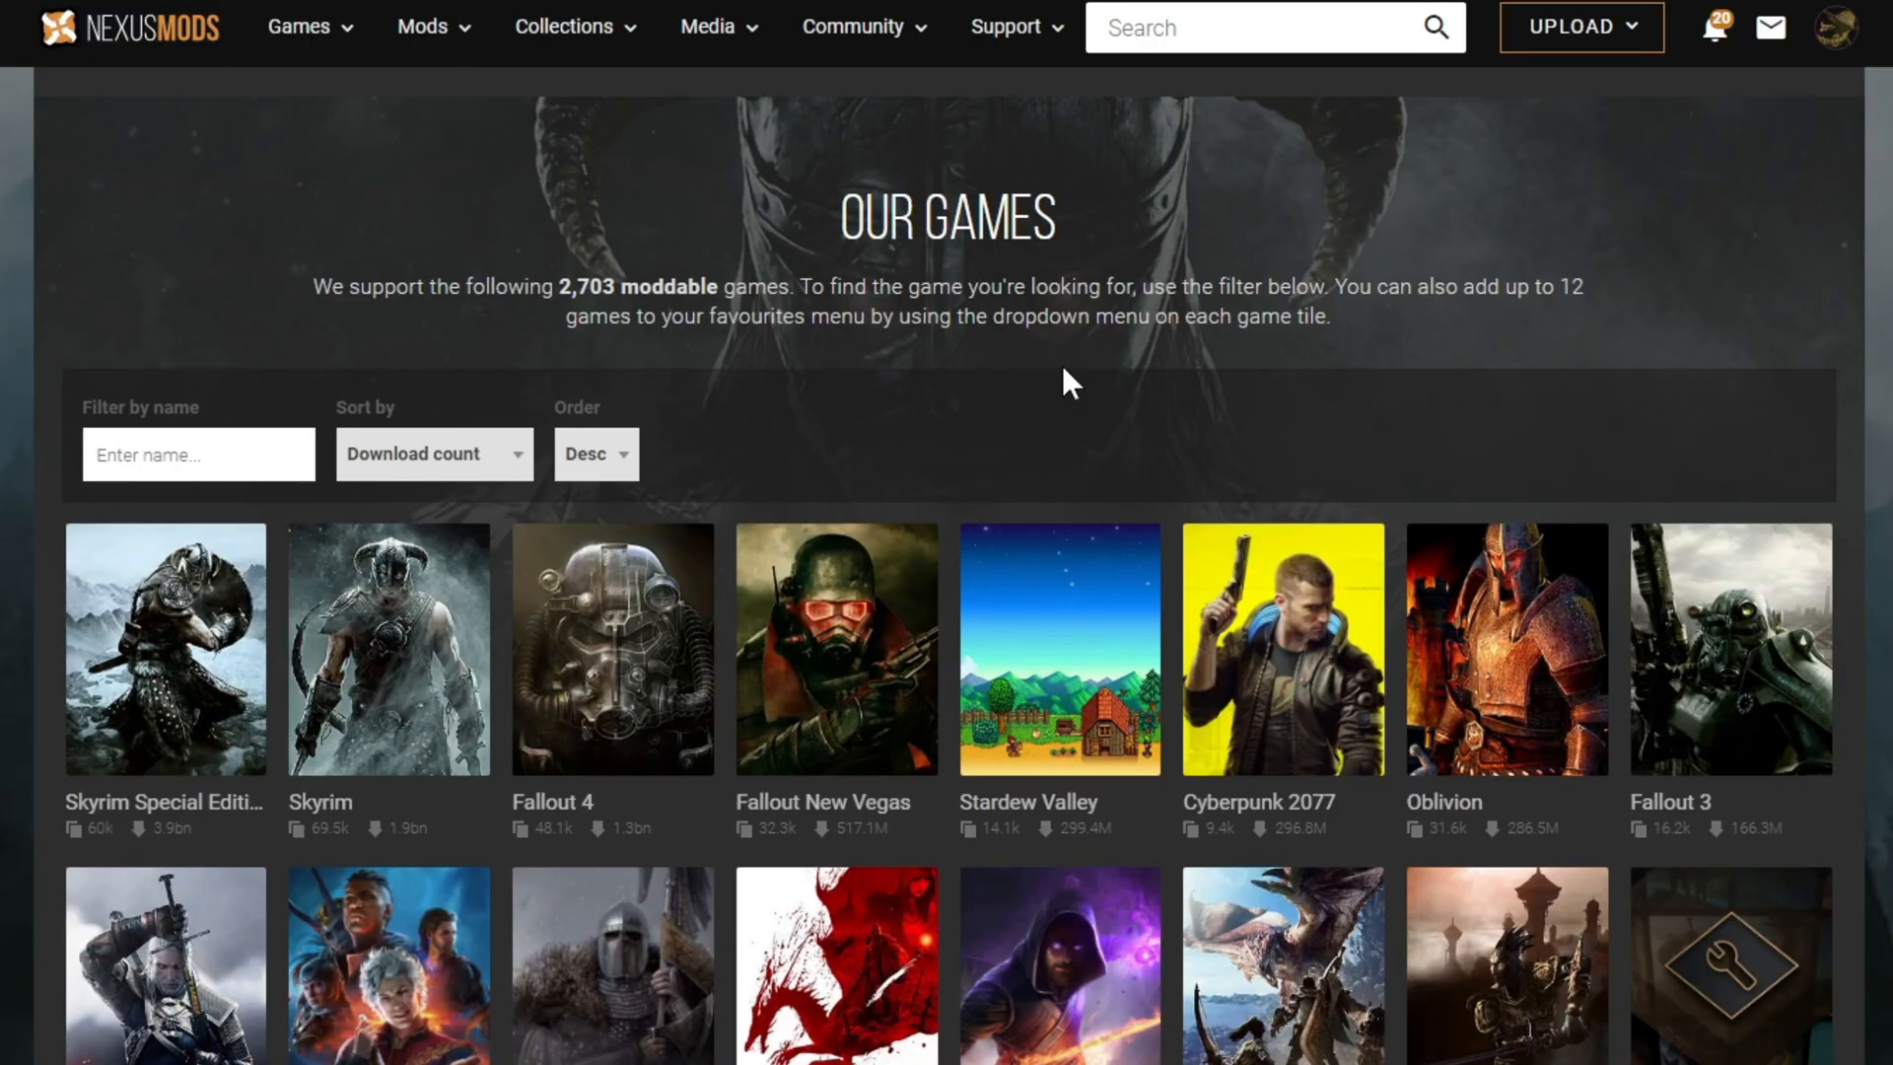
left_click(198, 454)
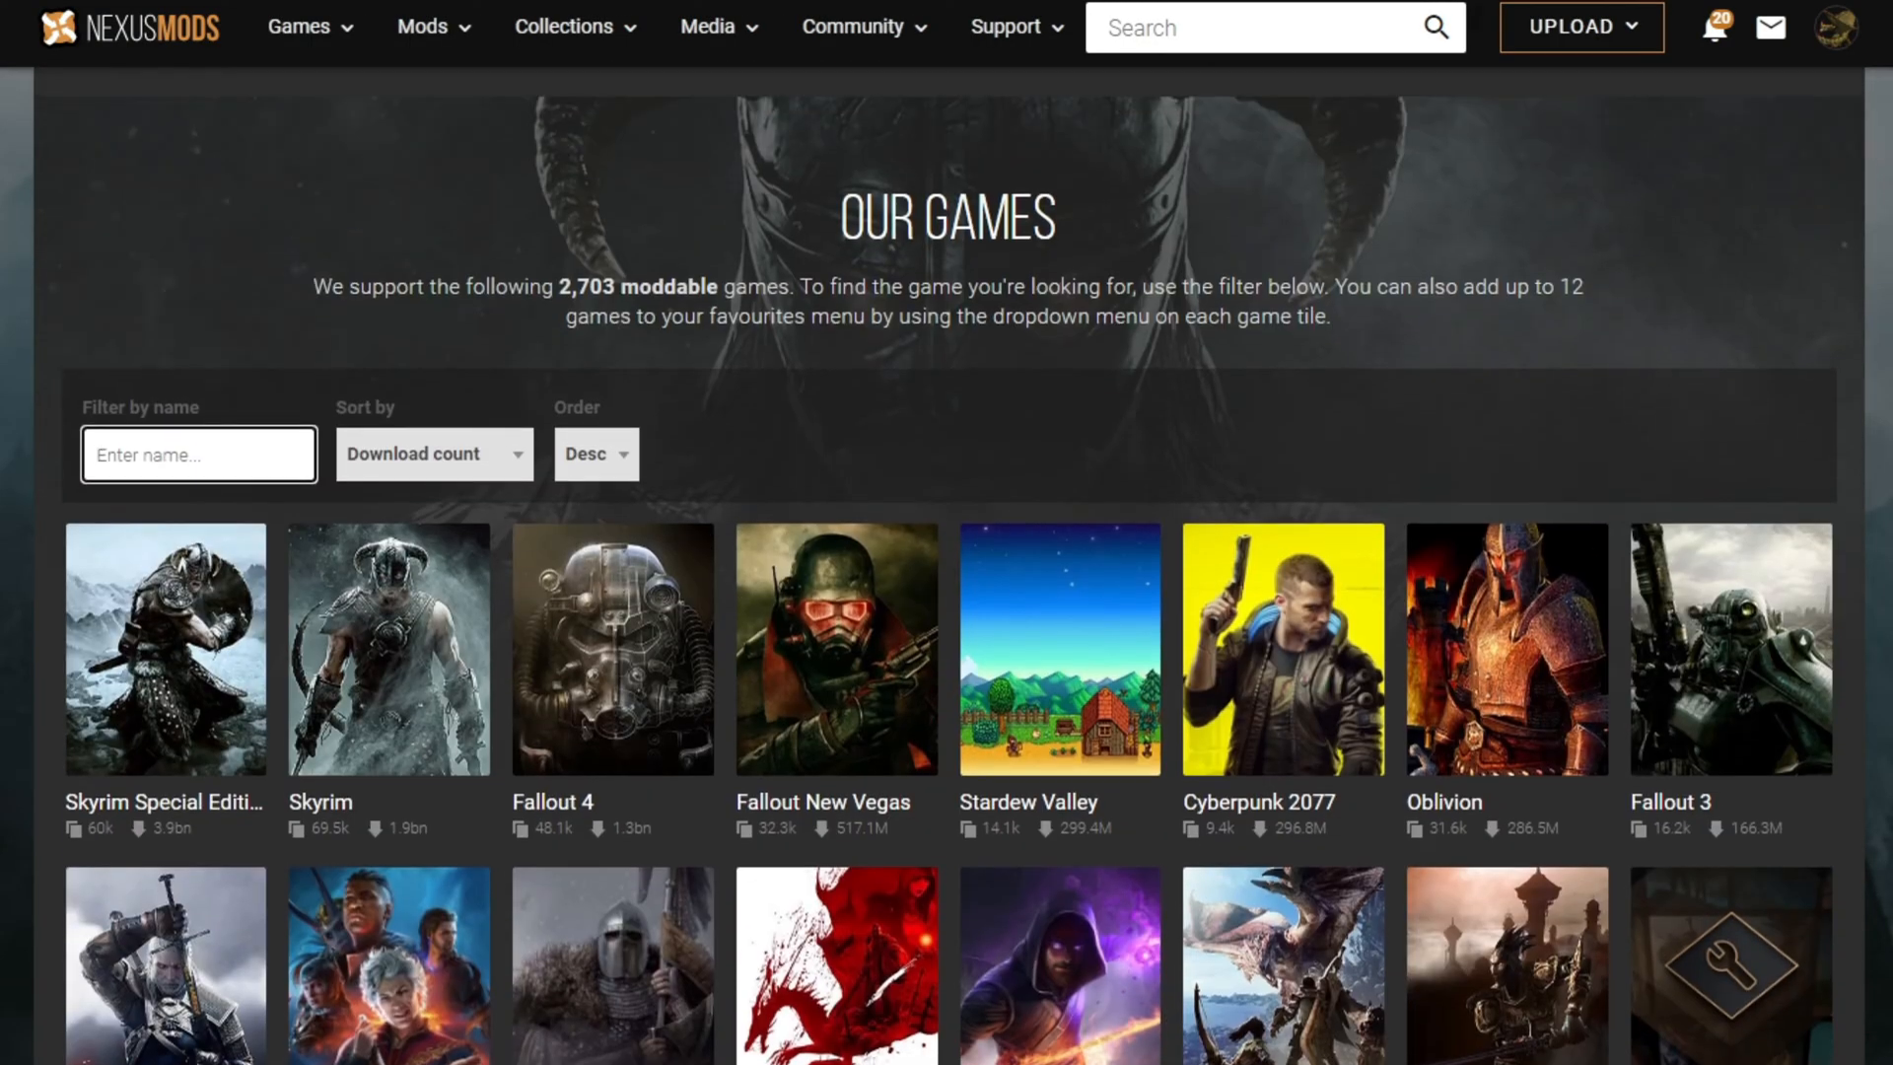
type("monster hunter world")
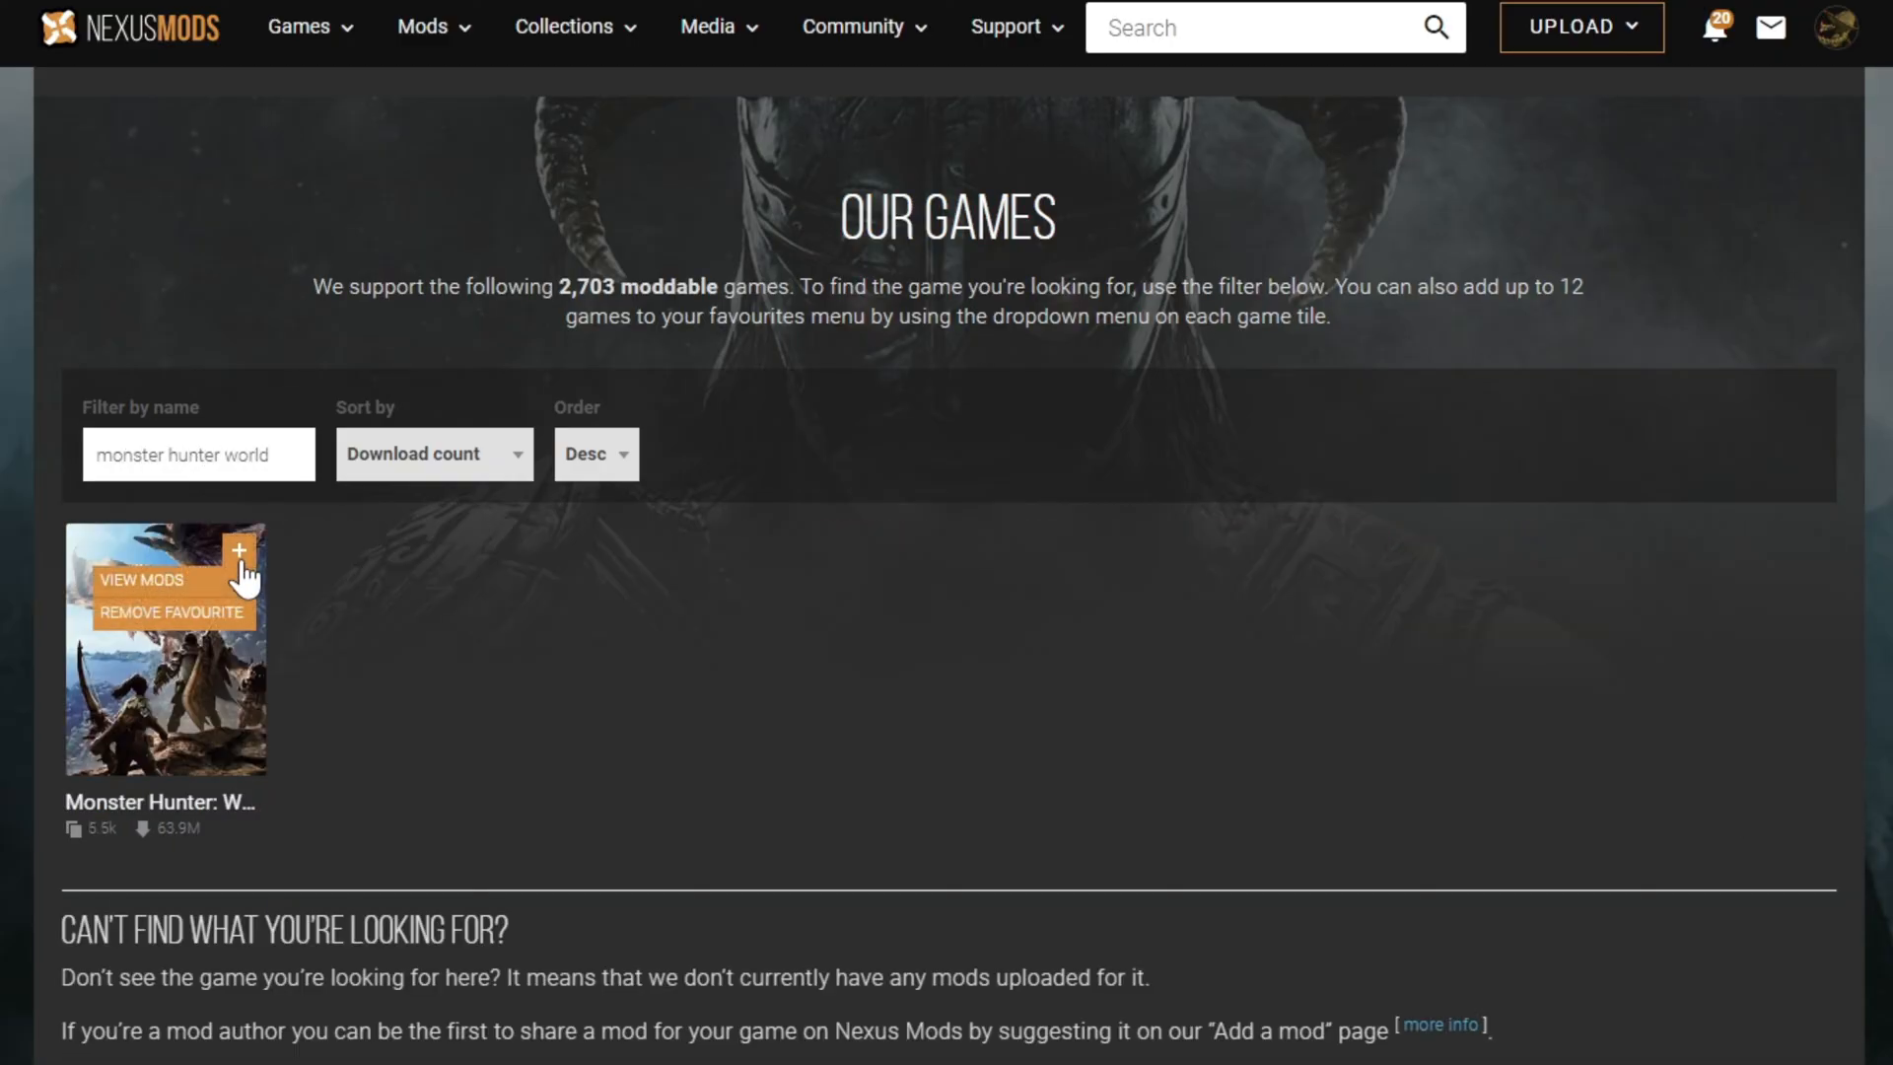
mouse_move(166, 685)
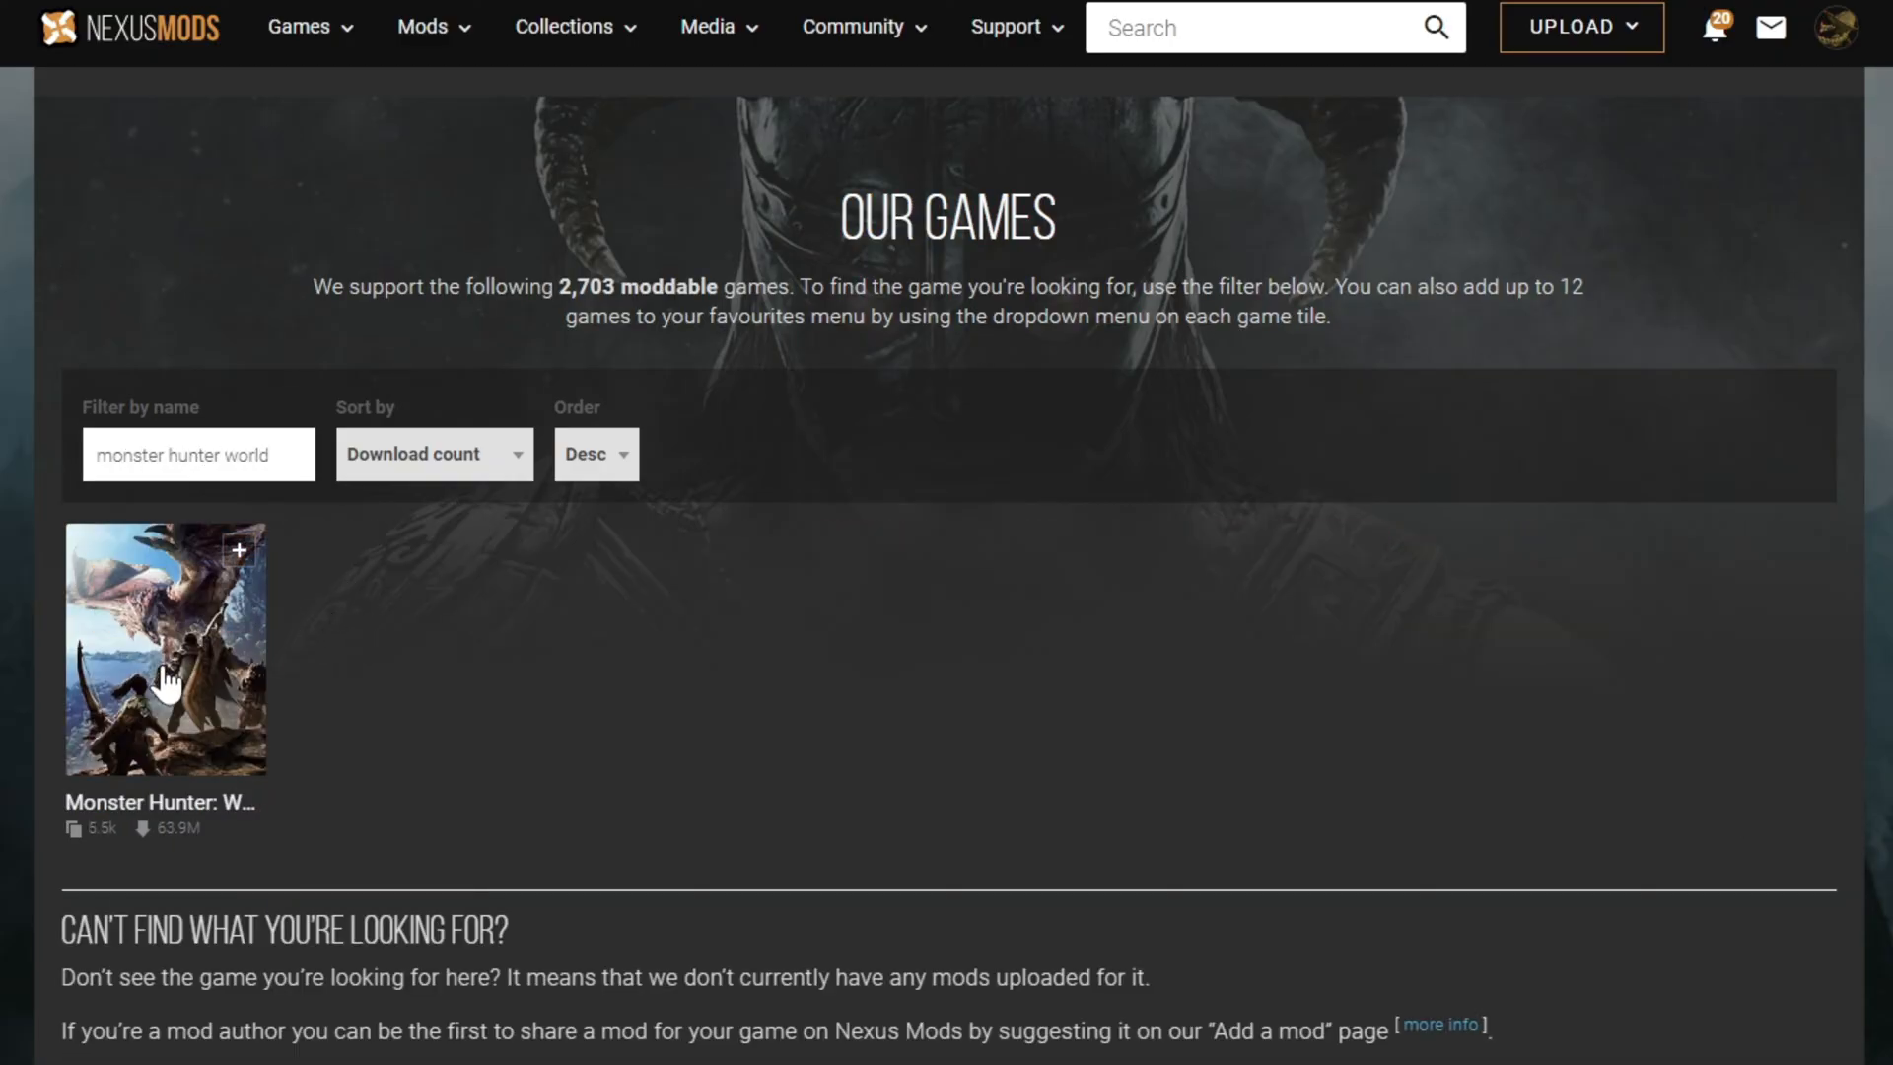
left_click(167, 649)
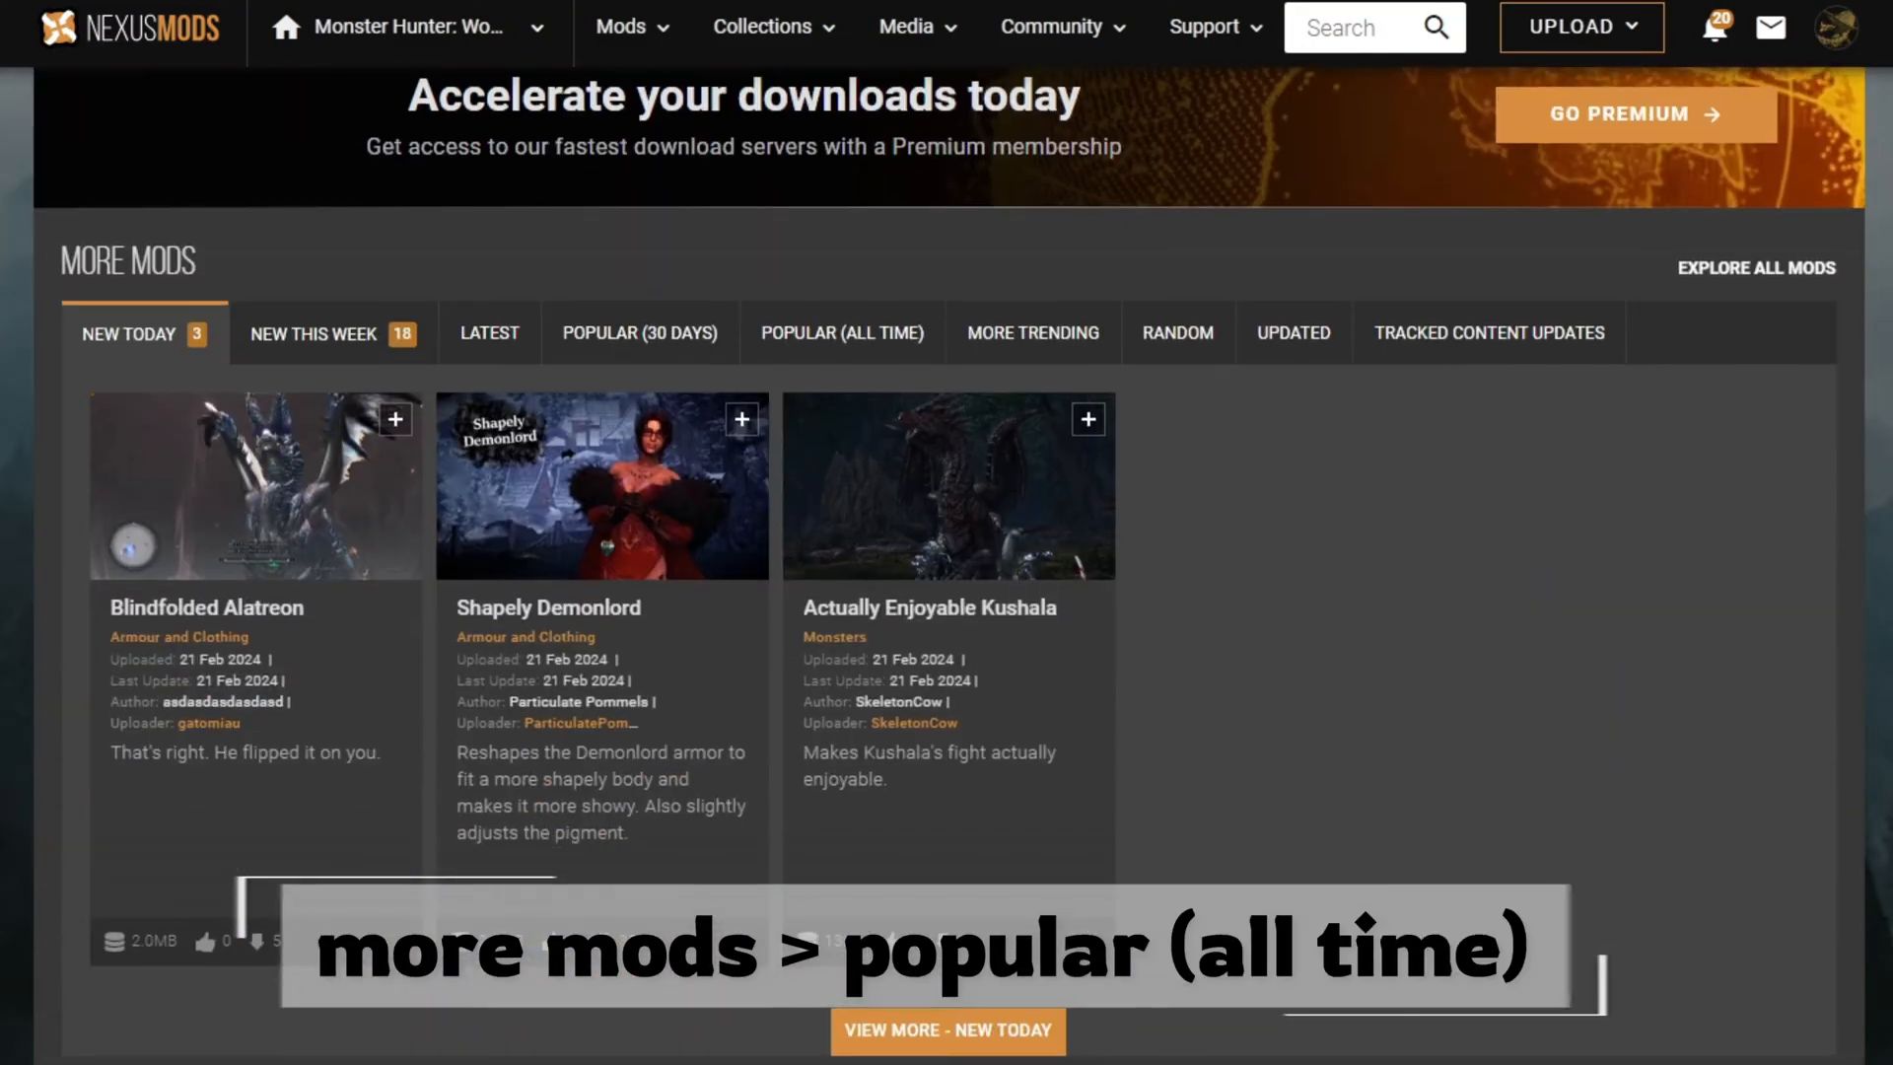
mouse_move(841, 334)
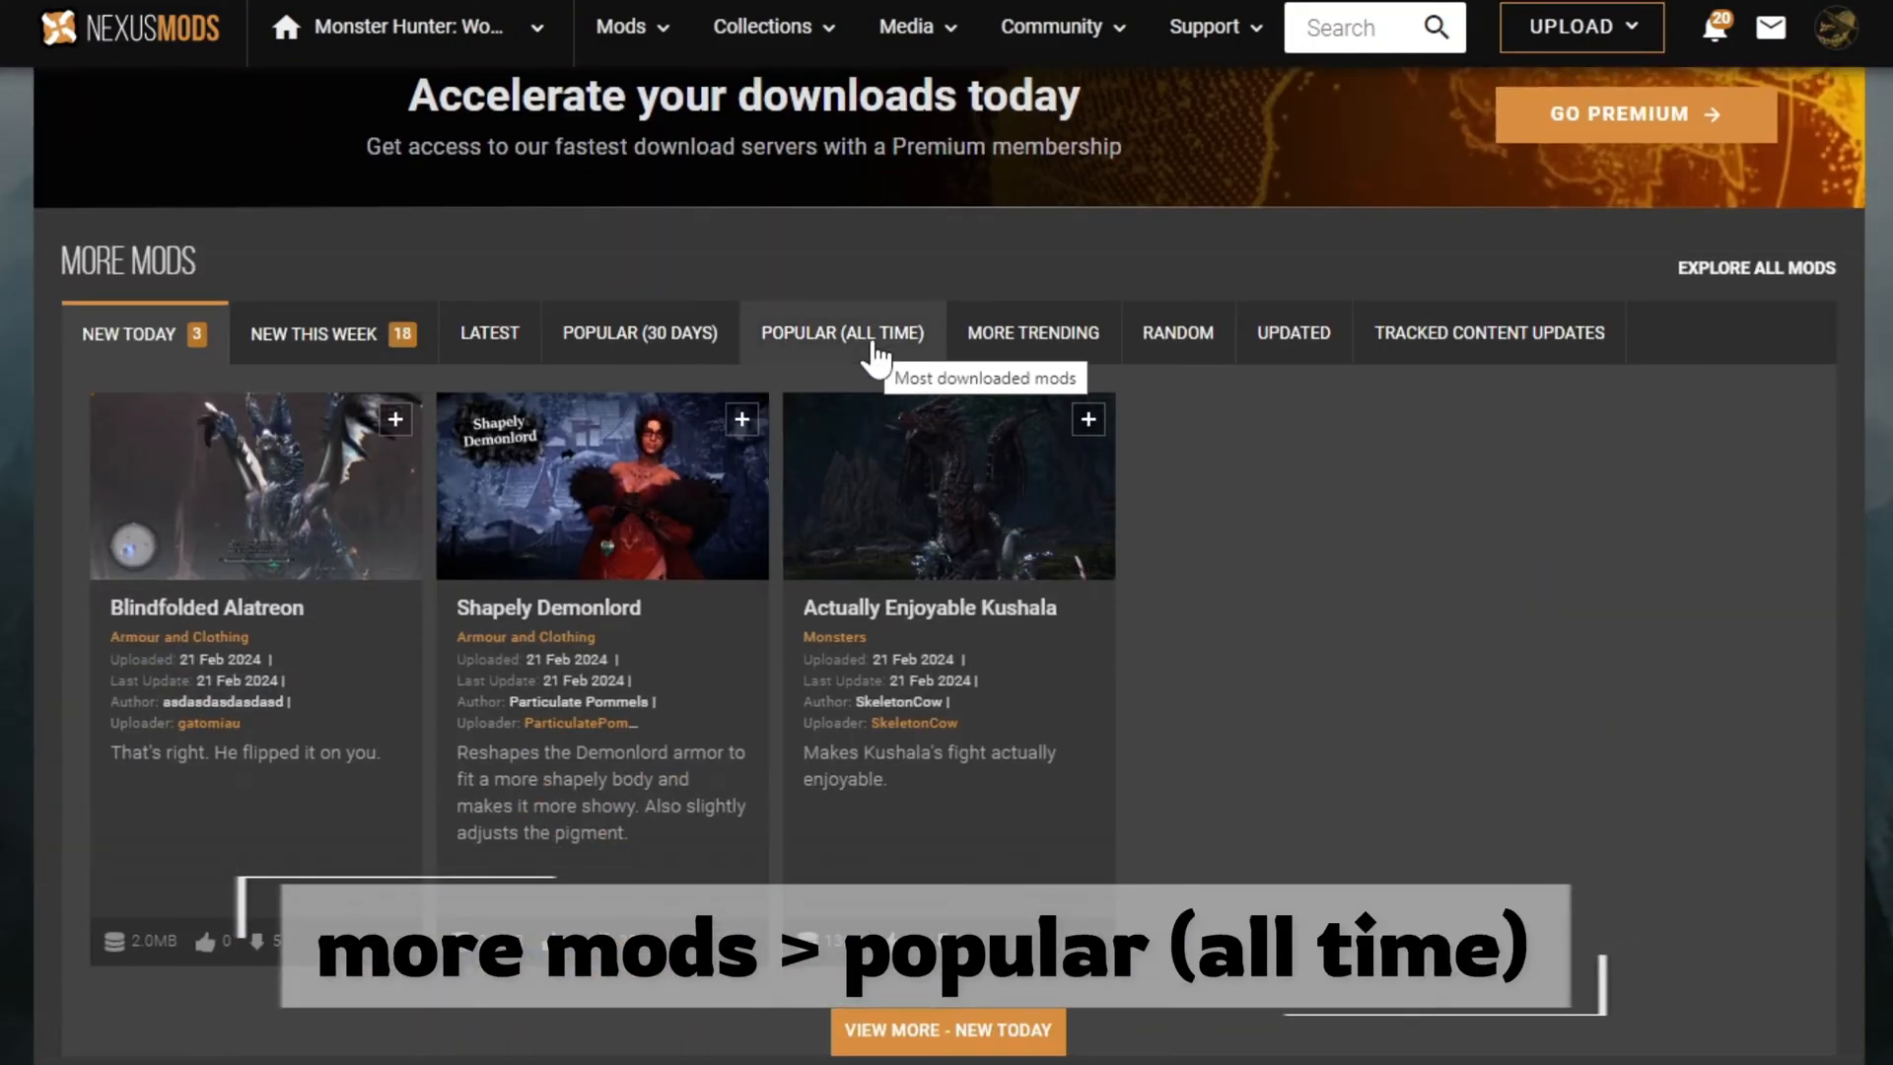
- Manually download the 2023 Patch 15.21 file of the all-time most popular mod
left_click(841, 332)
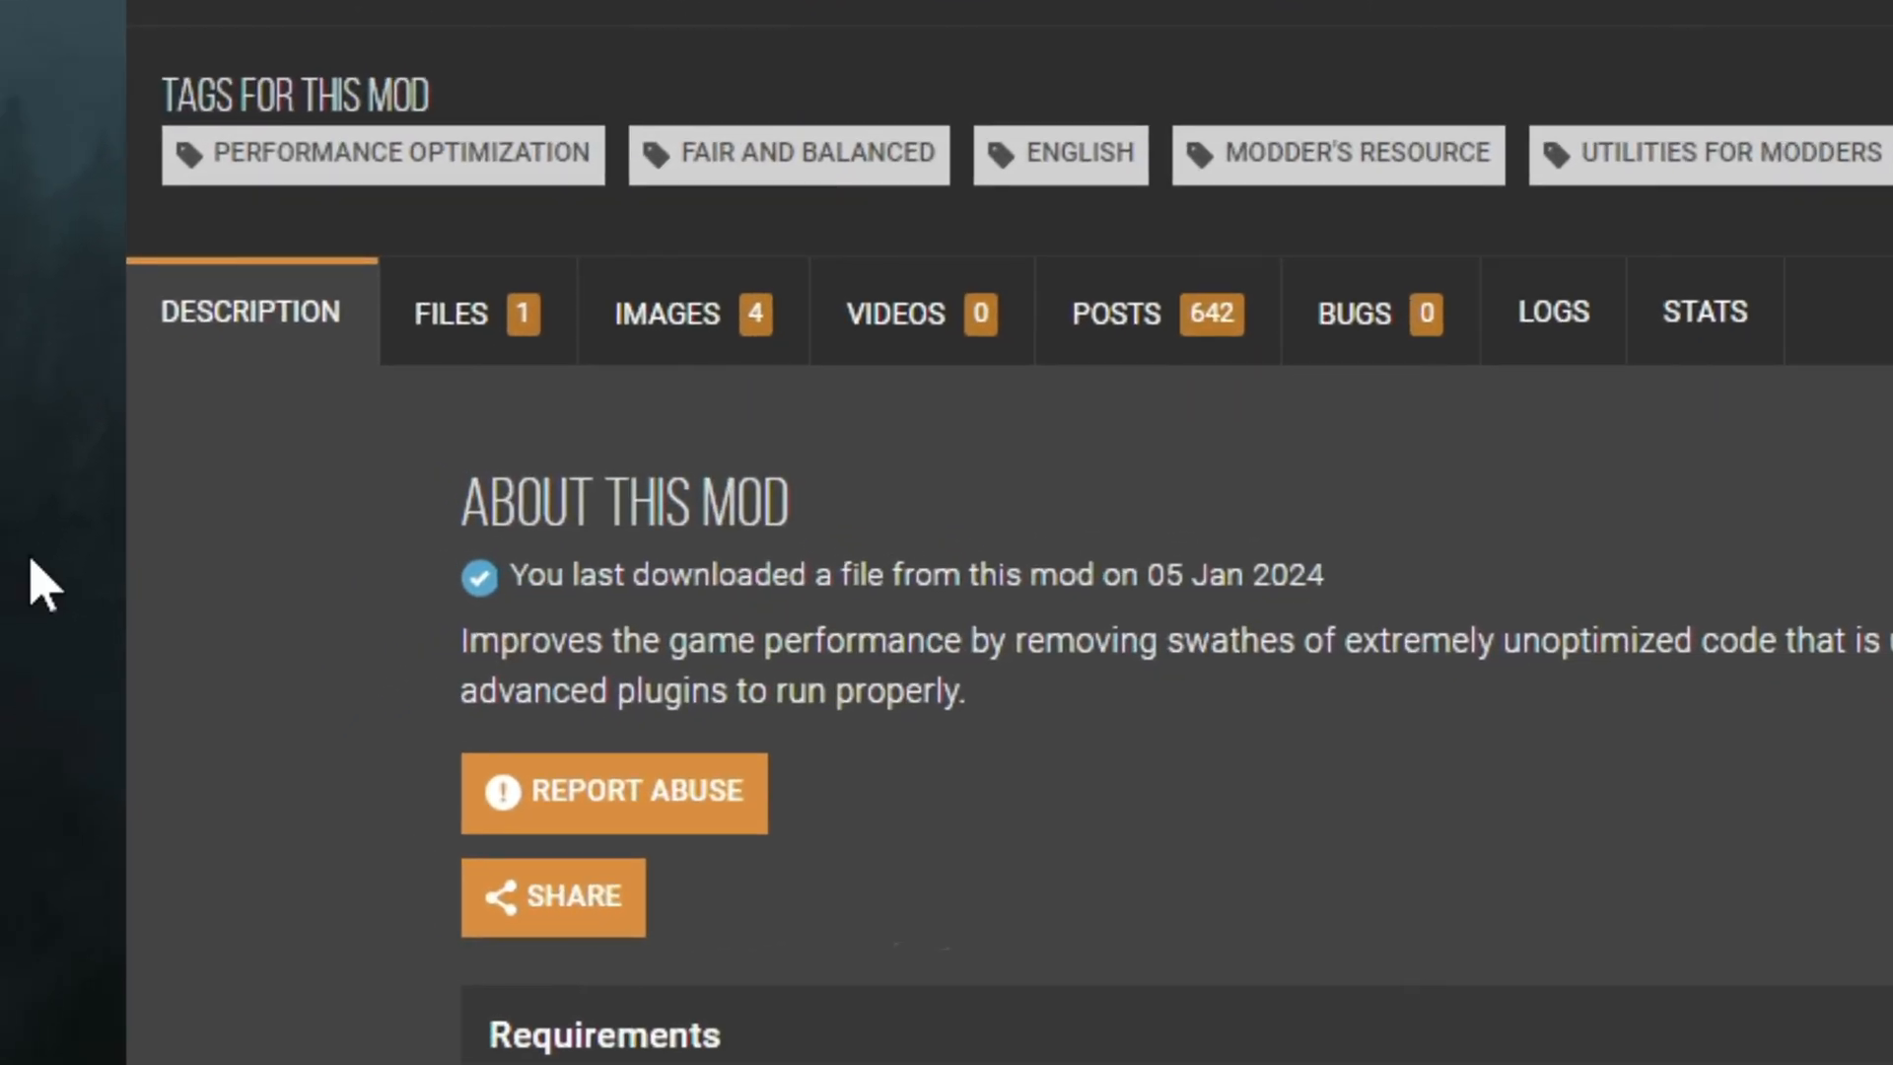
left_click(451, 312)
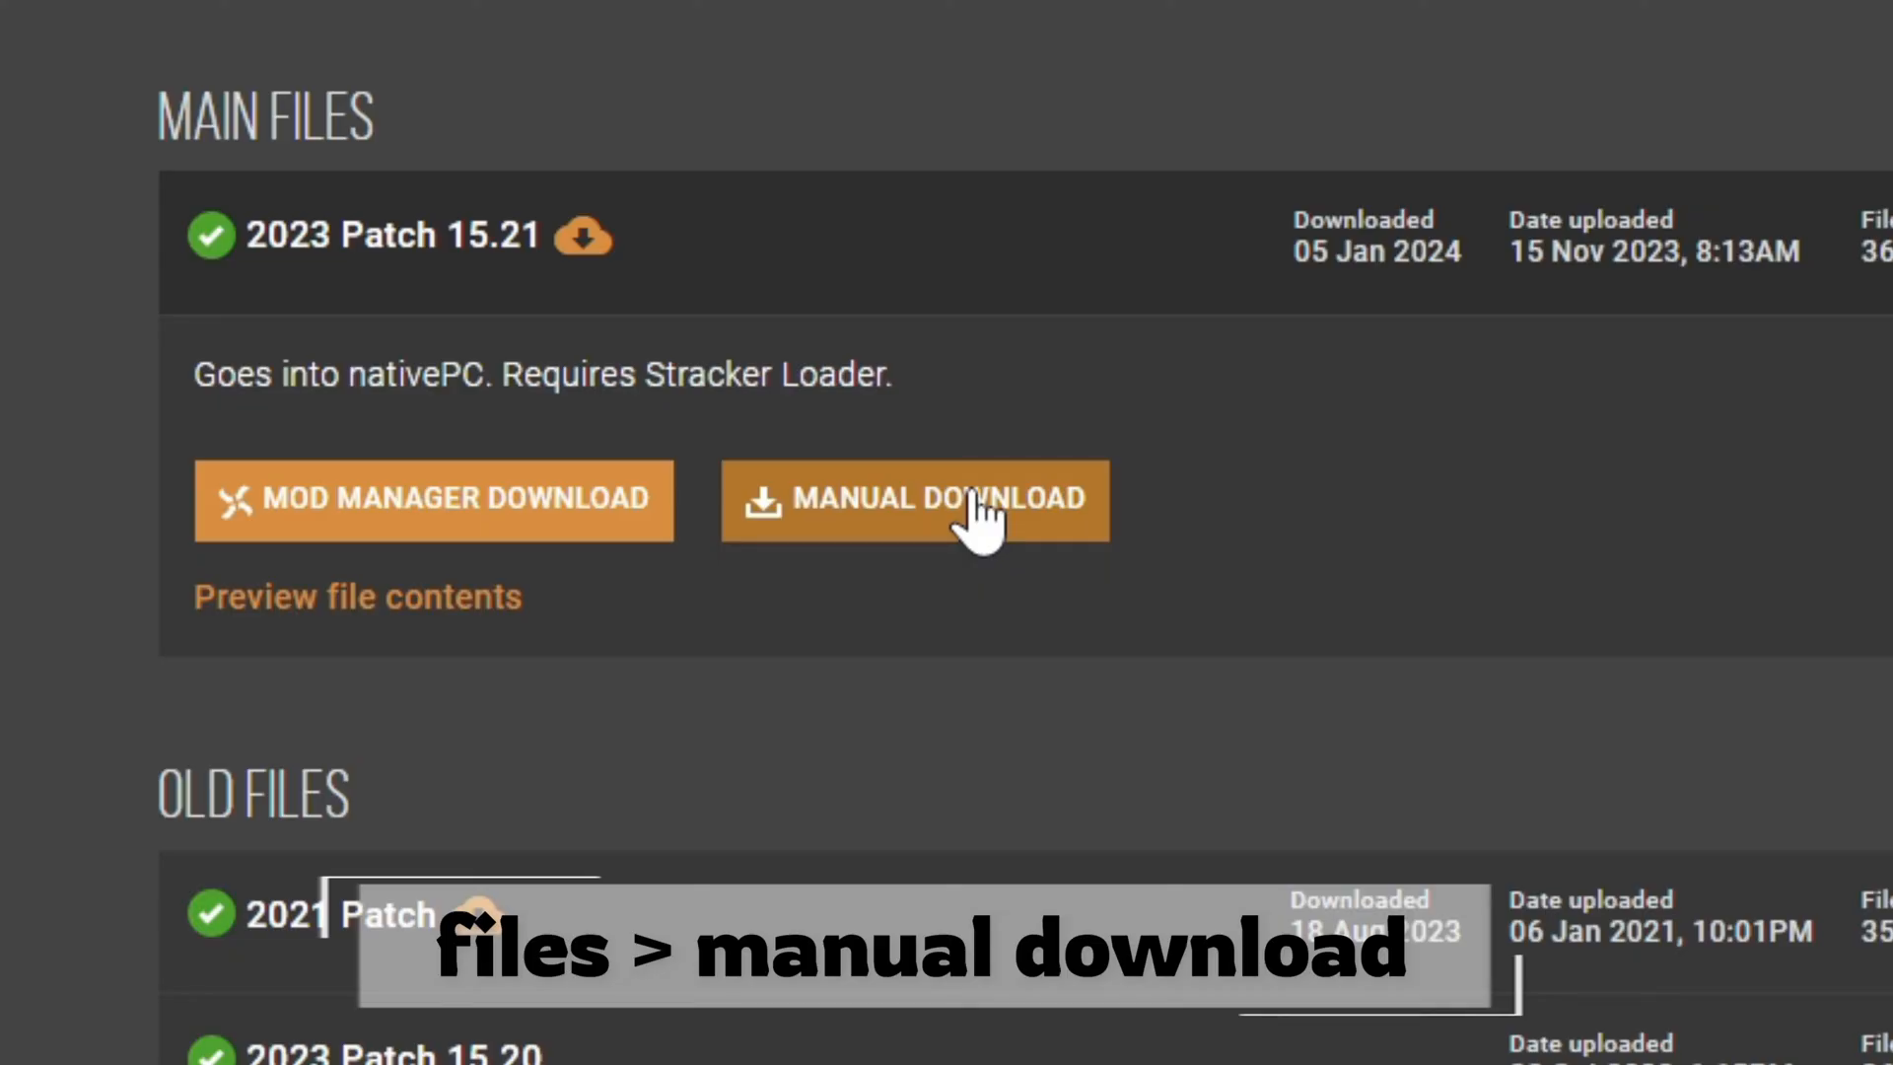
left_click(914, 500)
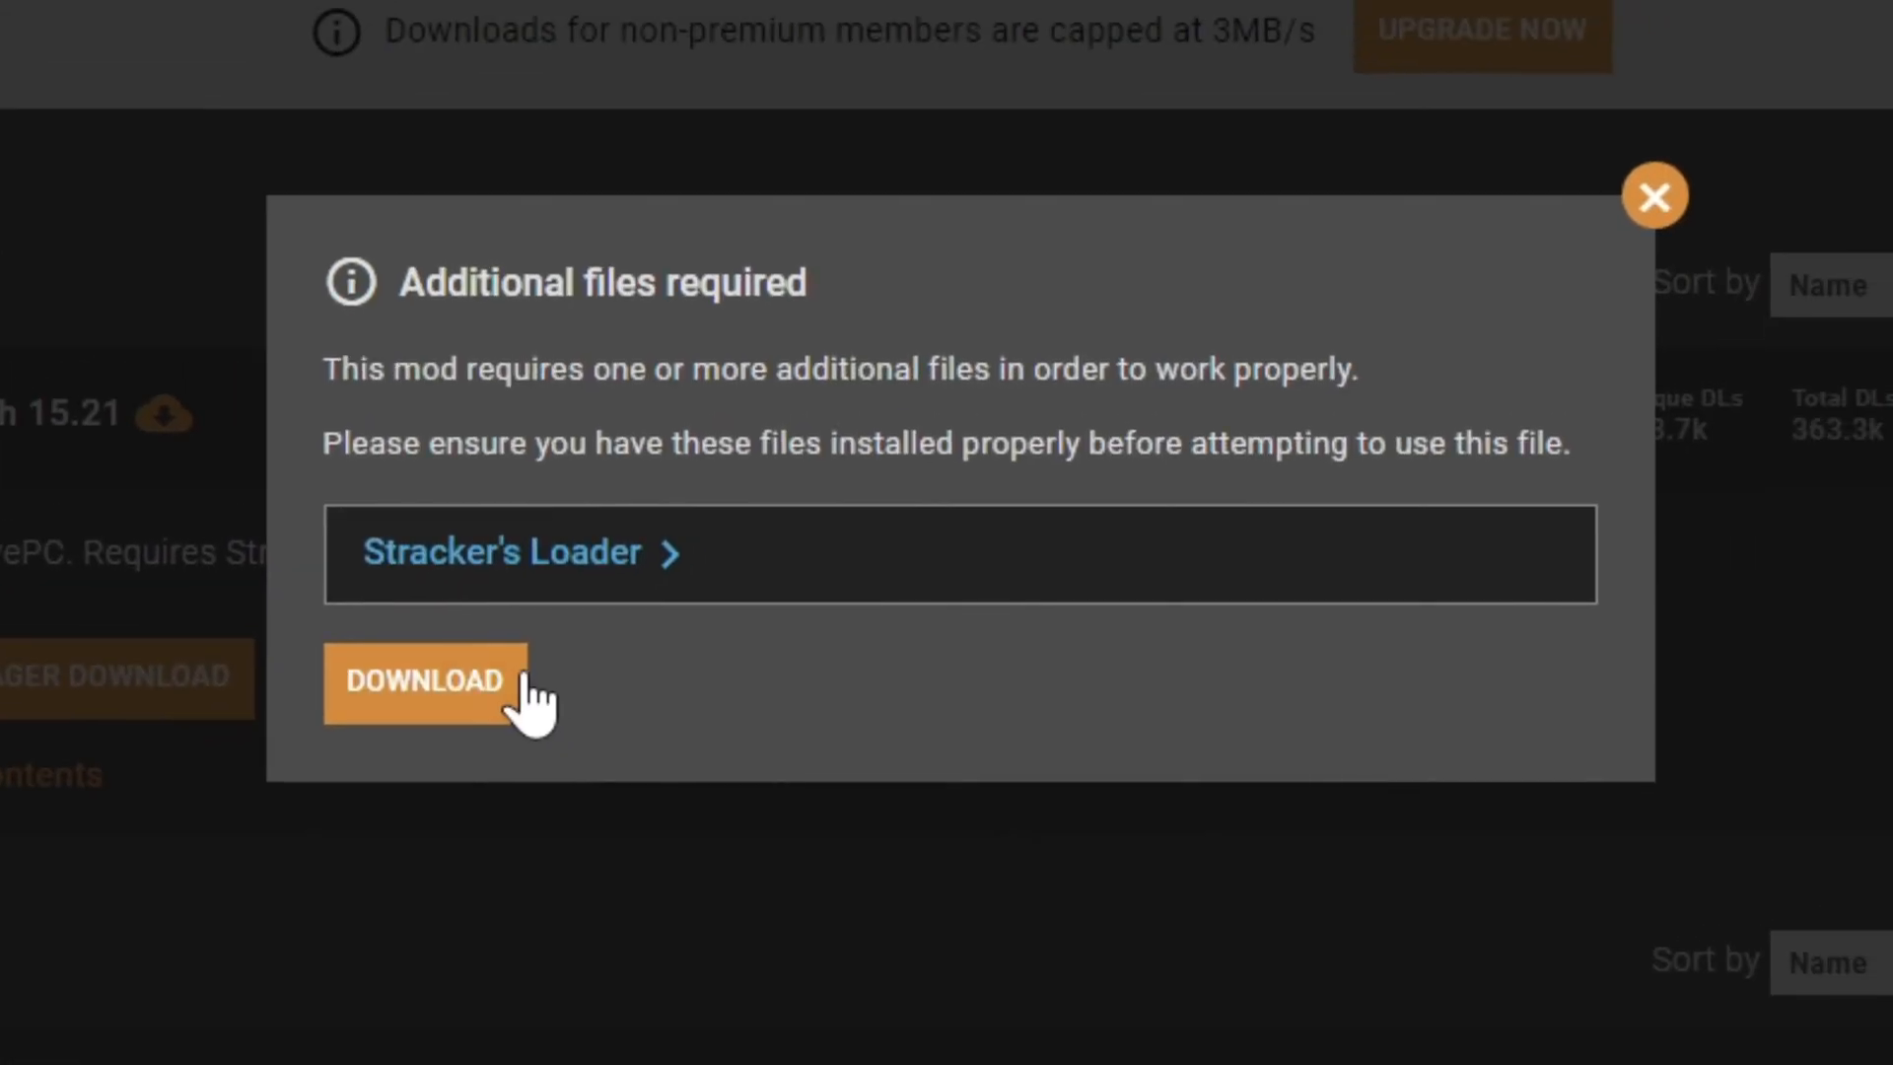
left_click(424, 680)
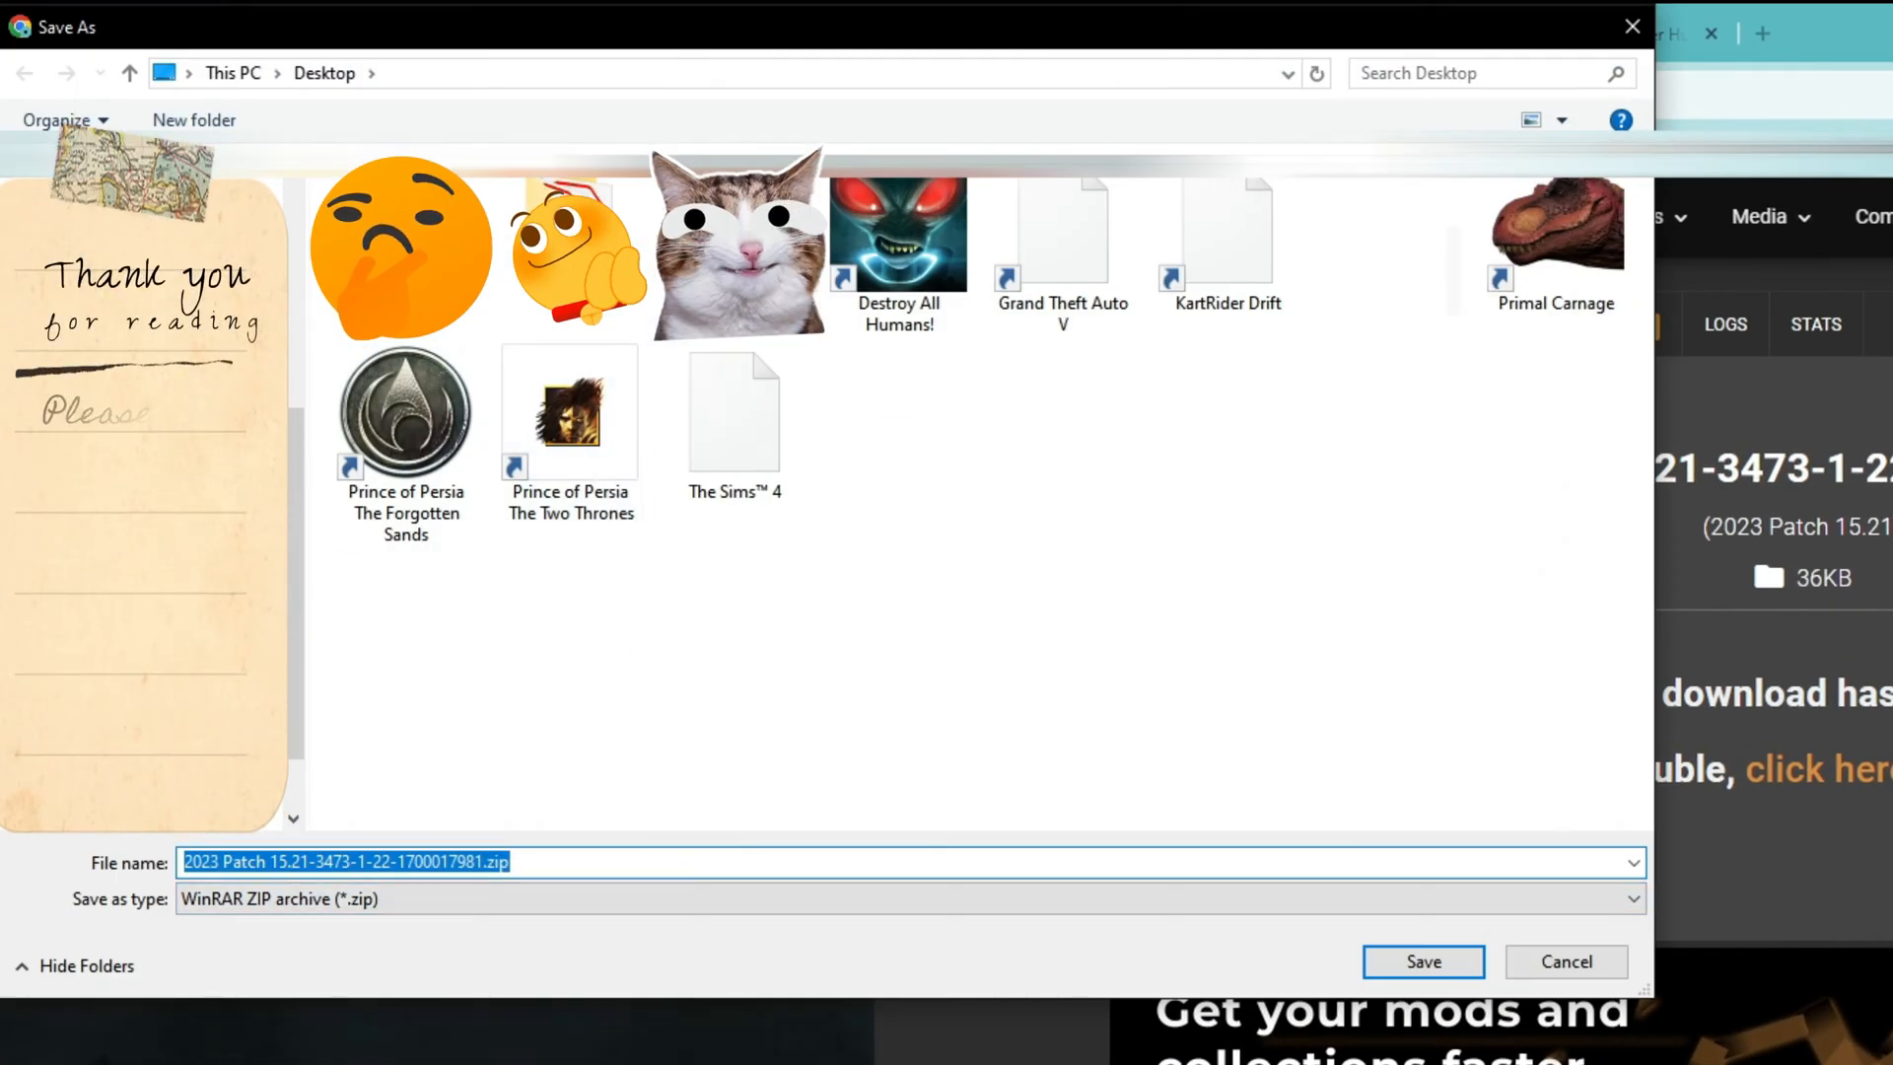
- Save the patch archive into a new 'MH World Mods' folder on the Desktop
left_click(194, 120)
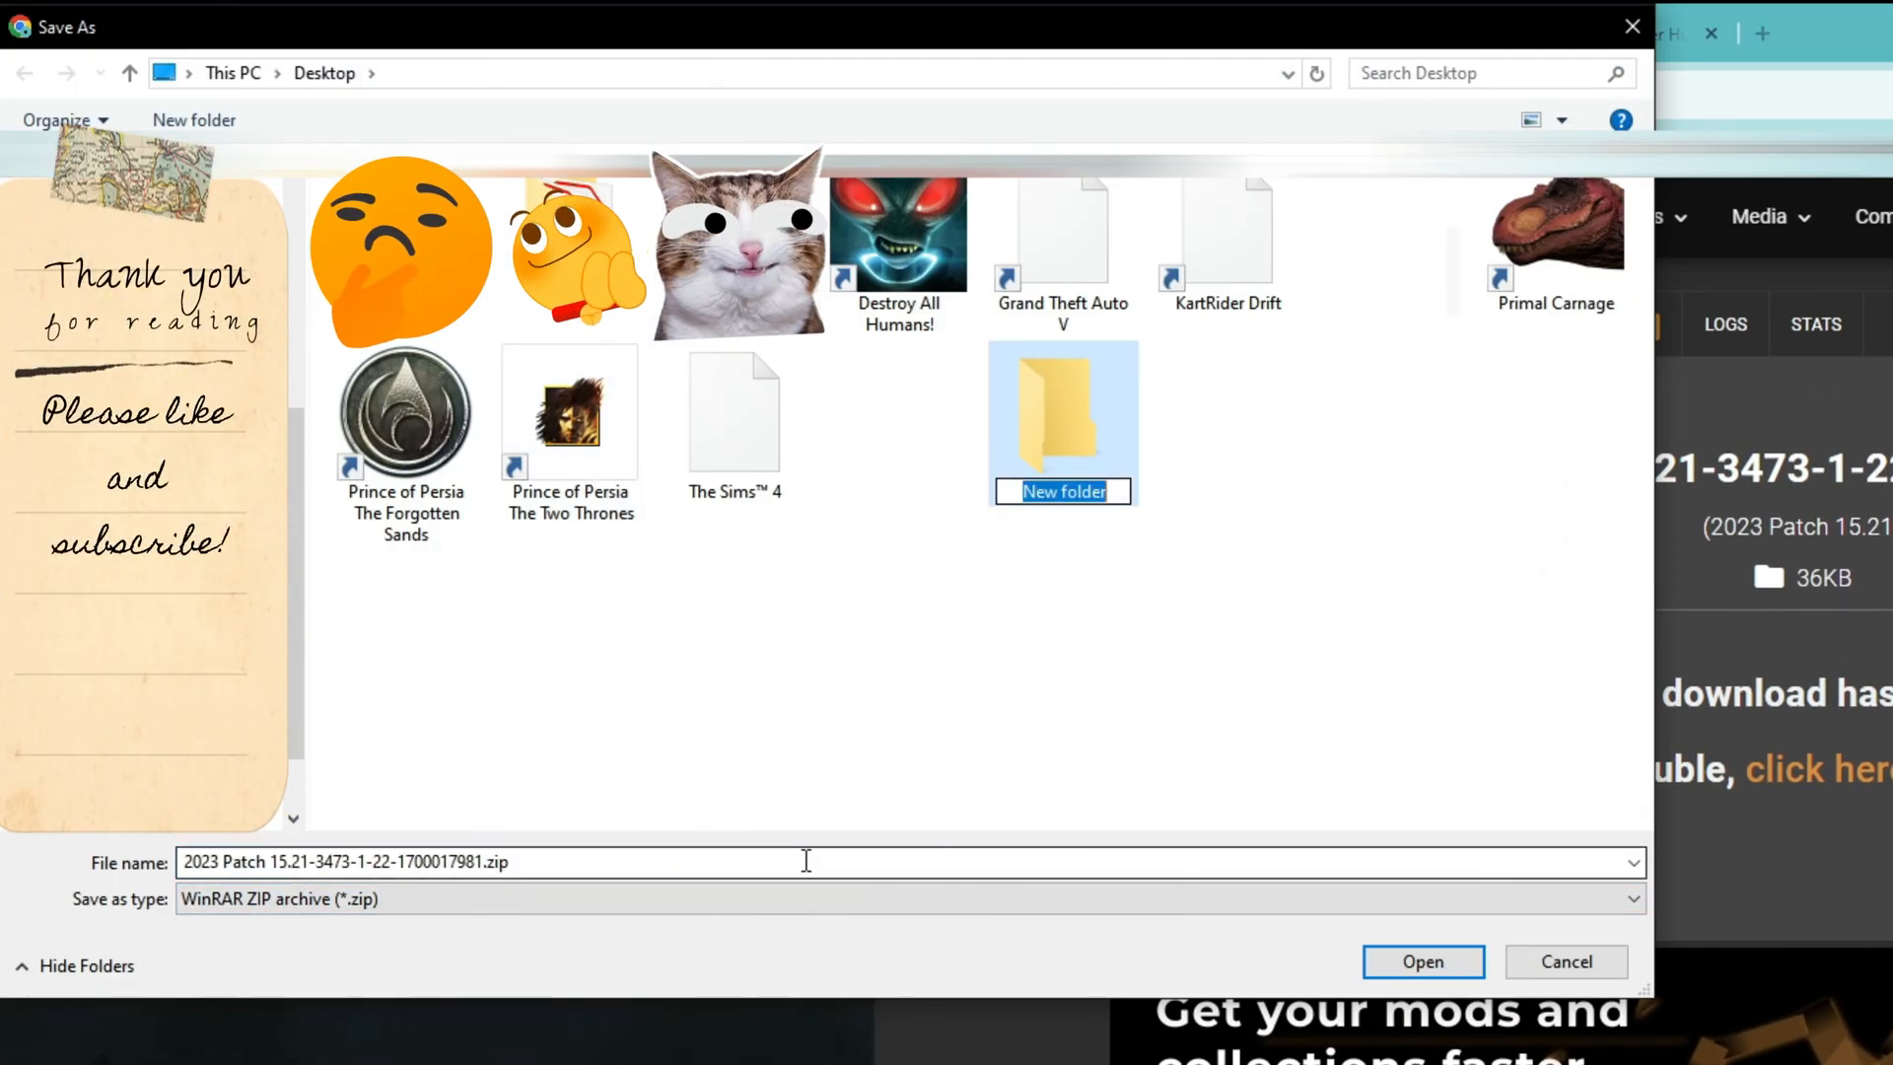
type("MH World Mods")
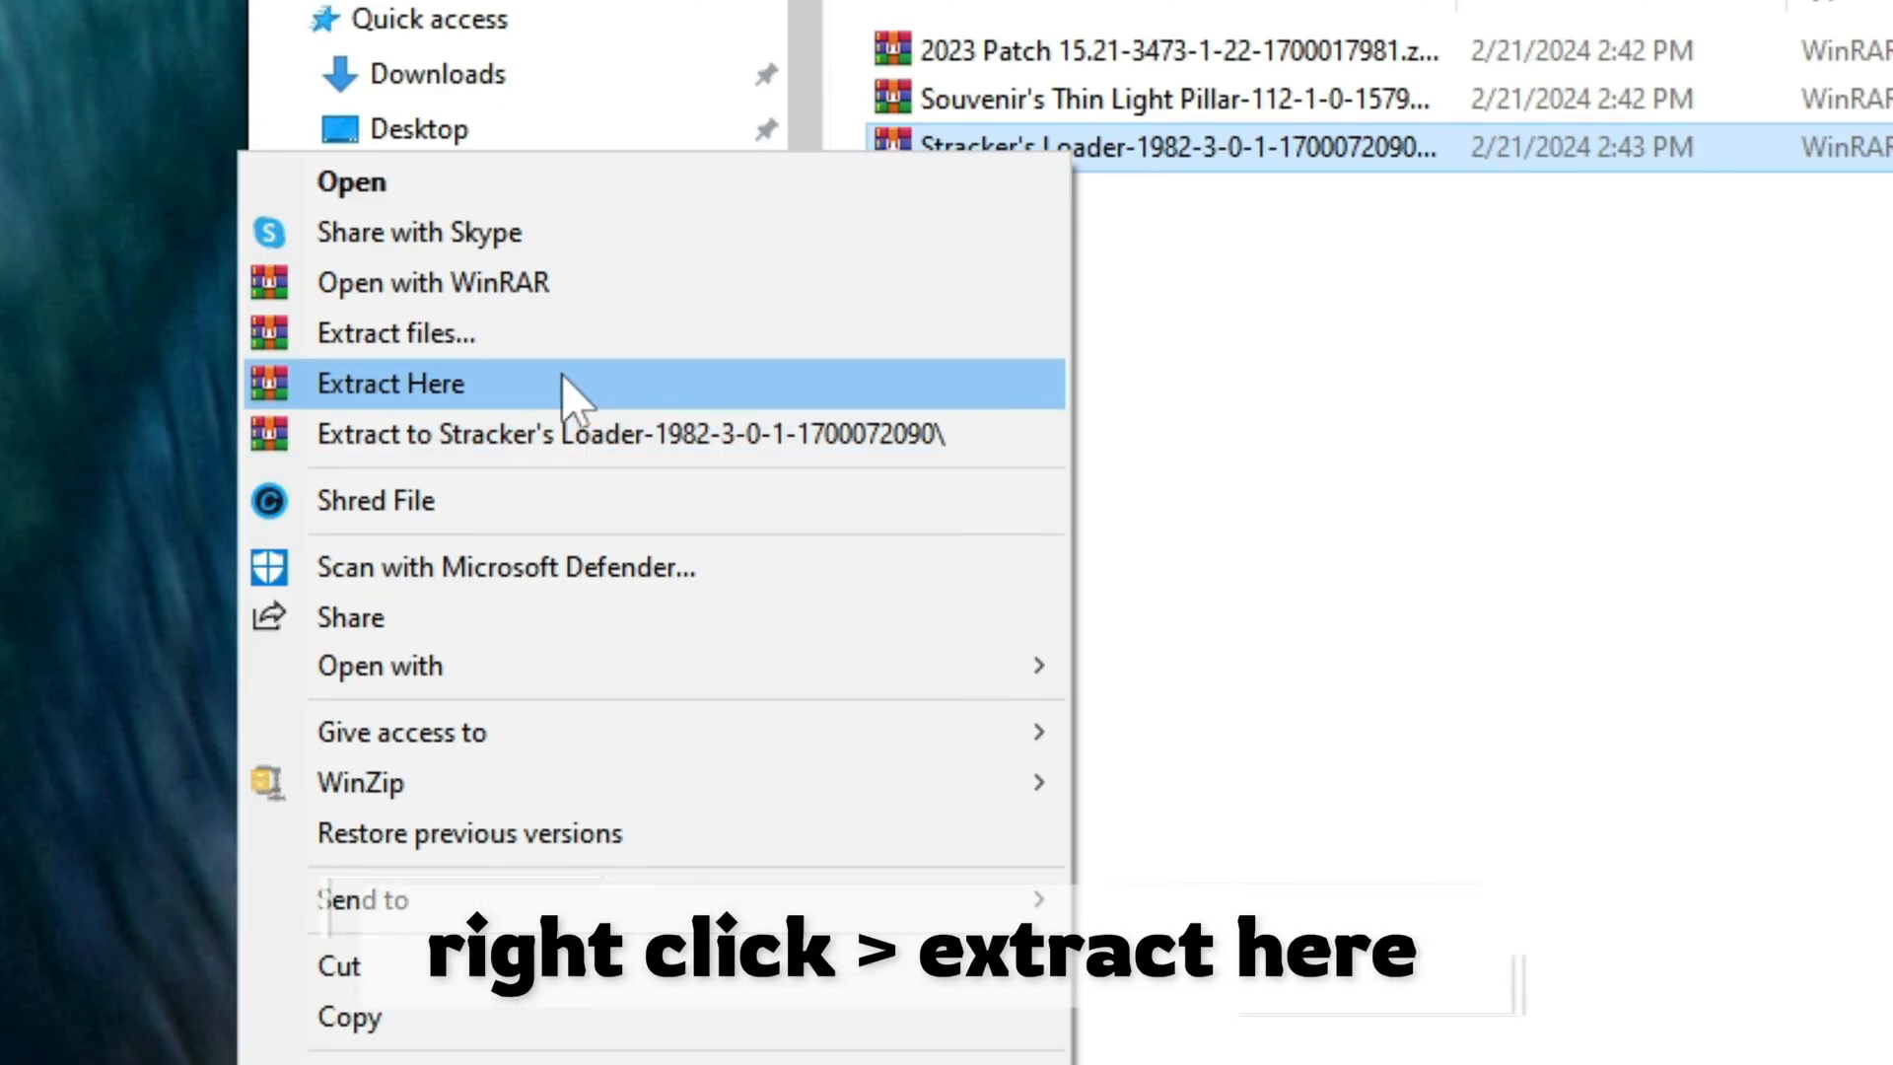
- Extract the Stracker's Loader zip here in MH World Mods
left_click(390, 382)
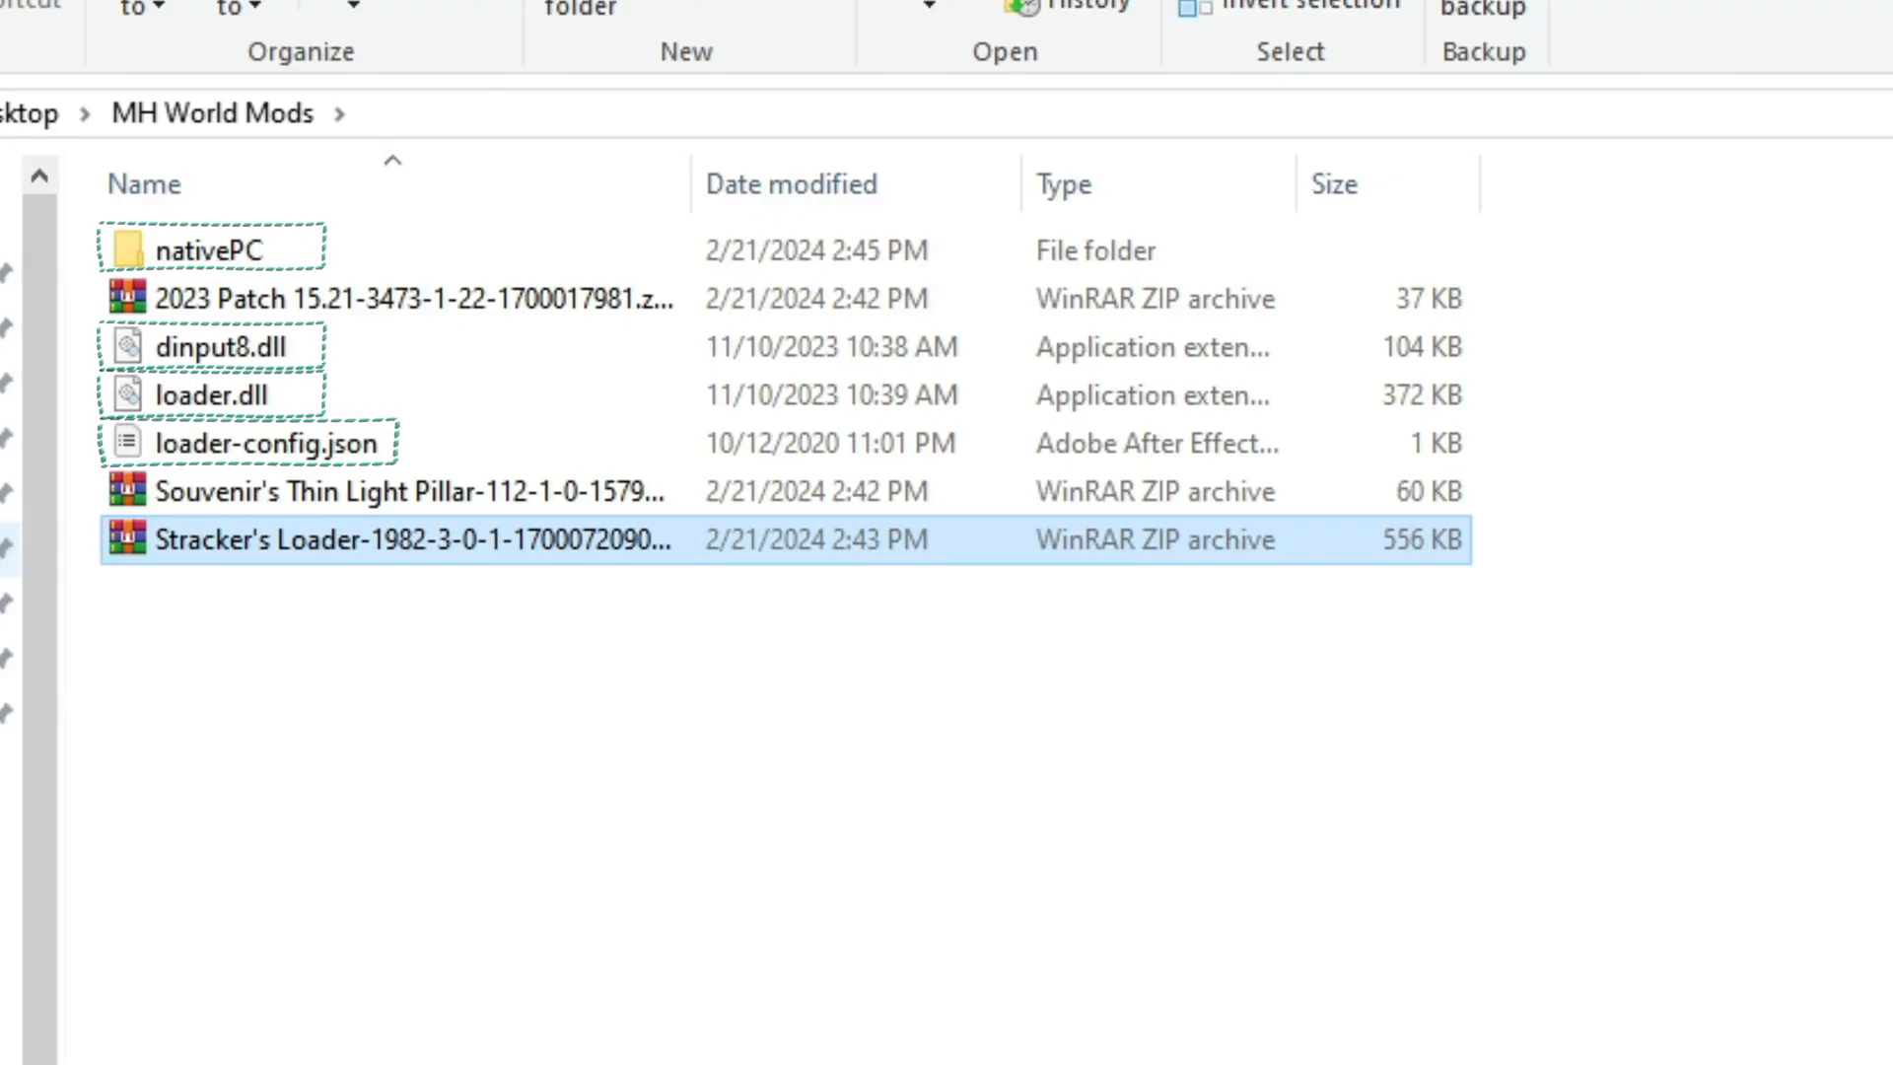
left_click(362, 491)
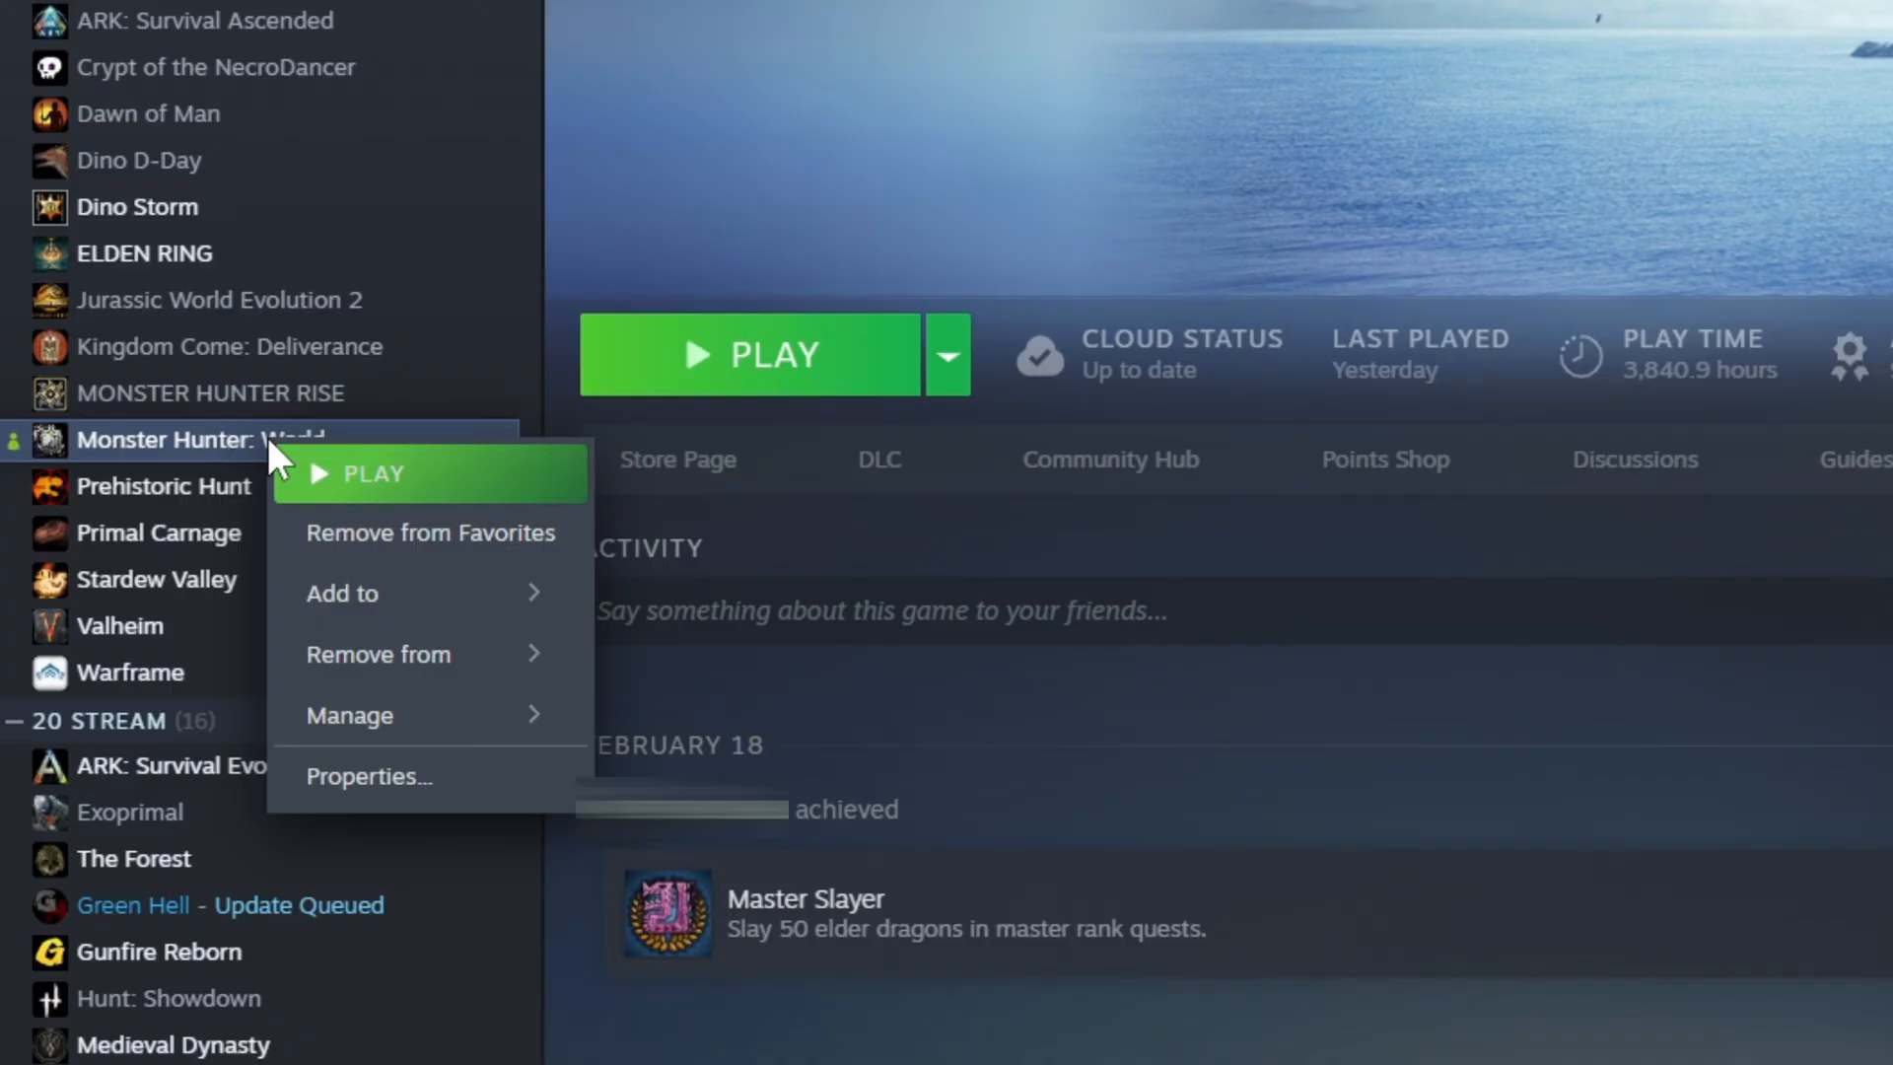
mouse_move(350, 714)
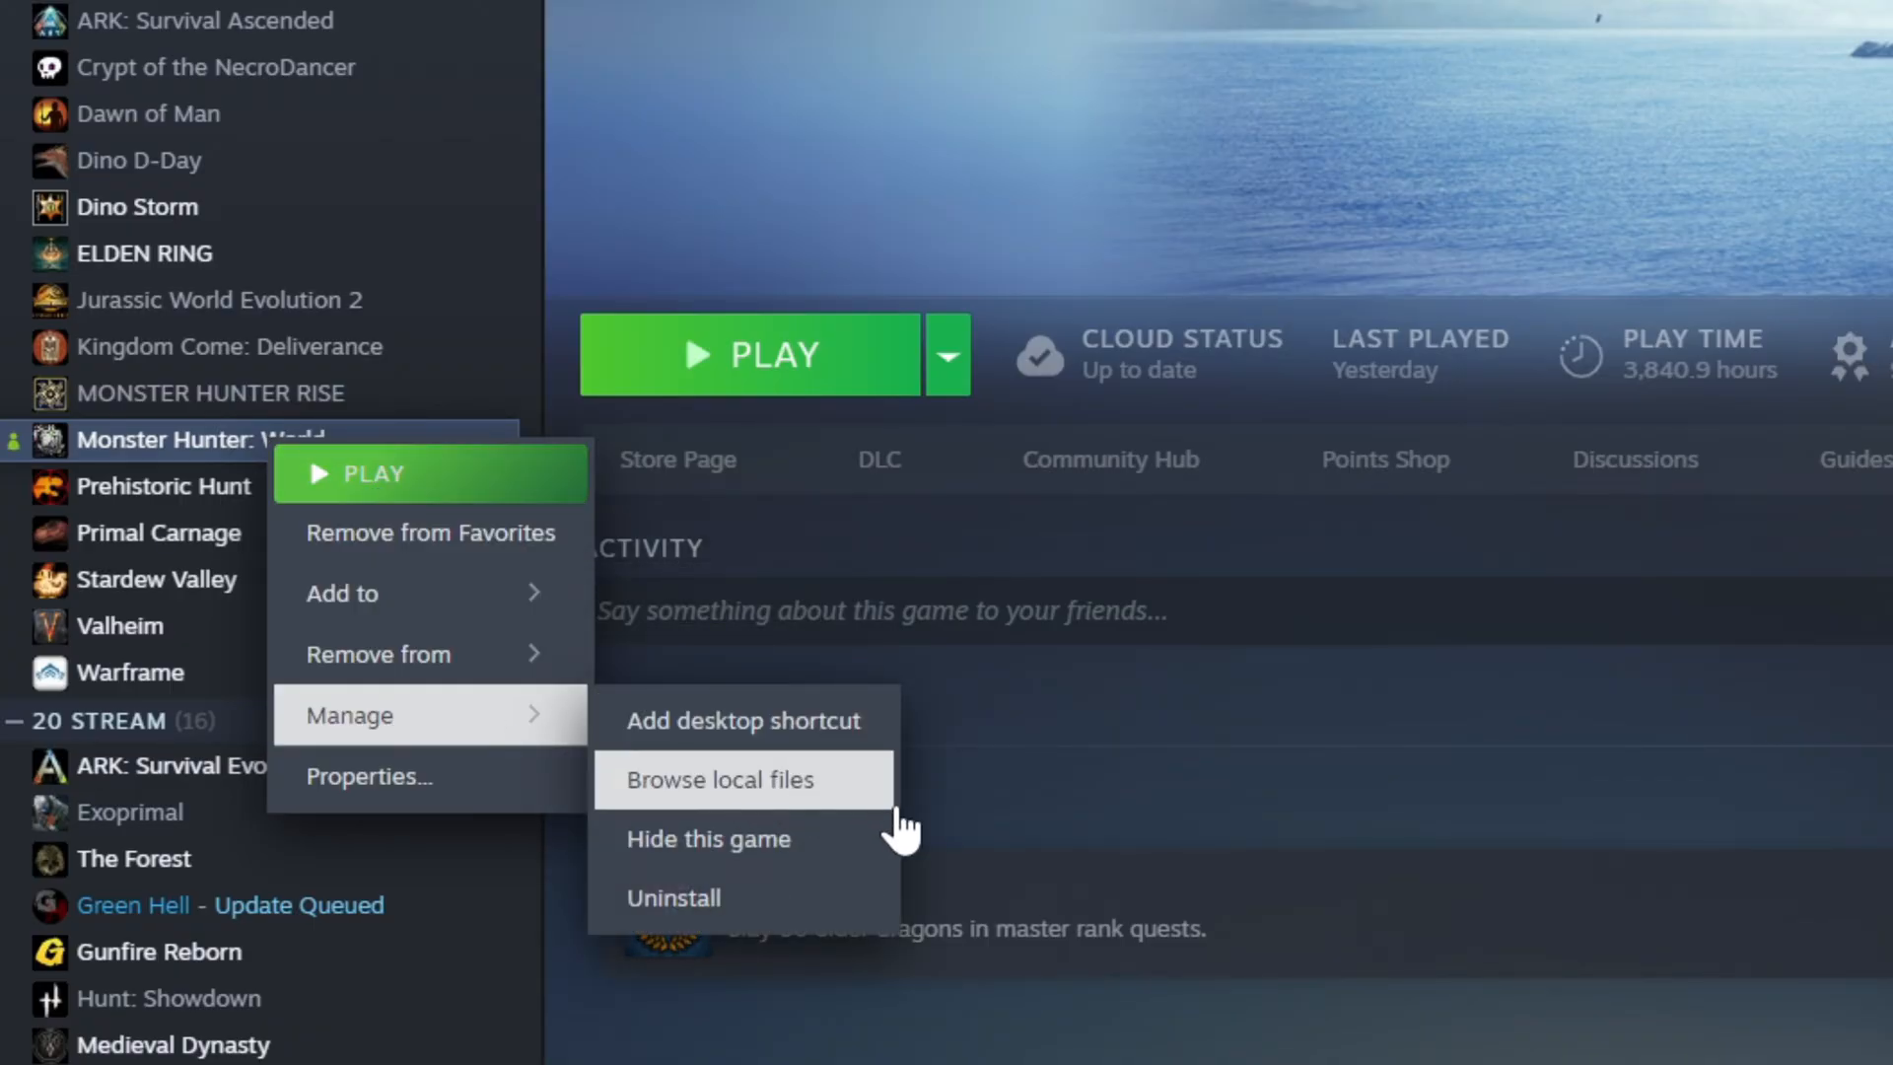
mouse_move(888, 816)
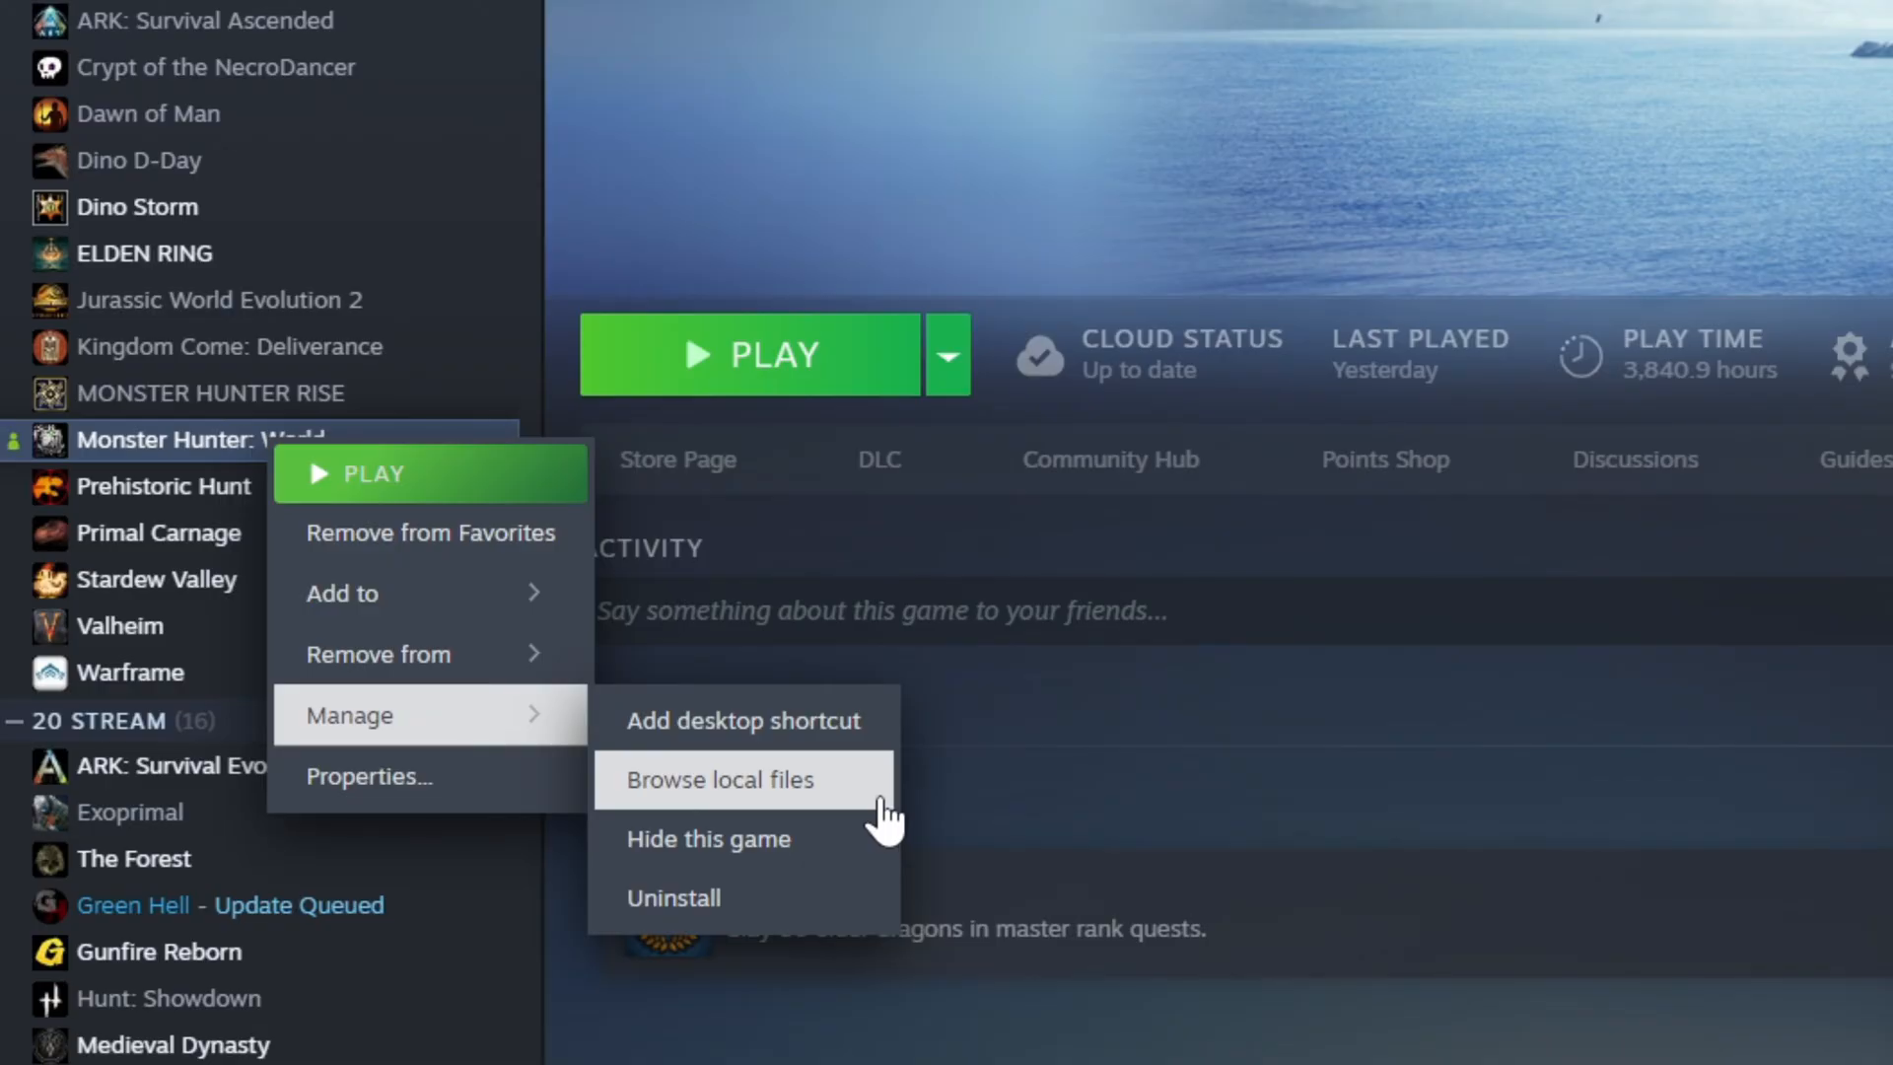
- Browse Monster Hunter: World's local files from the Steam library
left_click(720, 779)
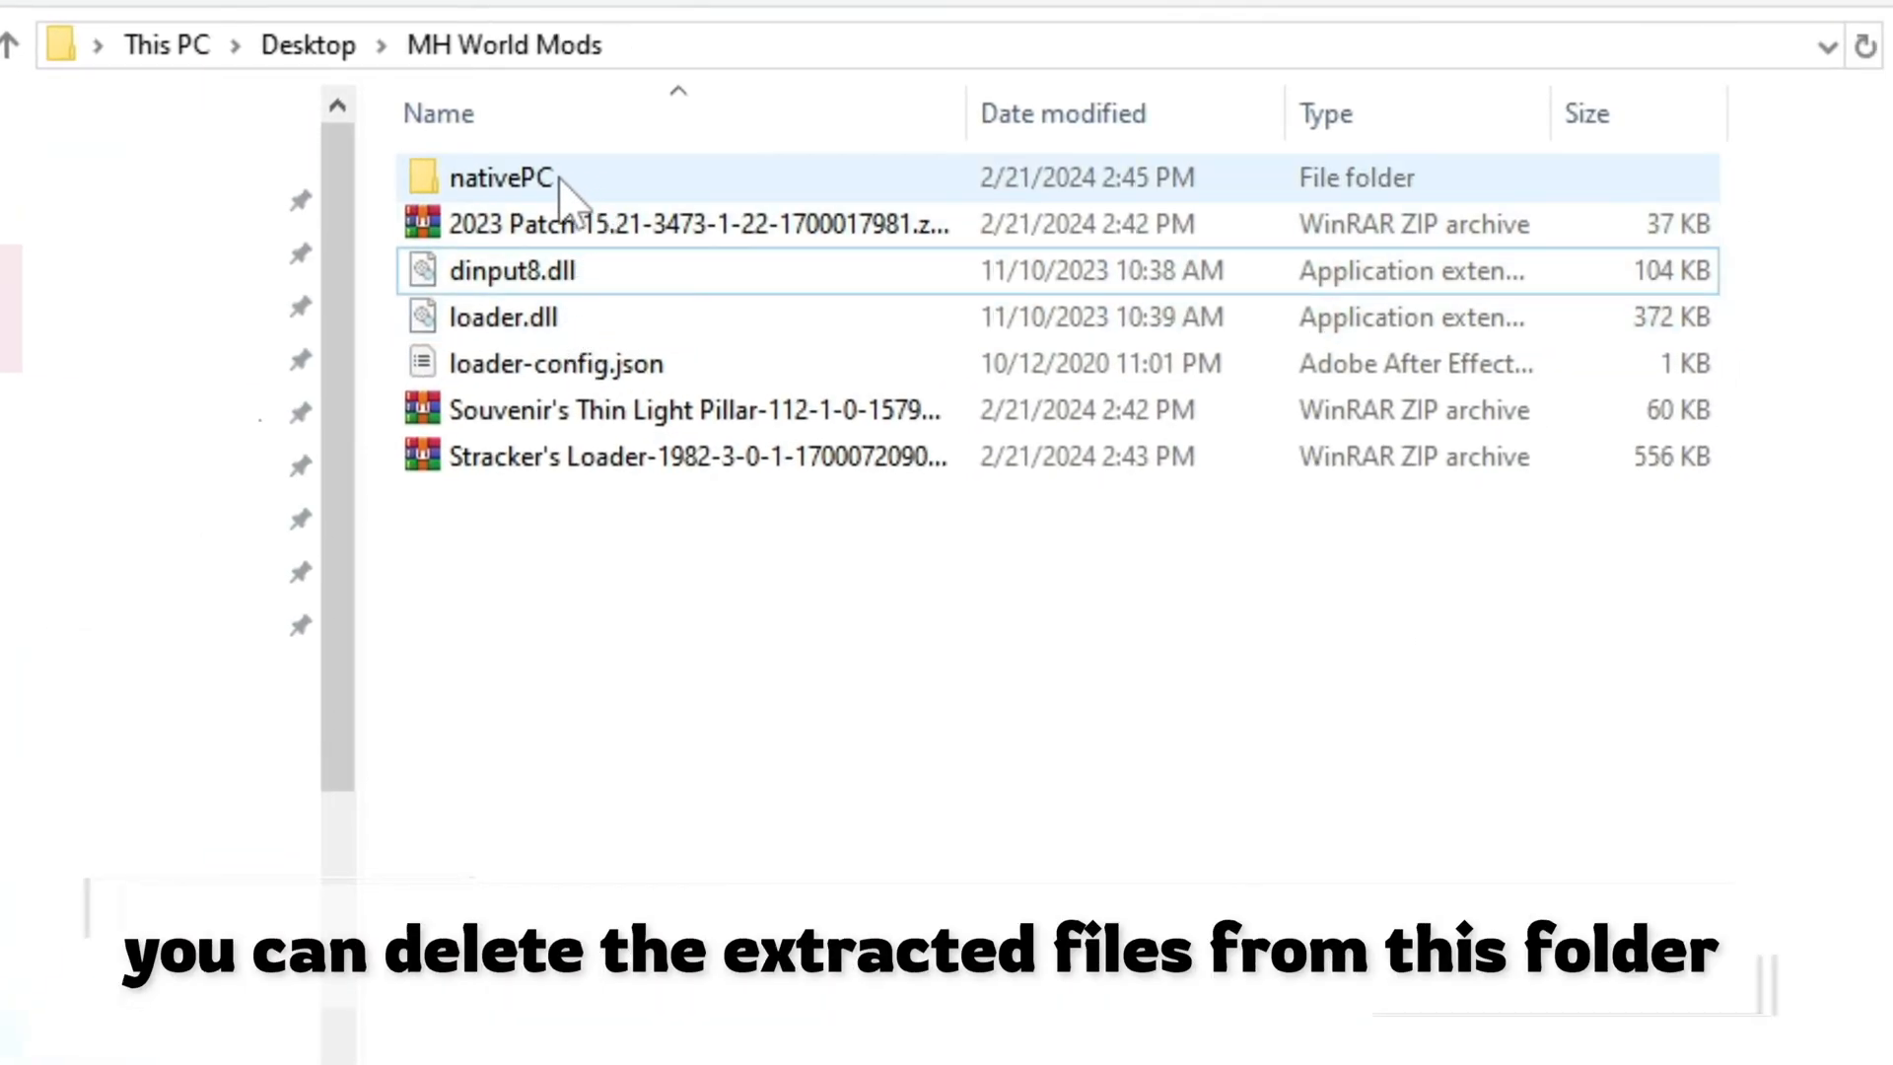
- Delete dinput8.dll, loader.dll and loader-config.json, then extract the patch and Thin Light Pillar archives
left_click(511, 270)
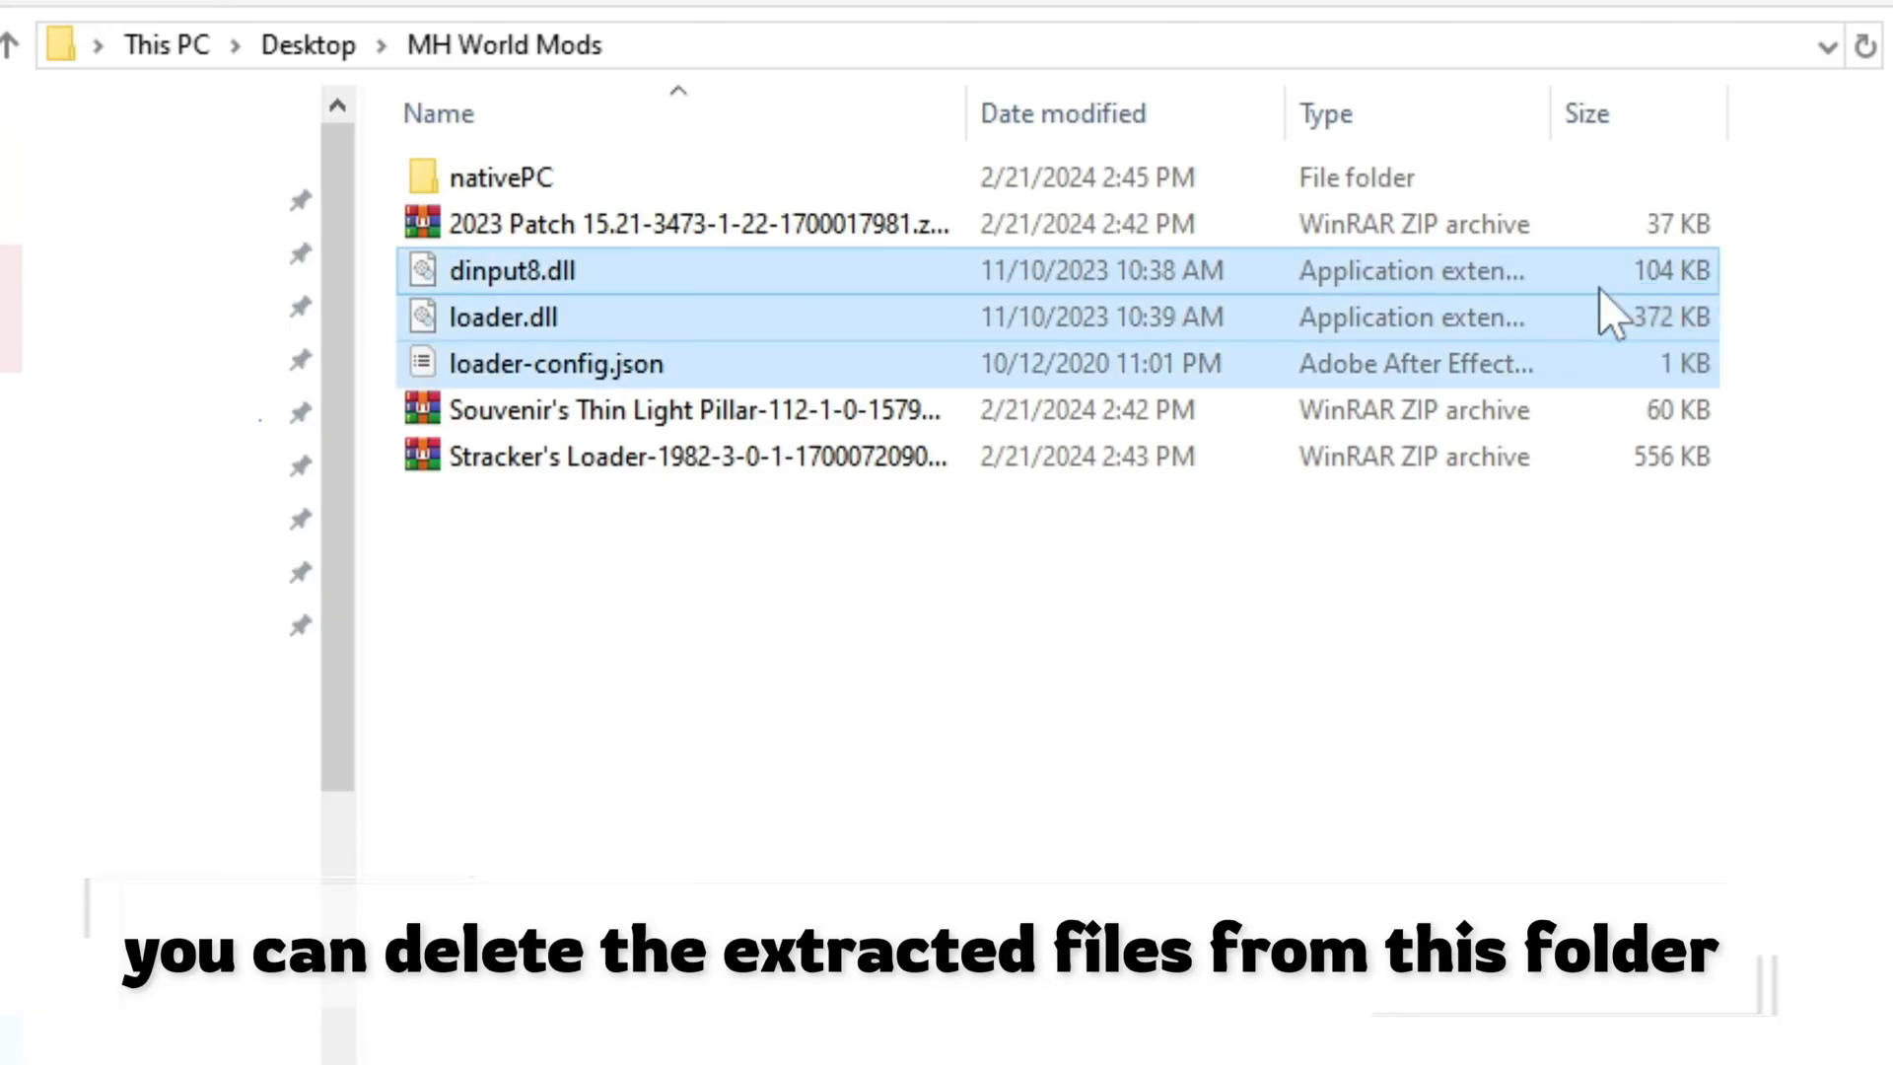
key("Delete")
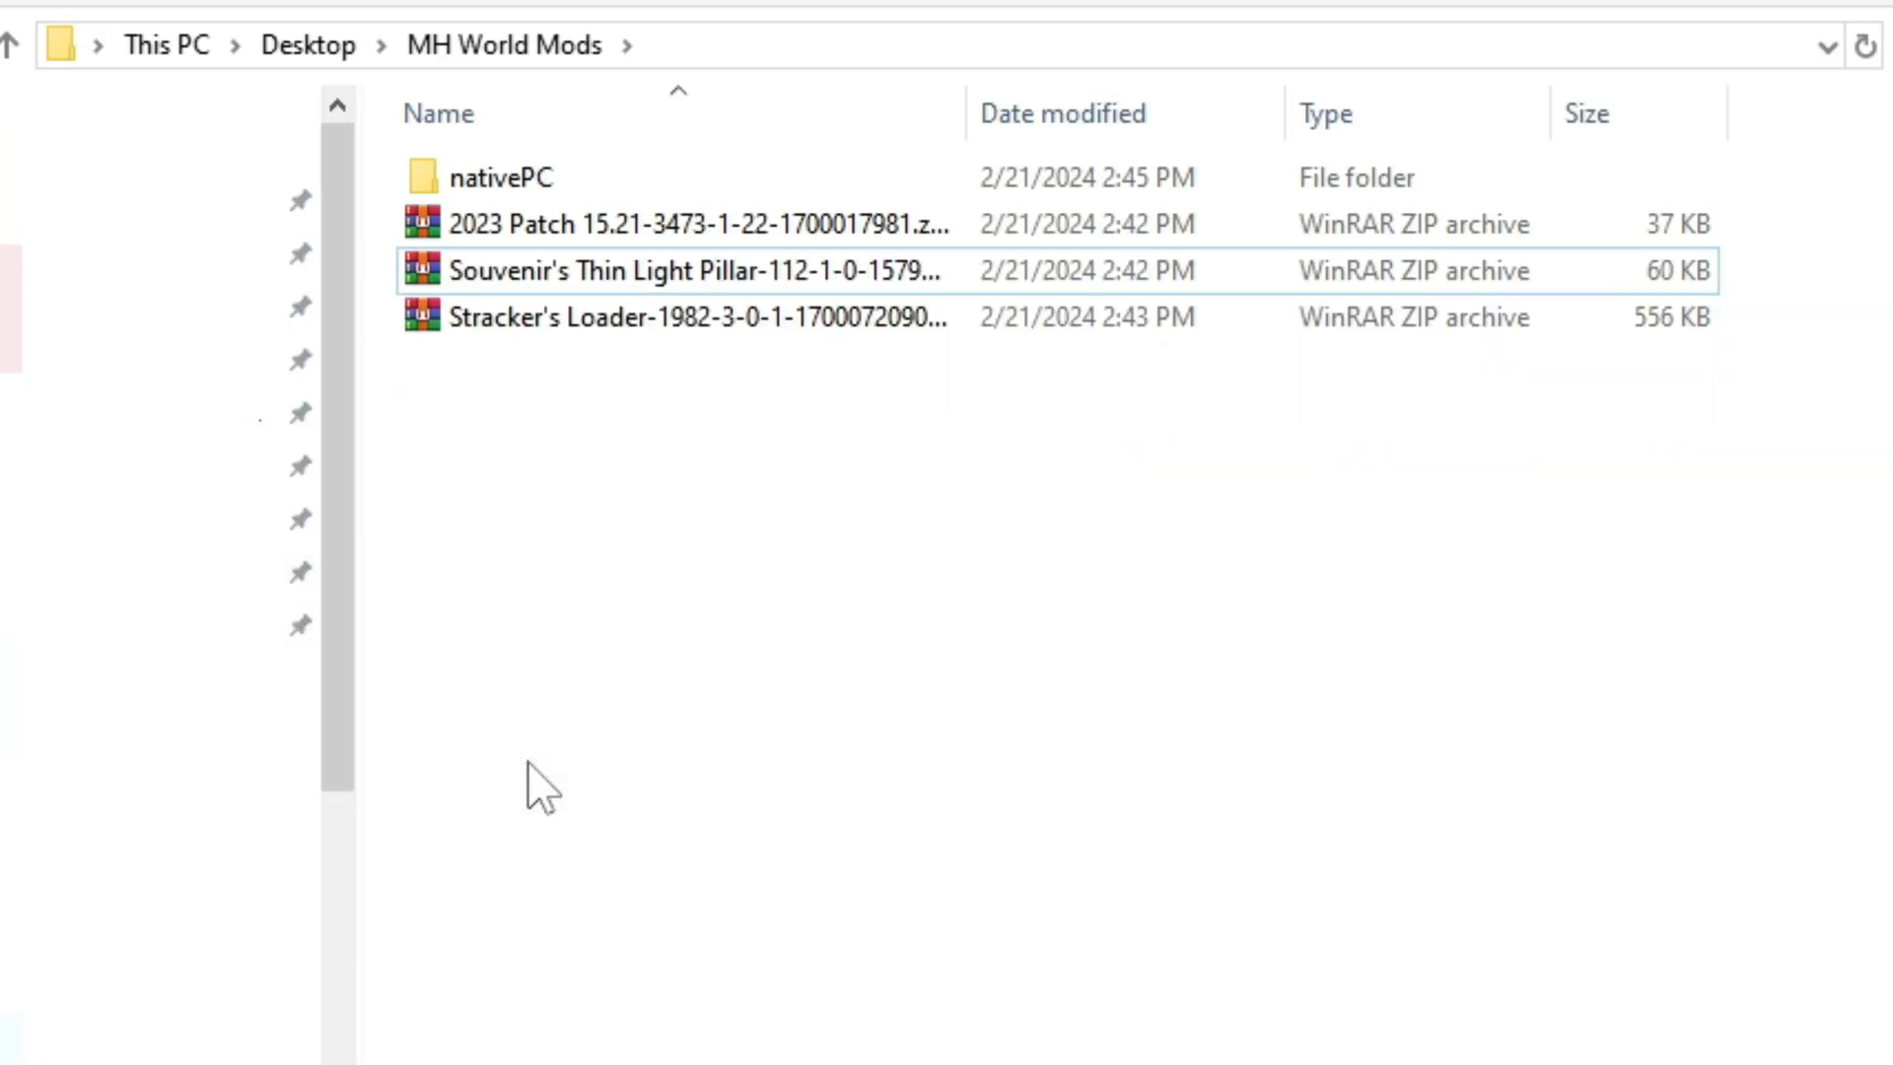
right_click(688, 224)
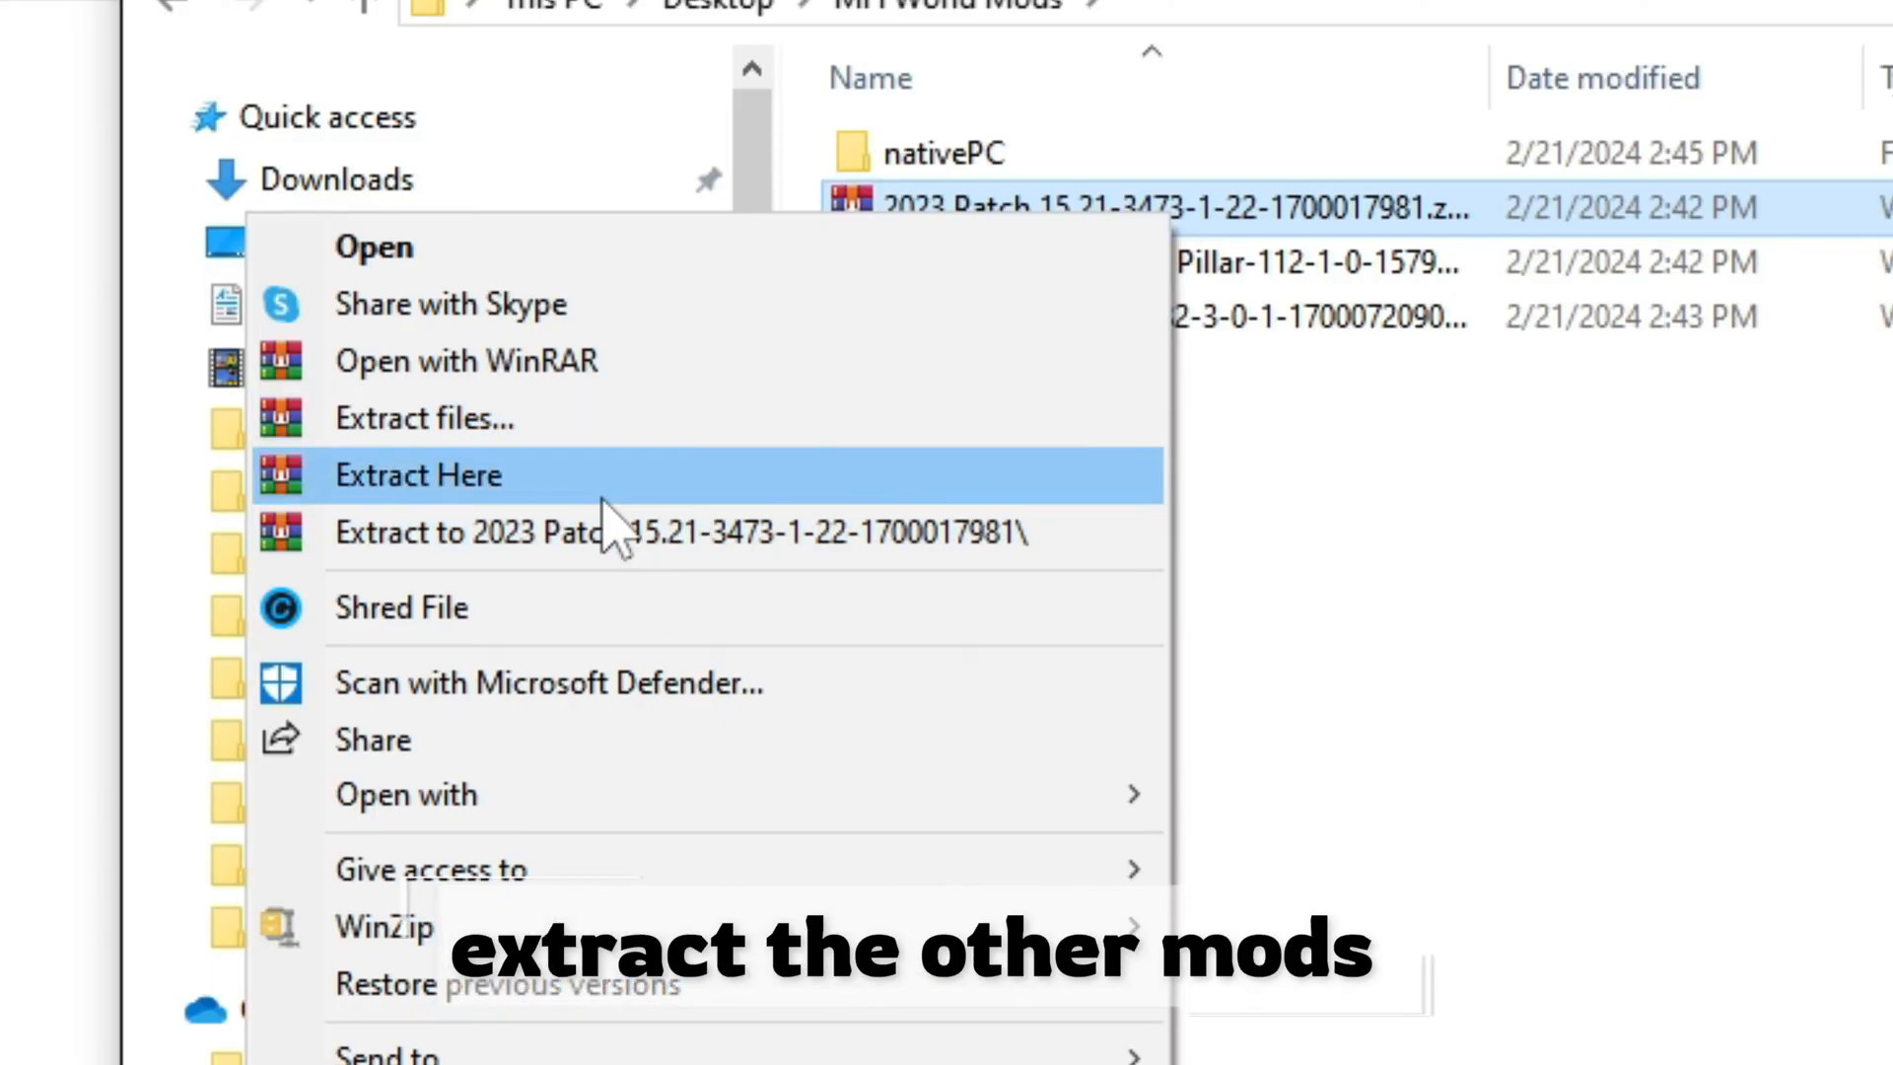
left_click(418, 474)
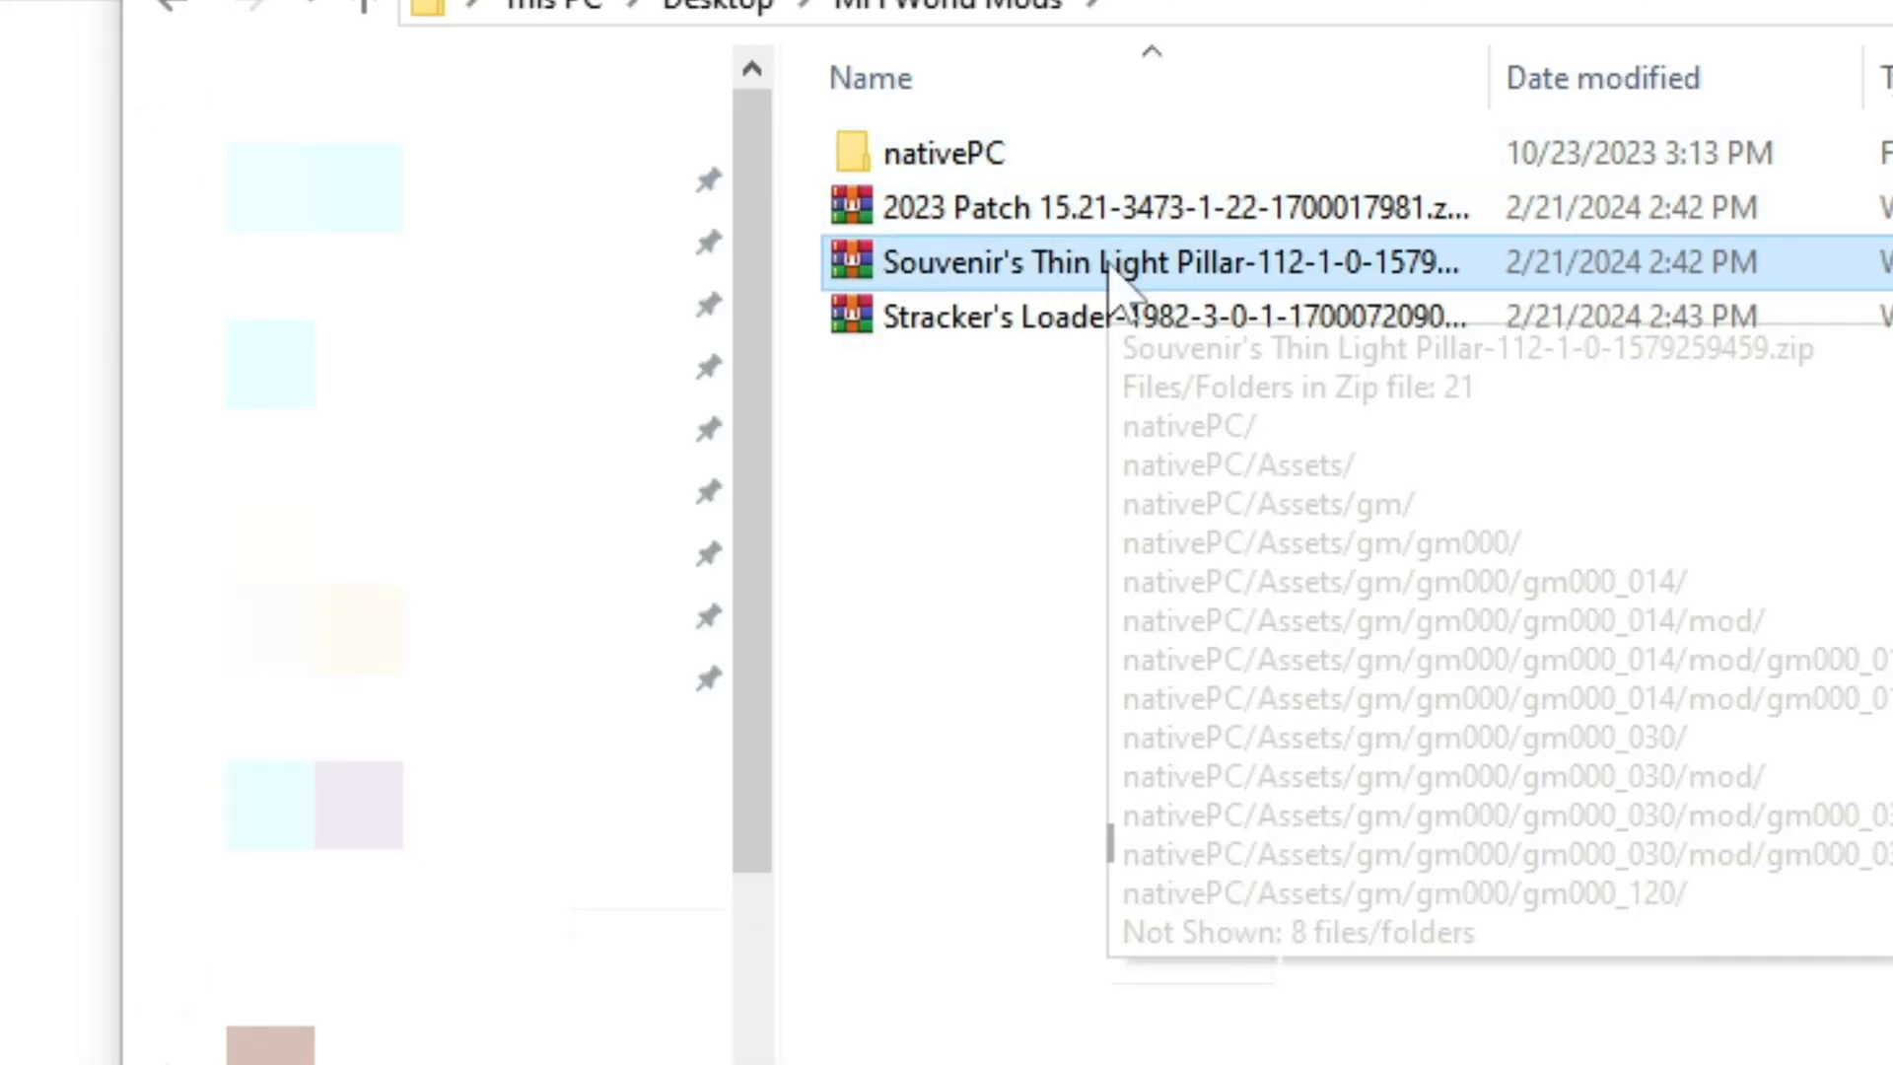
right_click(1147, 262)
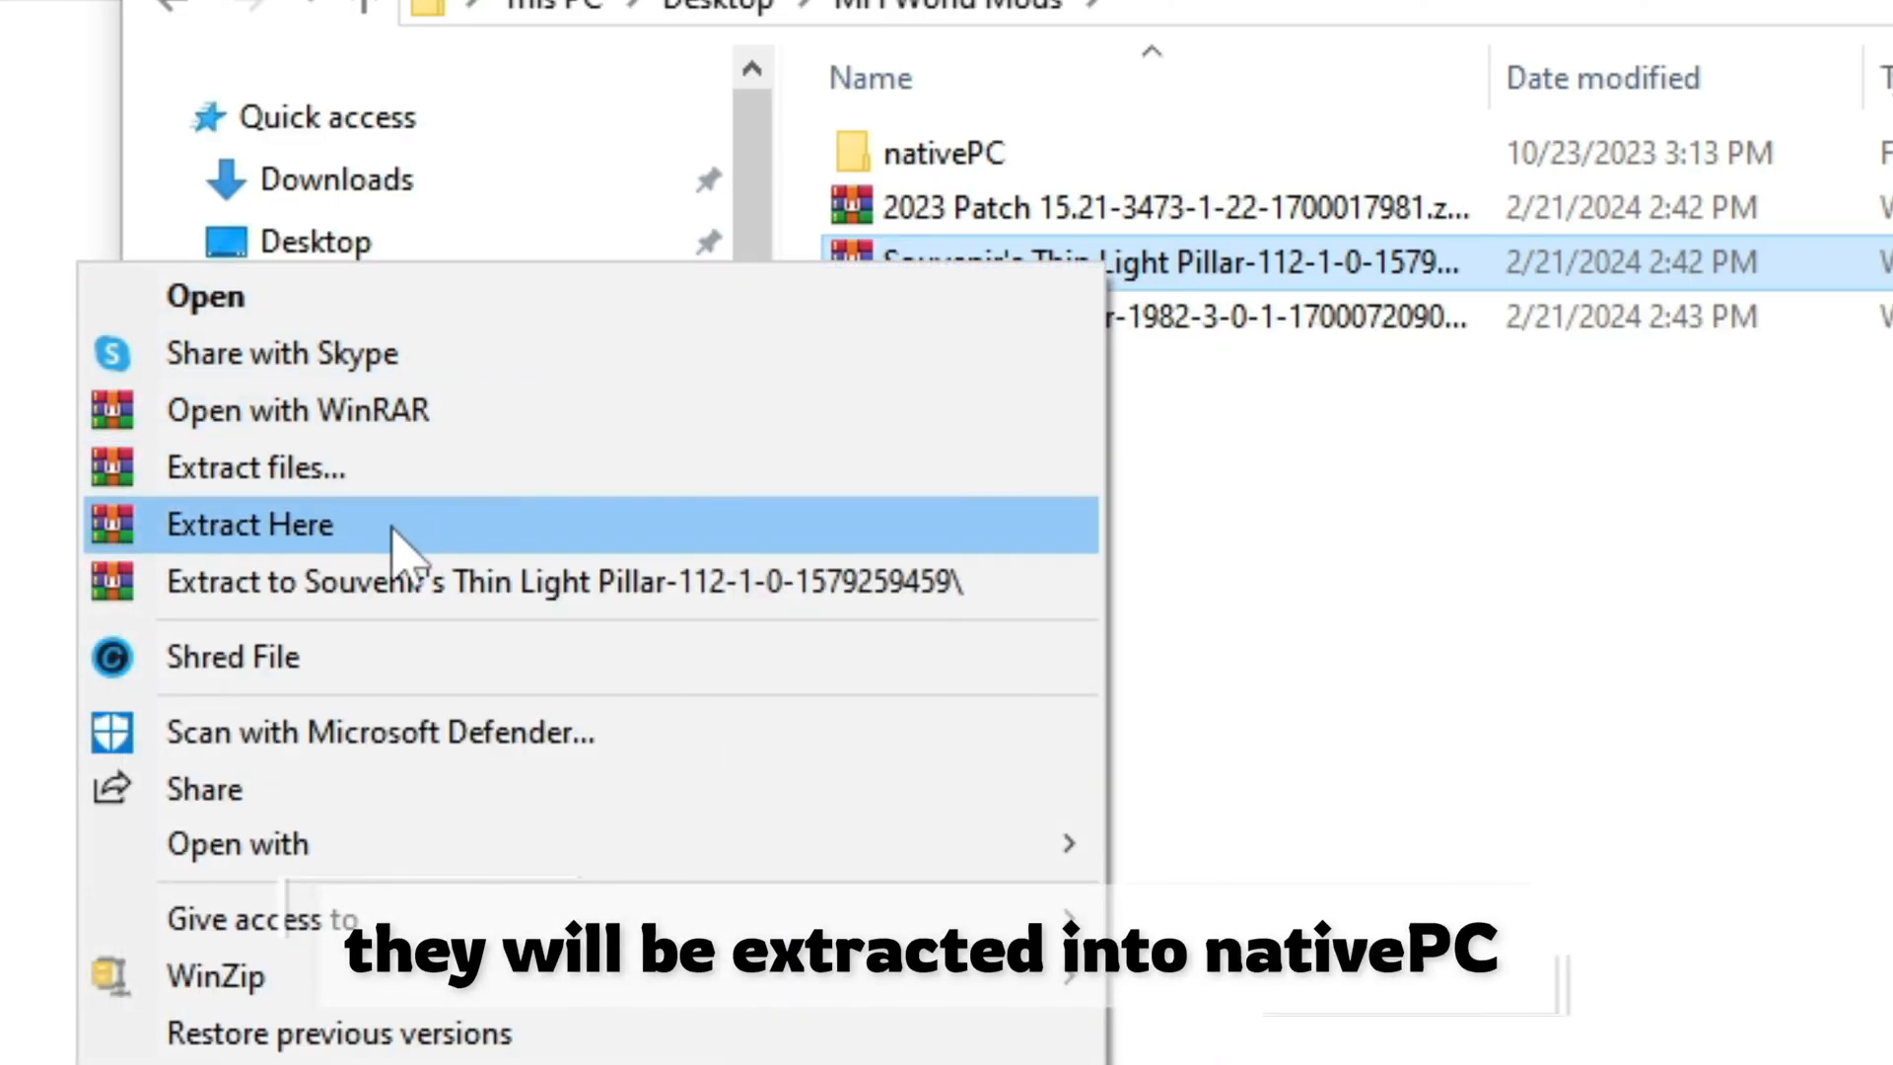
left_click(250, 523)
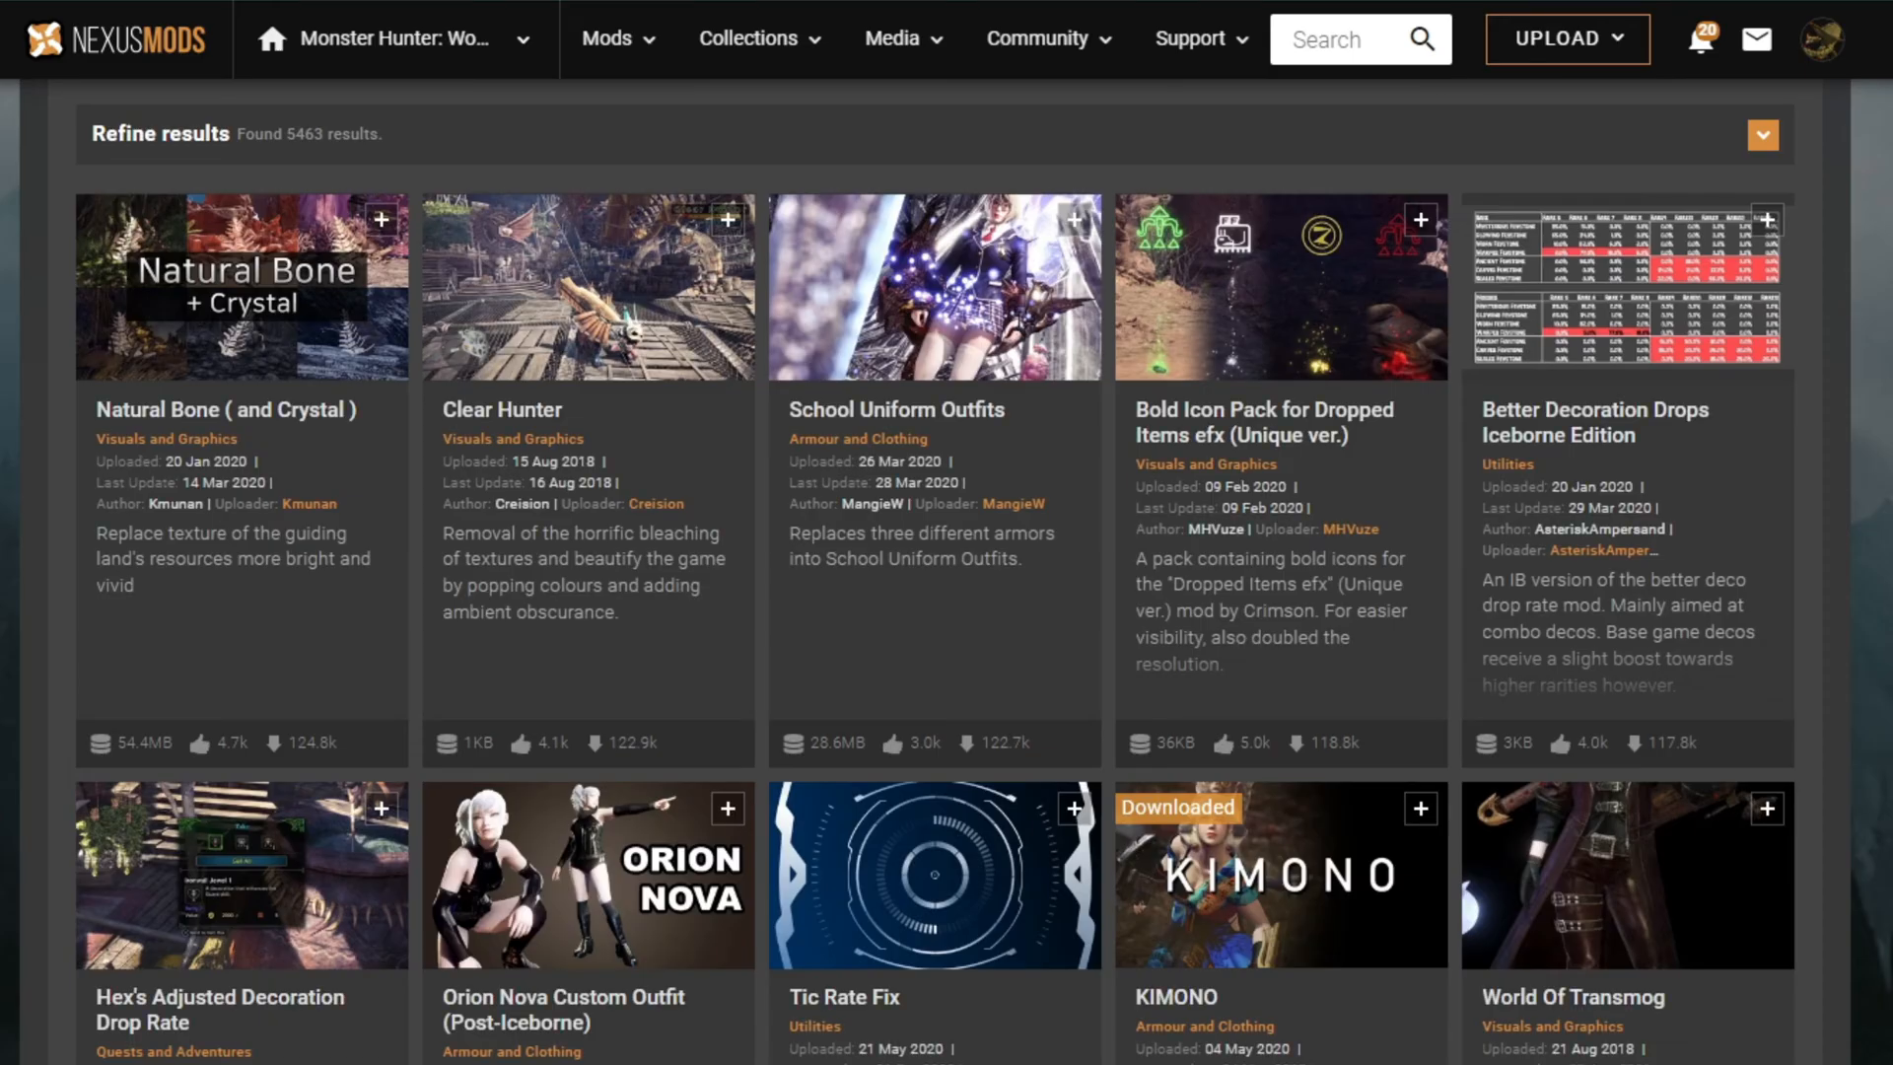
mouse_move(1238, 1048)
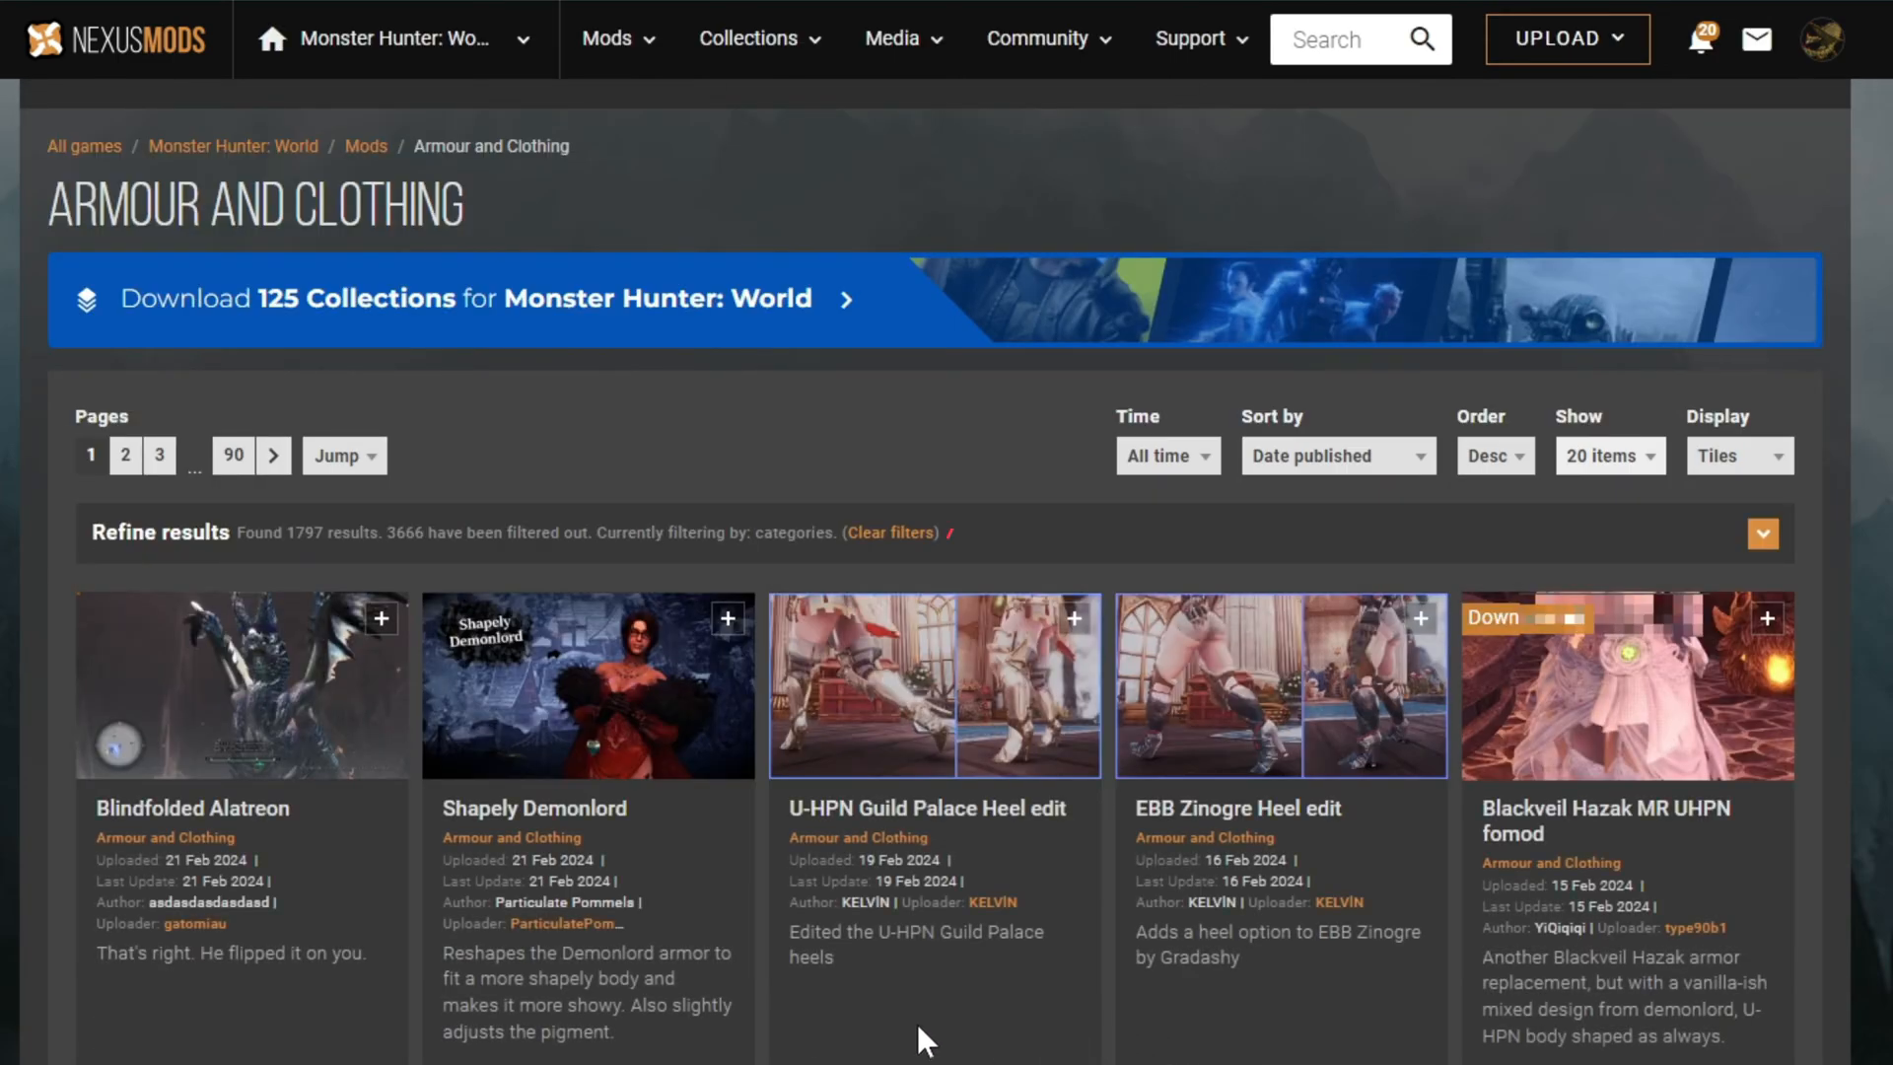
- Scroll down the most-downloaded Armour and Clothing tiles to reach the KIMONO mod
scroll("down", 3)
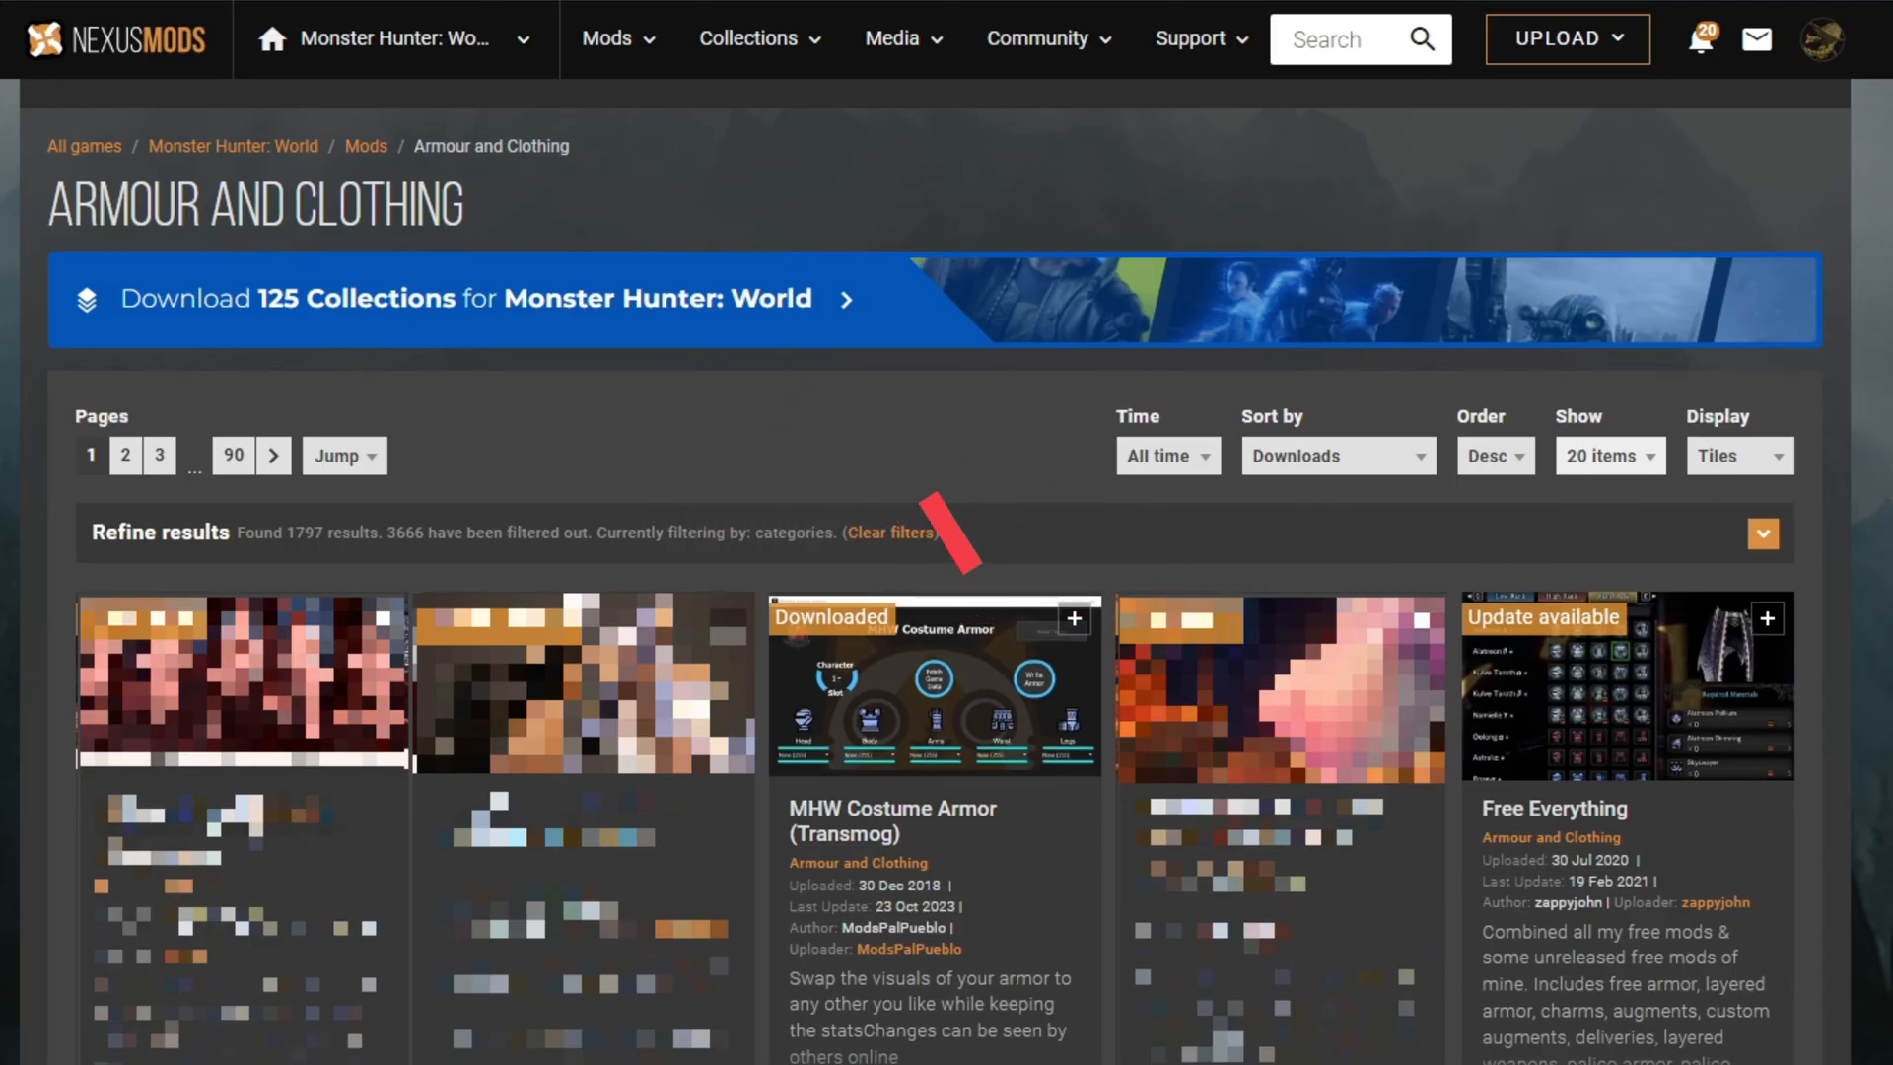
scroll("down", 3)
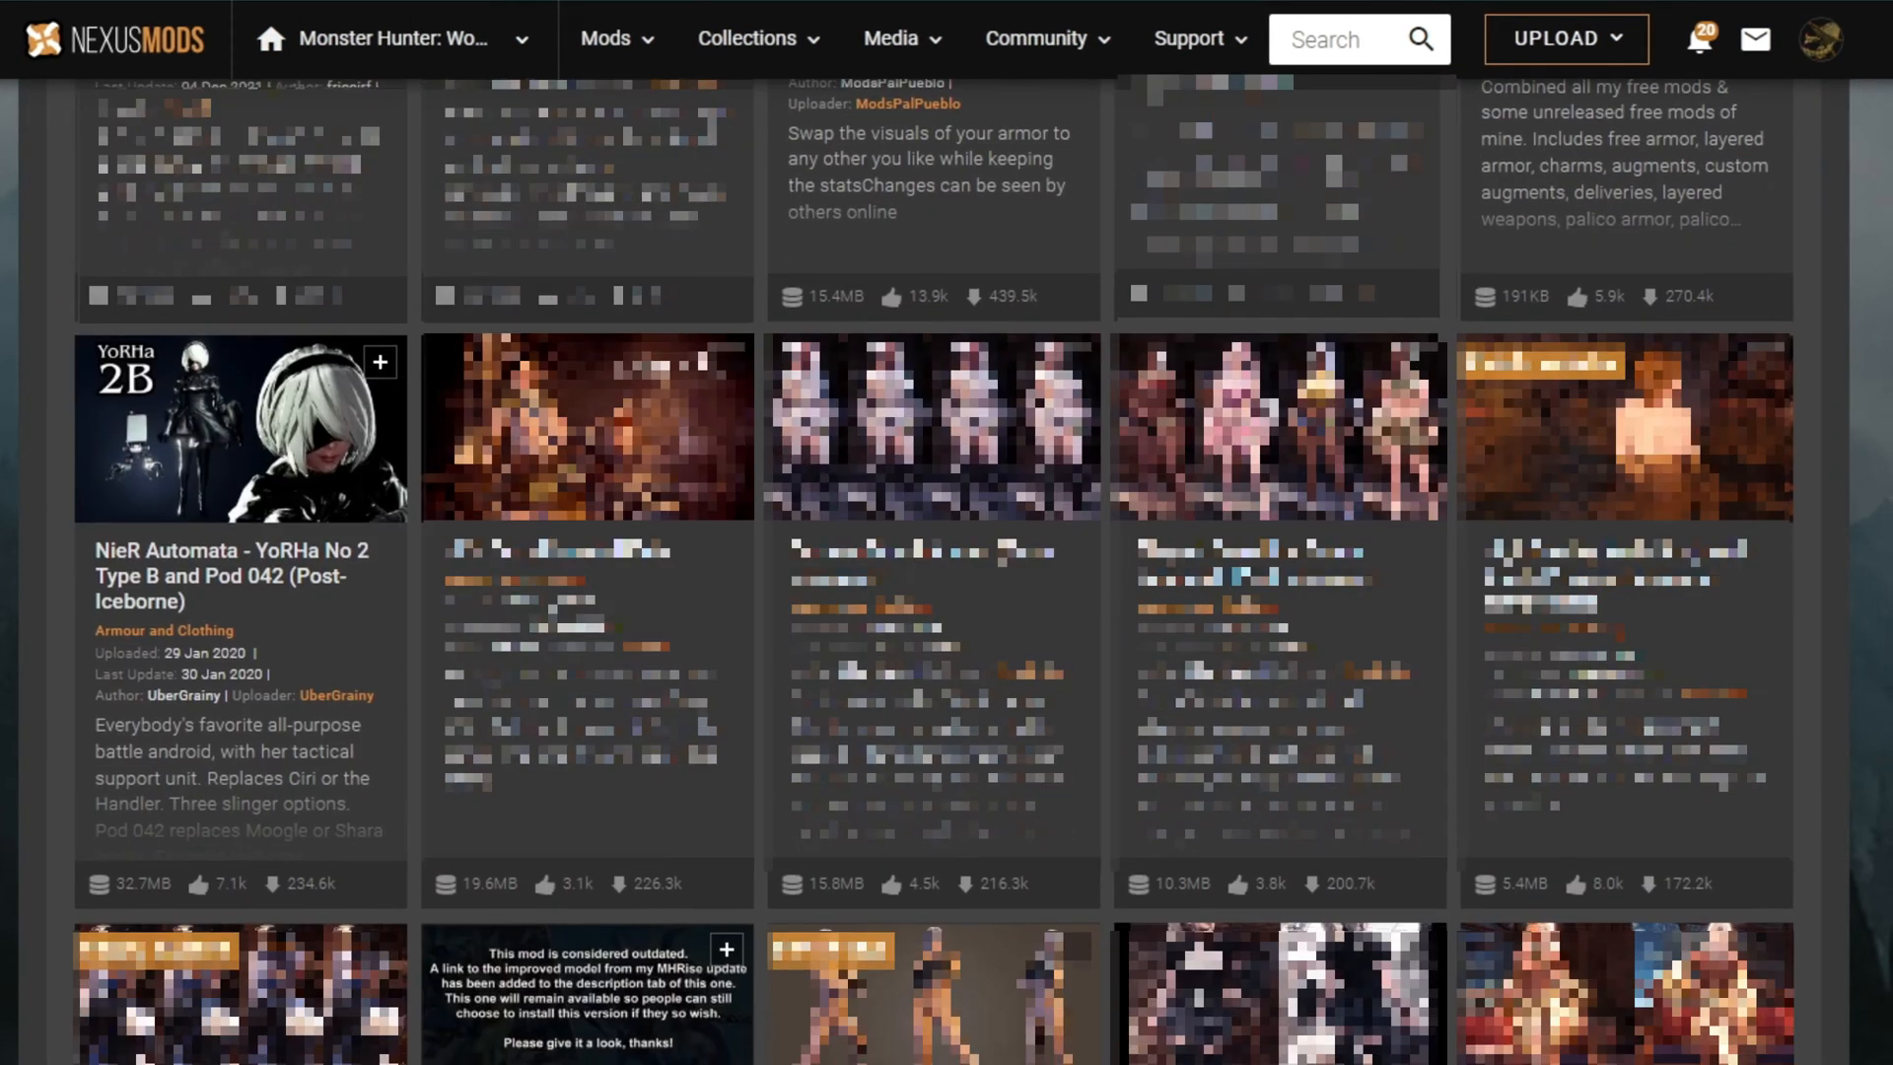
scroll("down", 3)
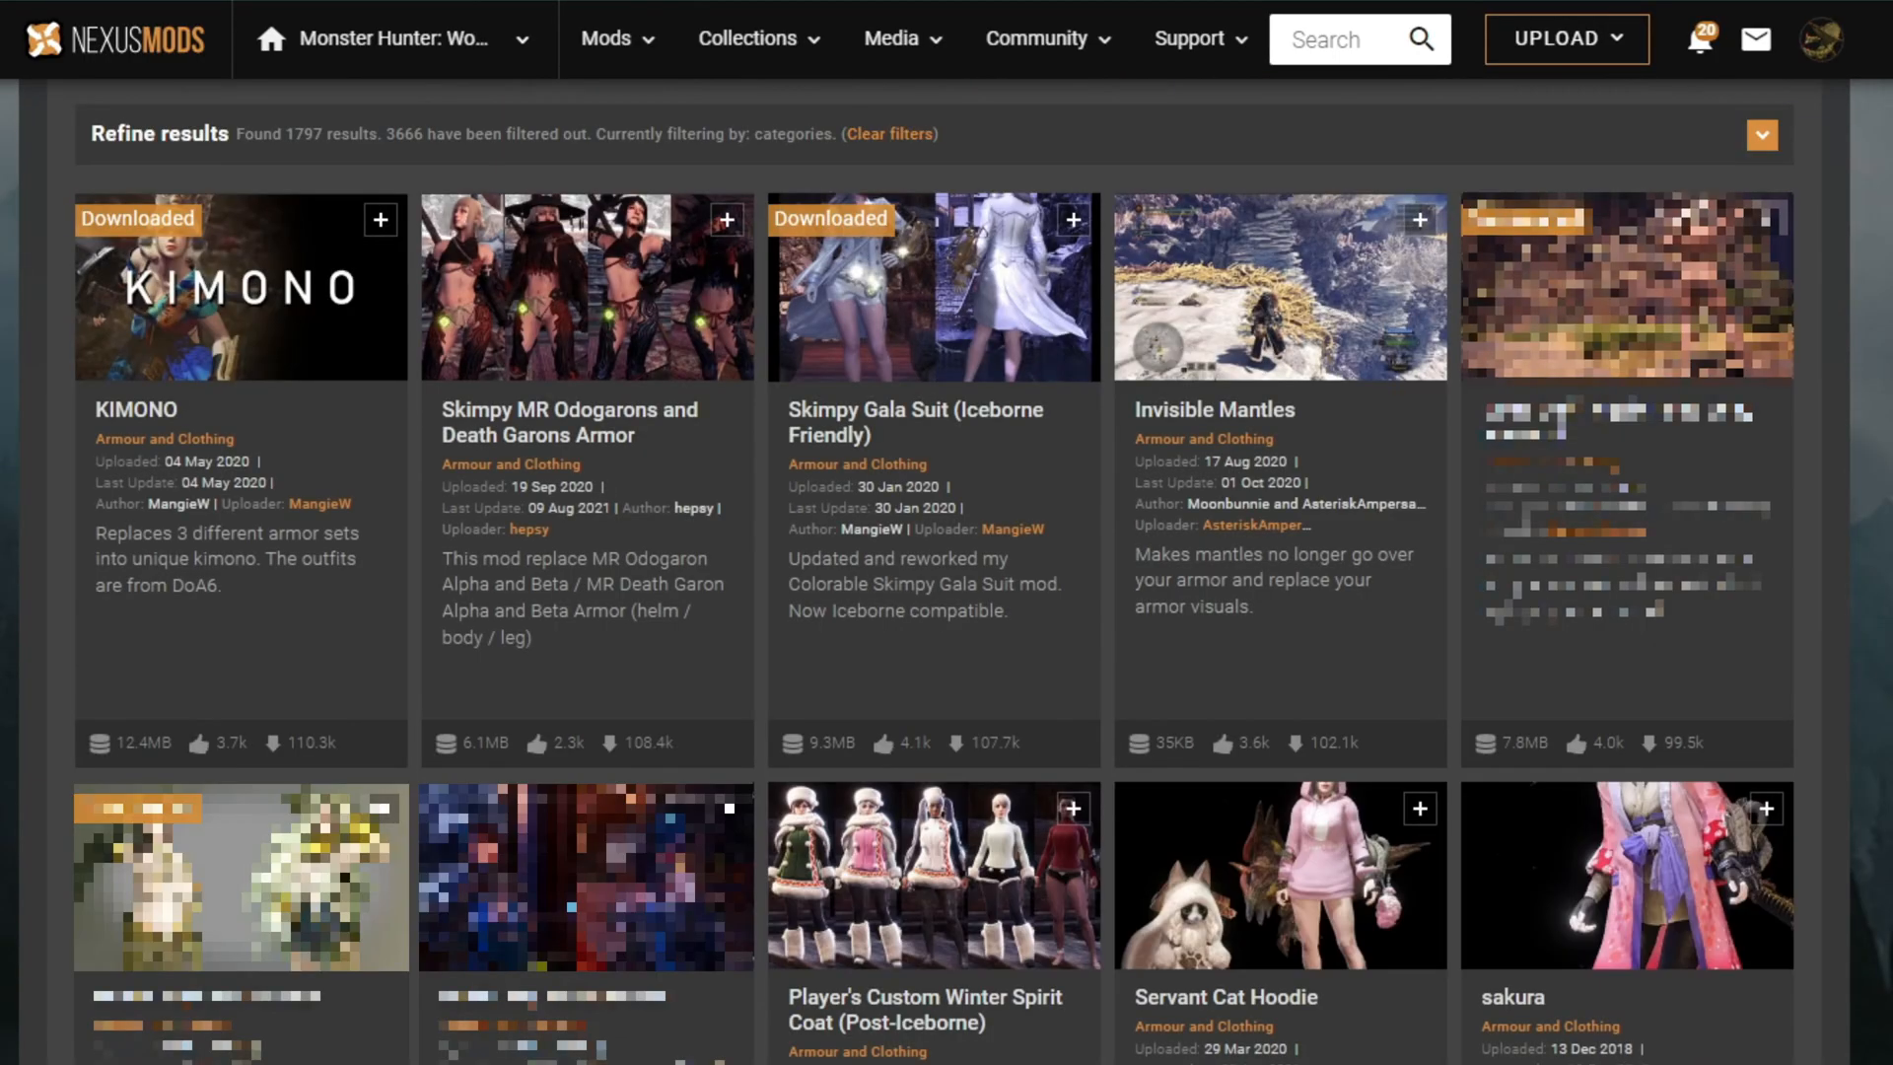
mouse_move(359, 410)
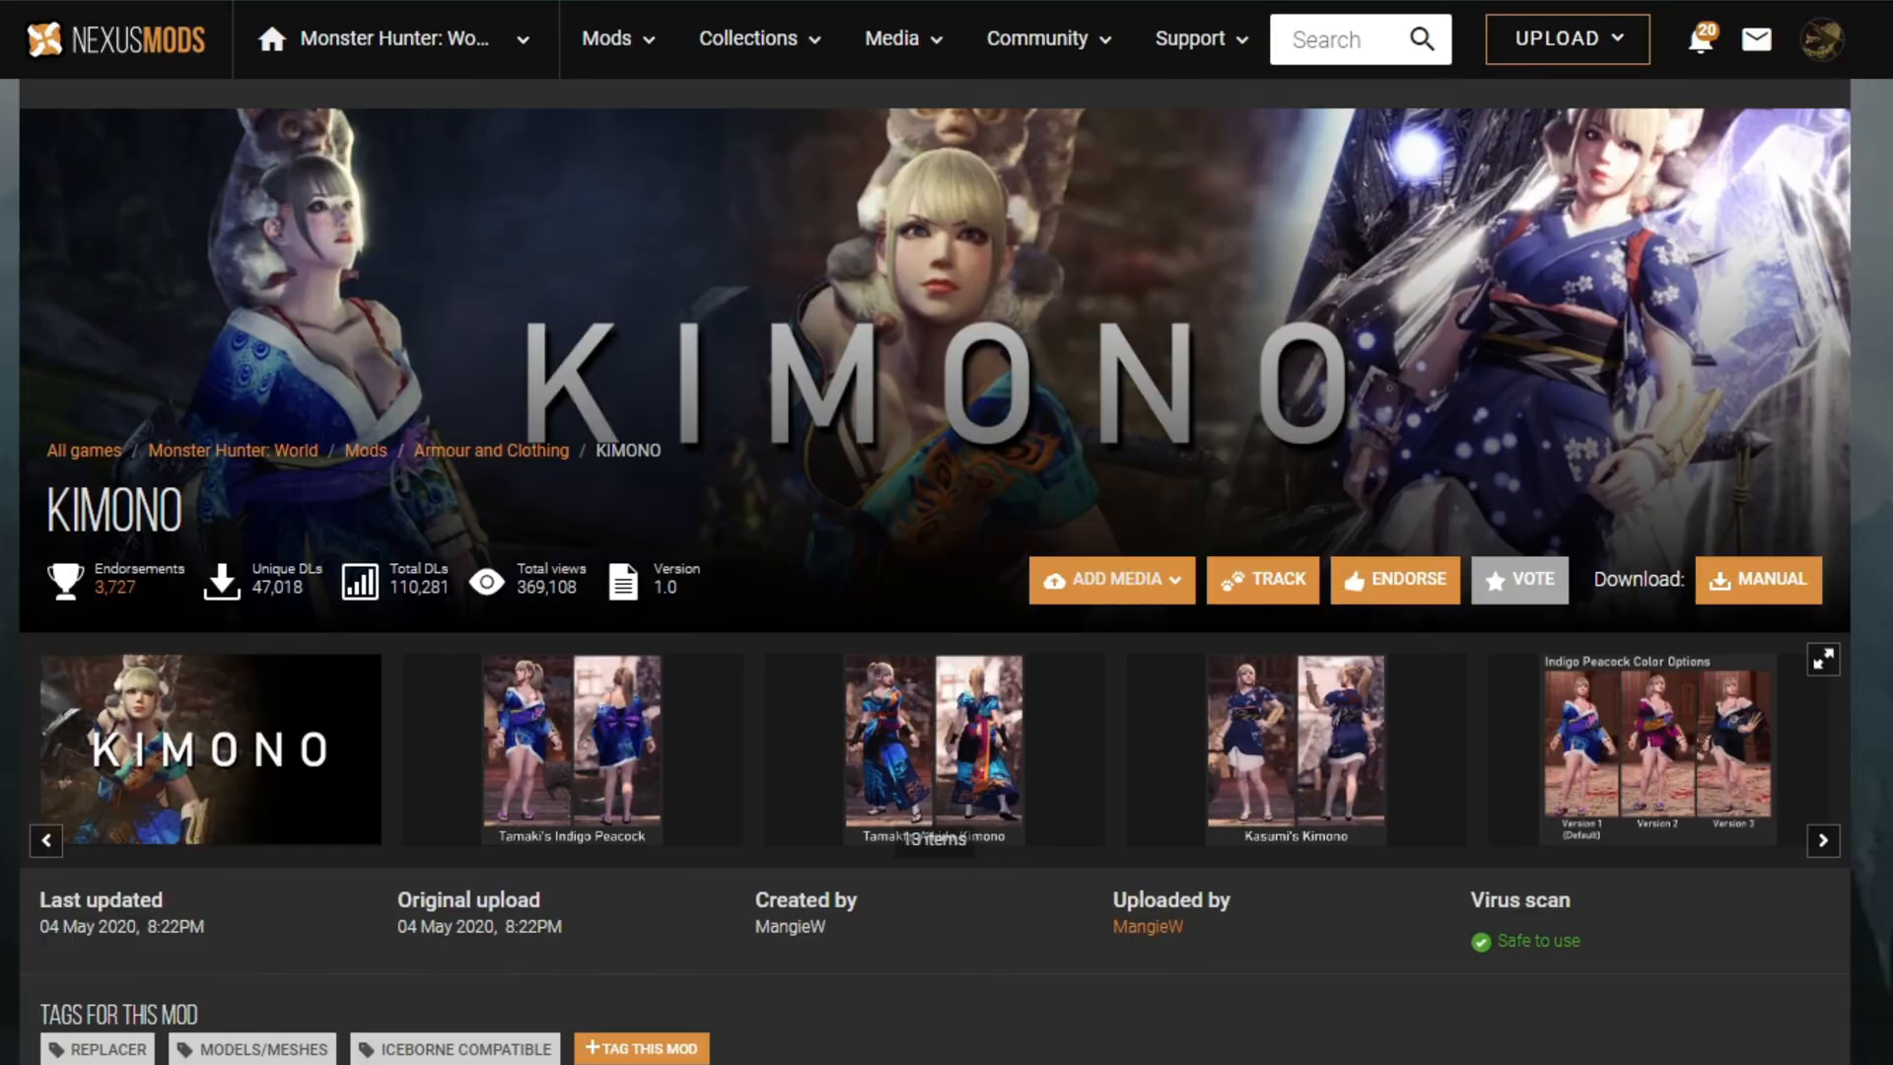
scroll("down", 3)
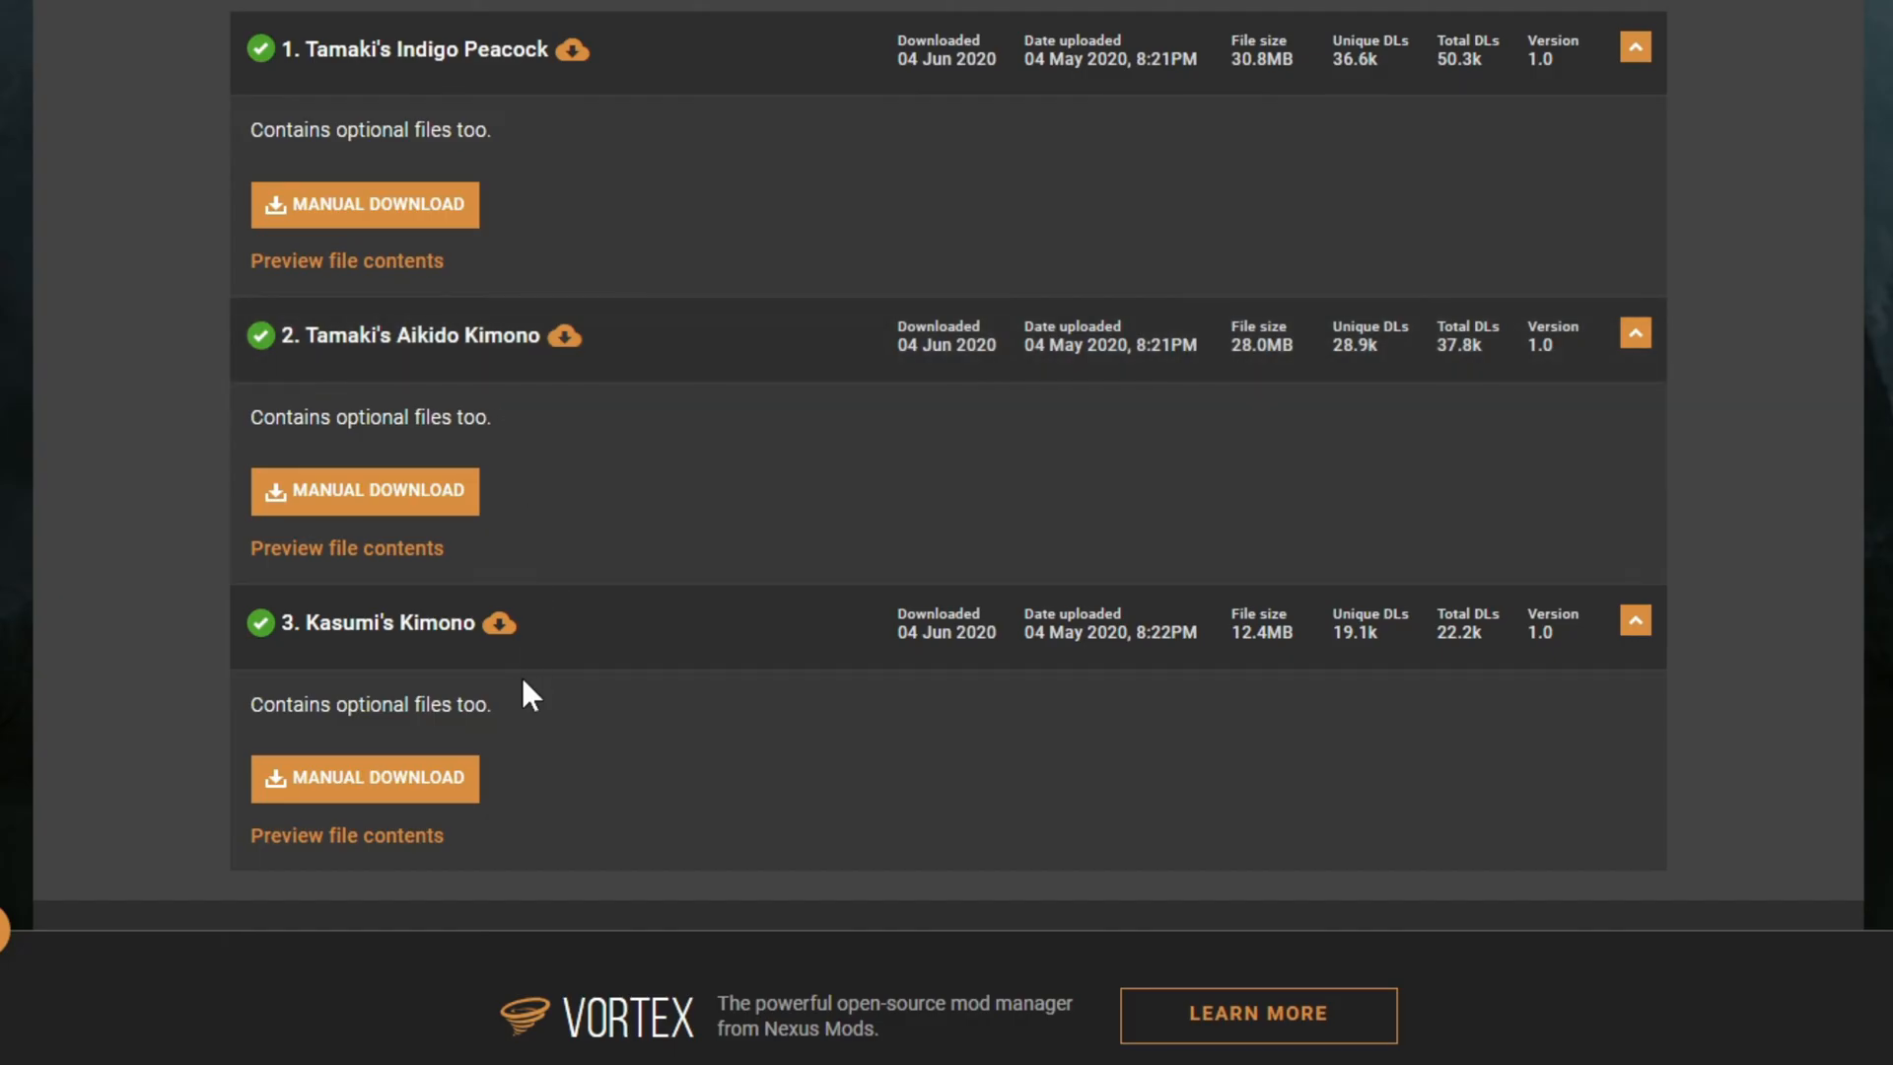
mouse_move(103, 491)
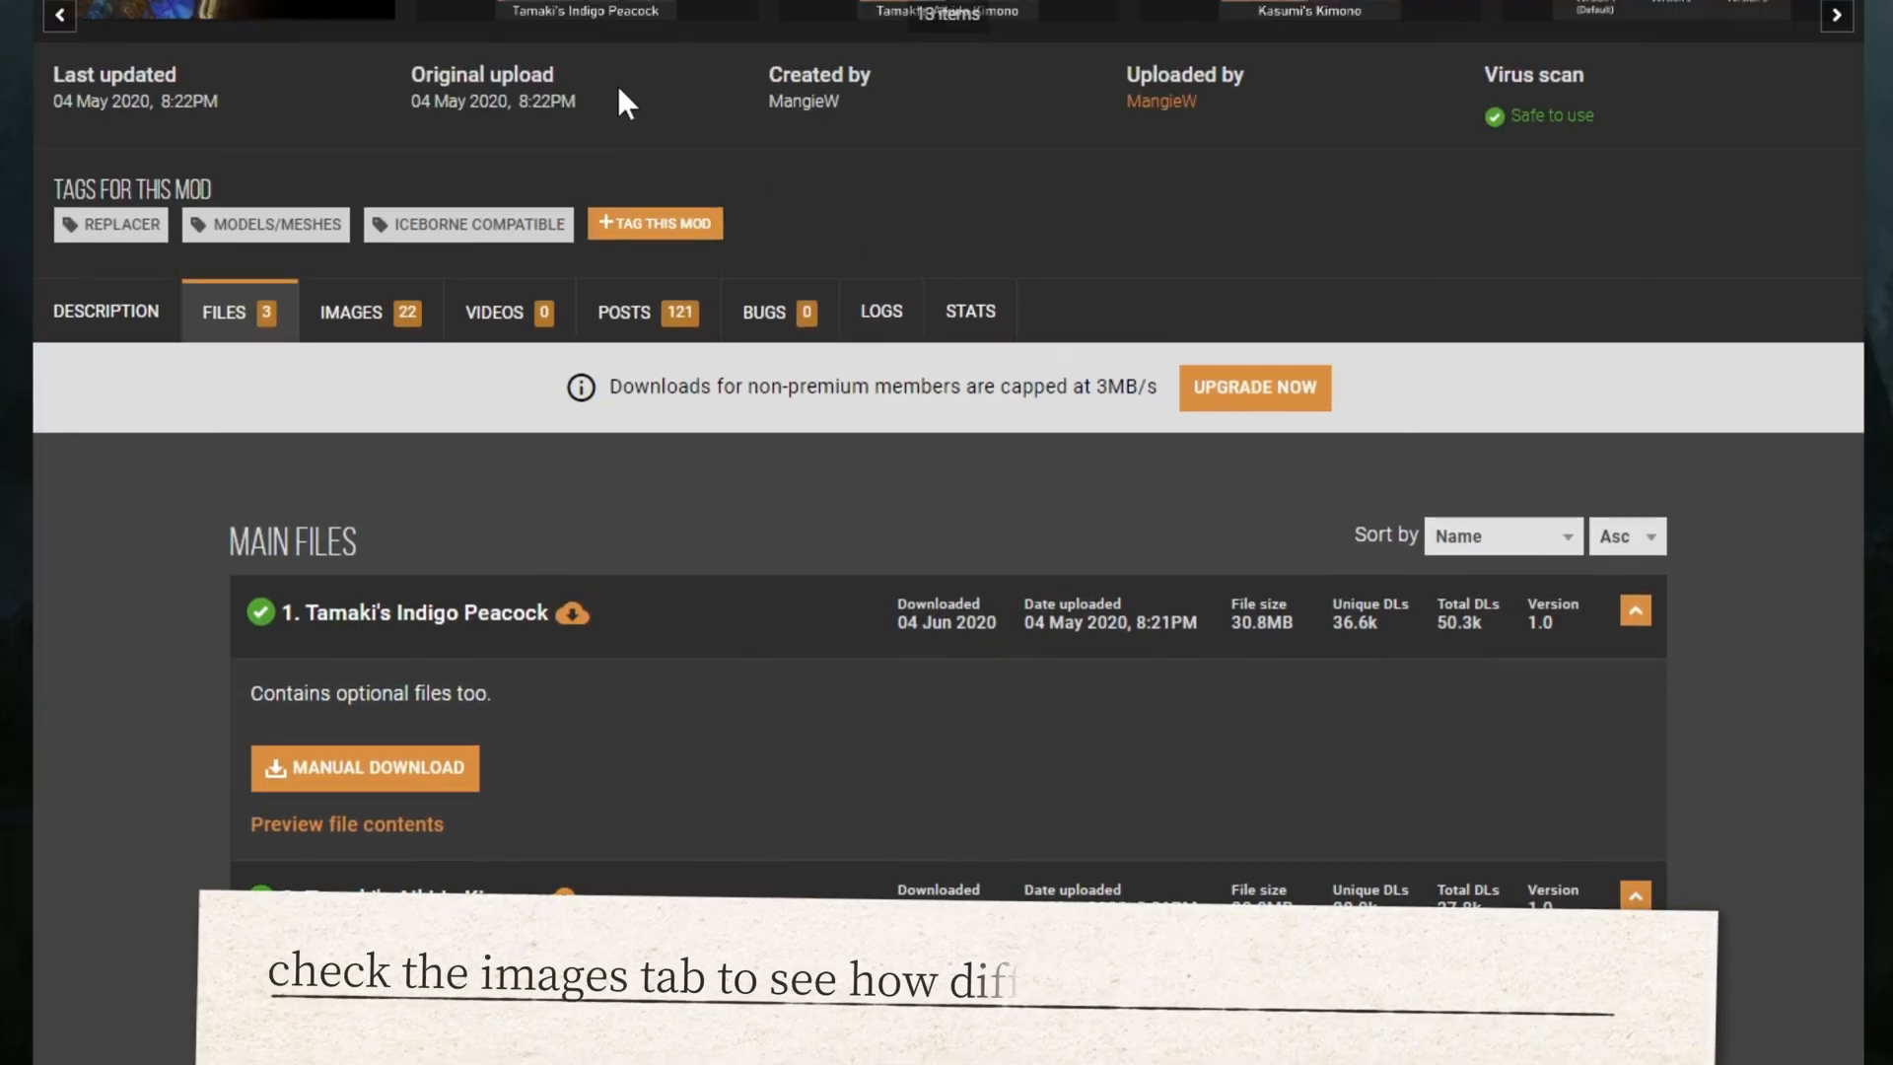
- View the Kasumi's Kimono Color Options image, then return to the KIMONO Files tab
left_click(351, 311)
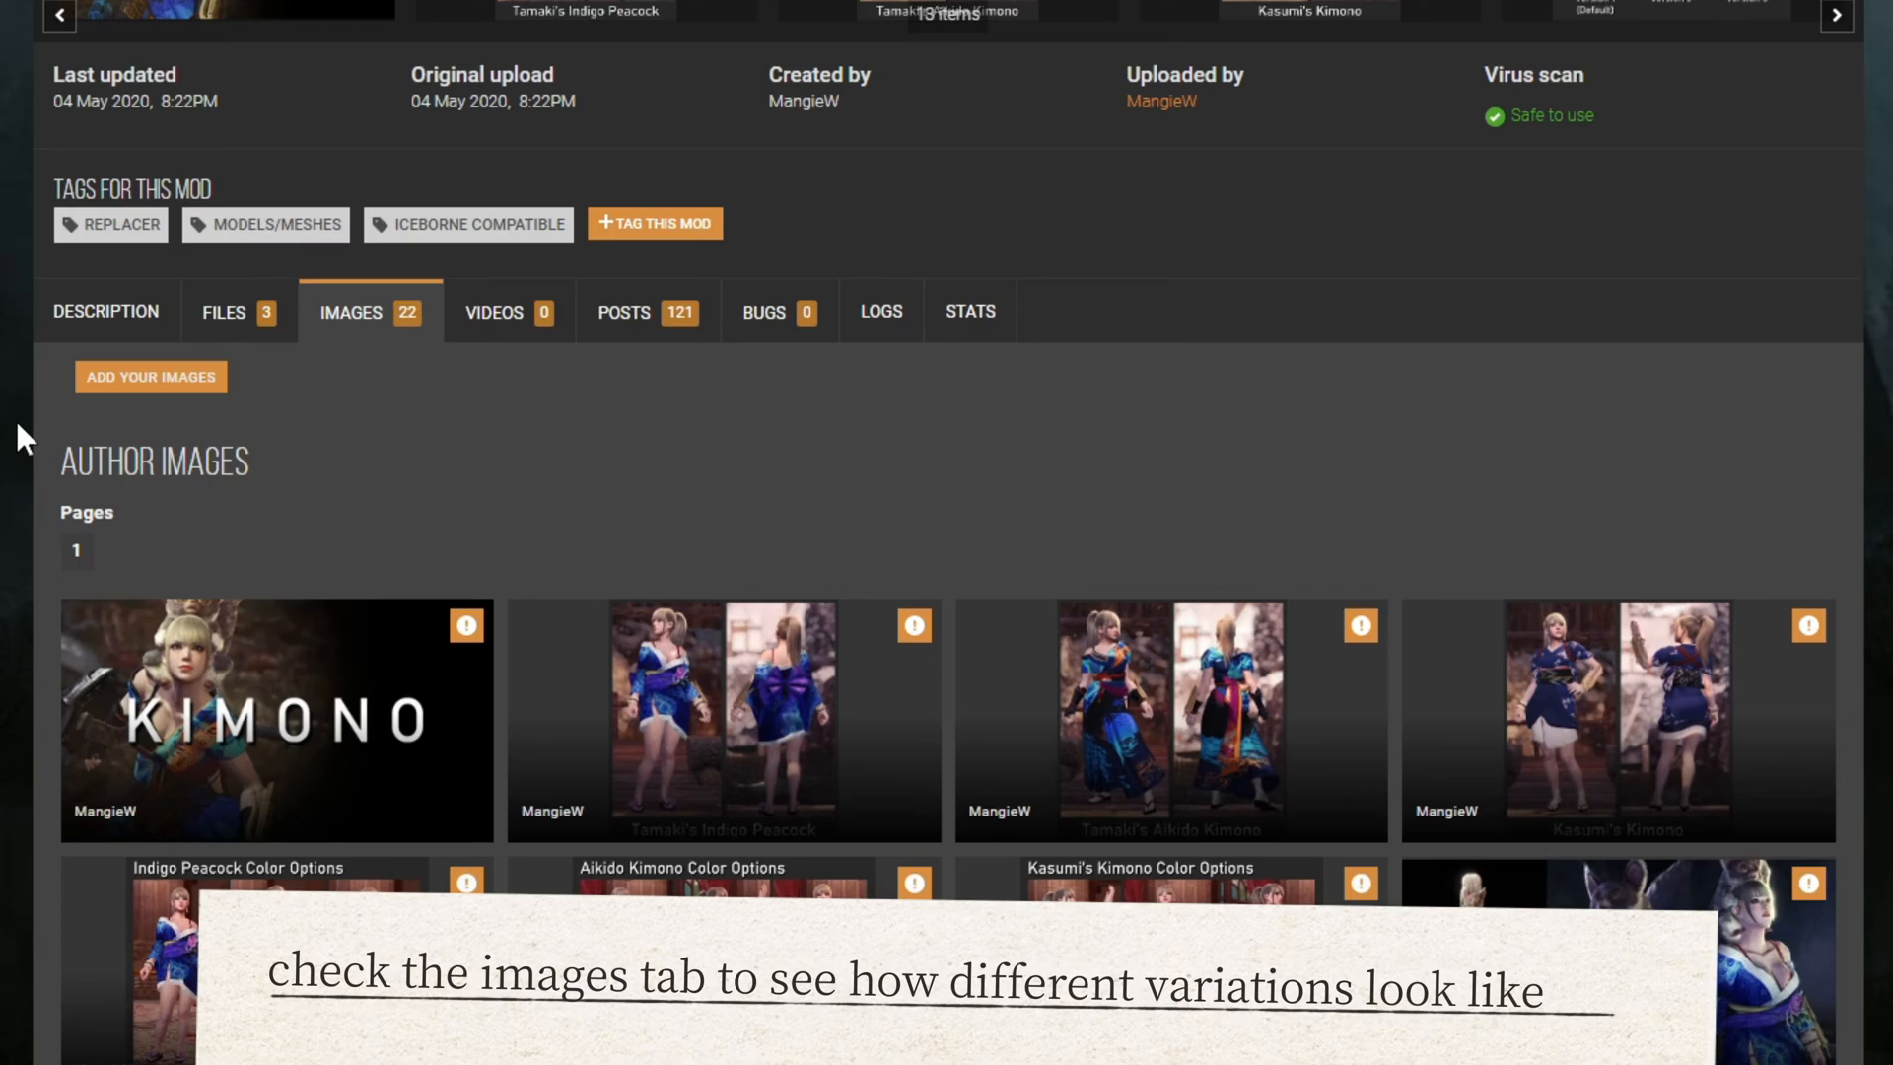
scroll("down", 3)
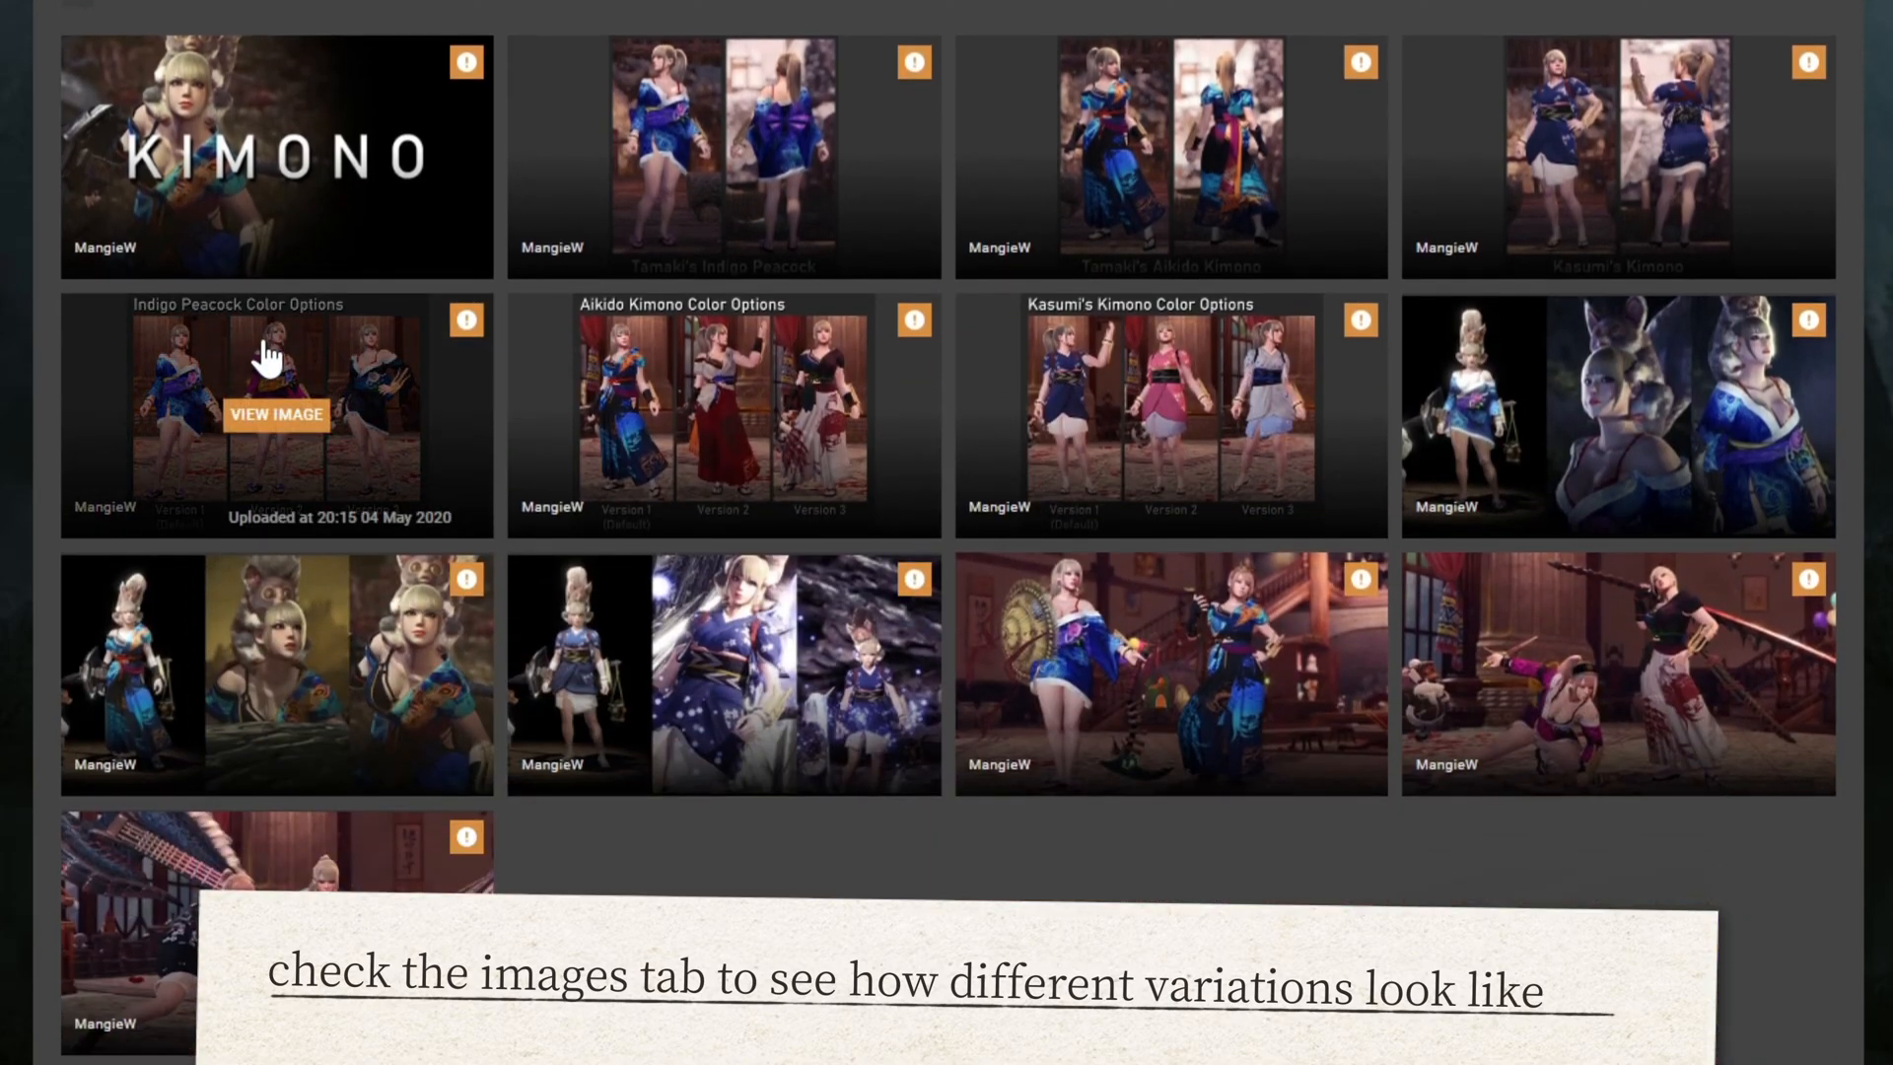
left_click(275, 414)
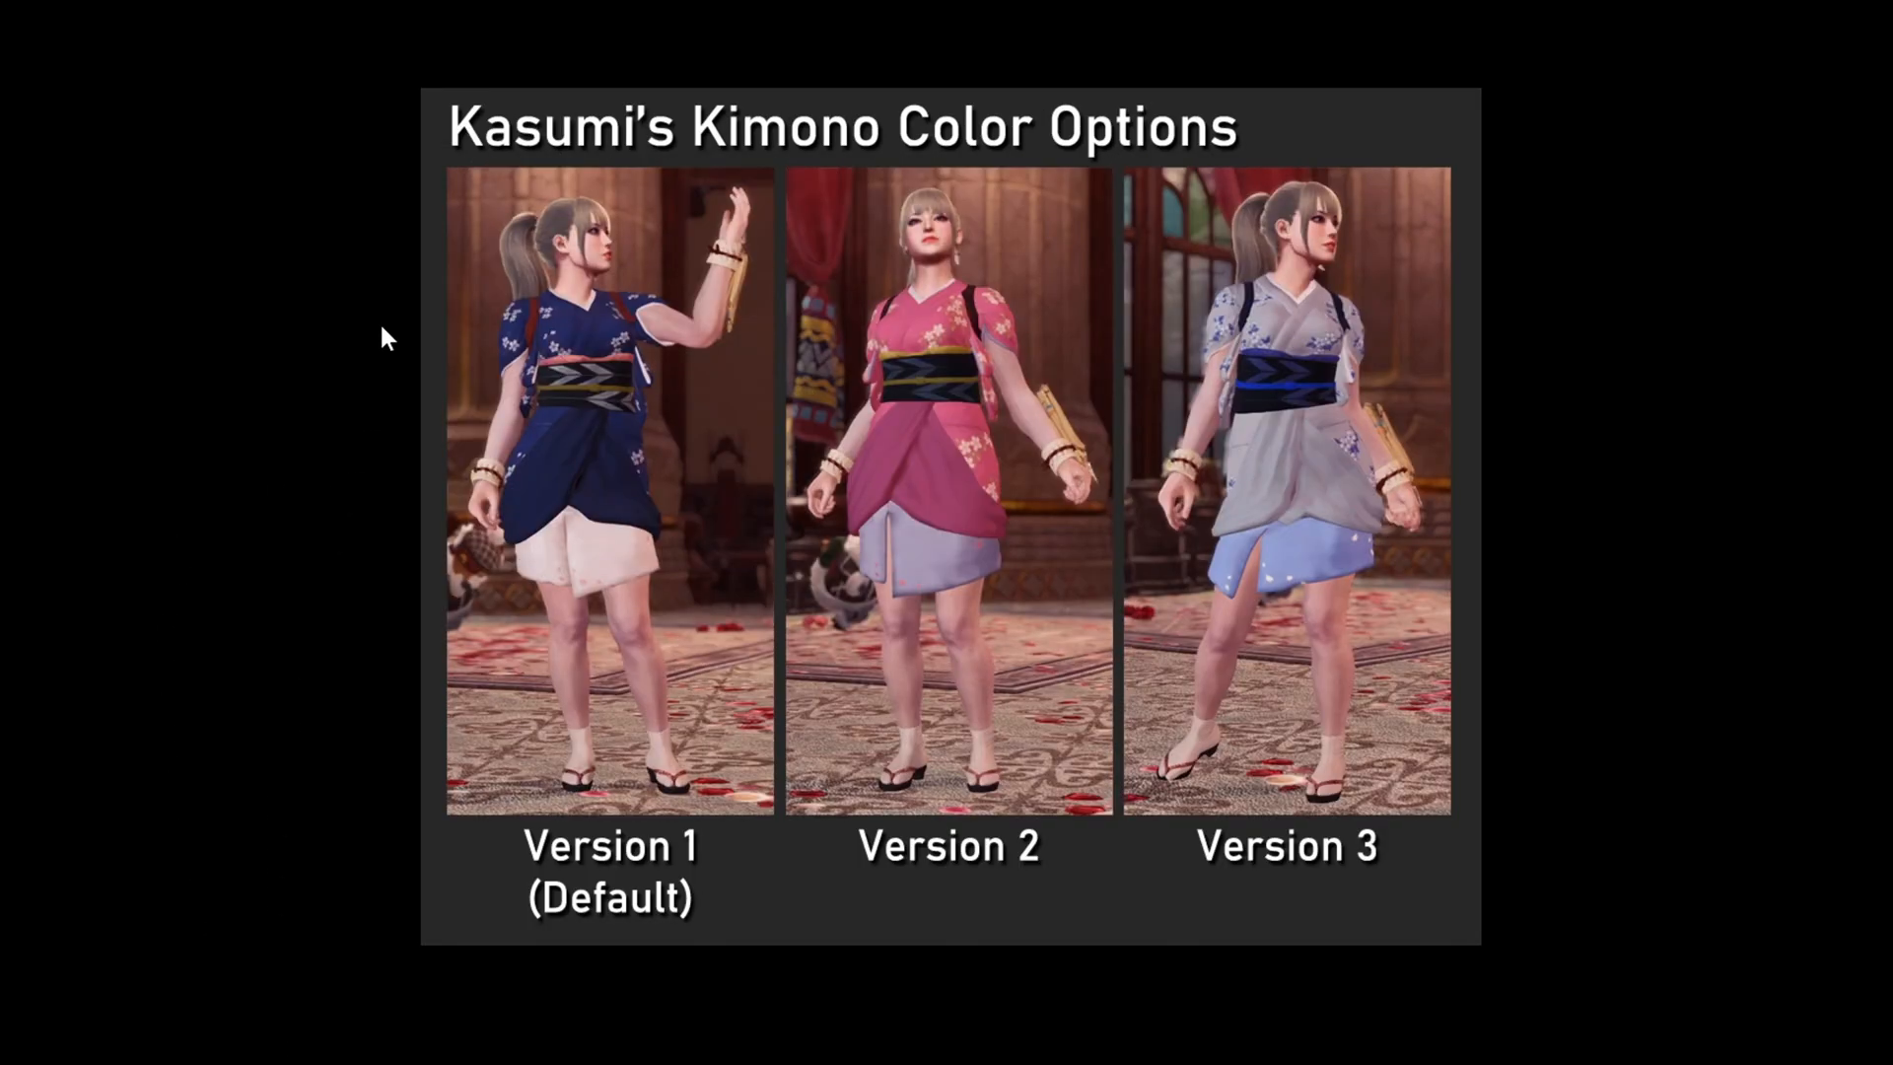
mouse_move(1129, 161)
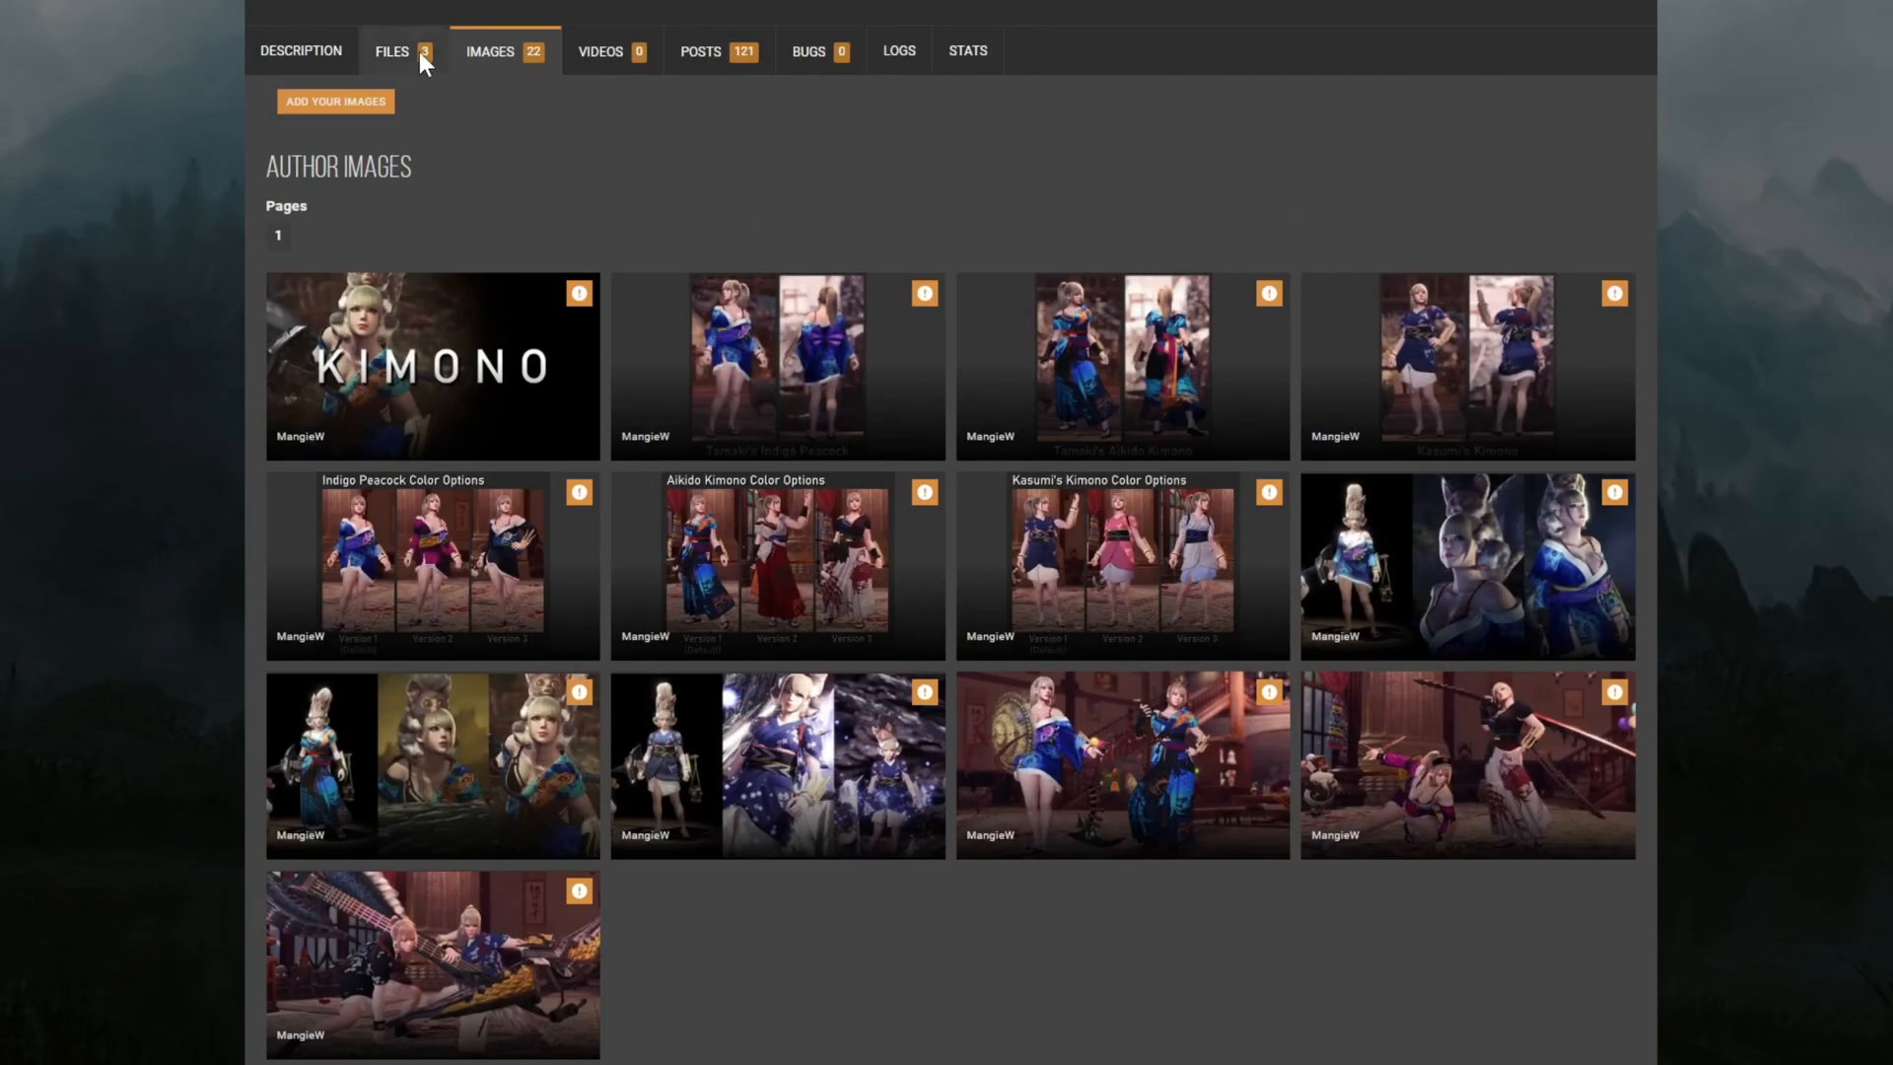
left_click(391, 51)
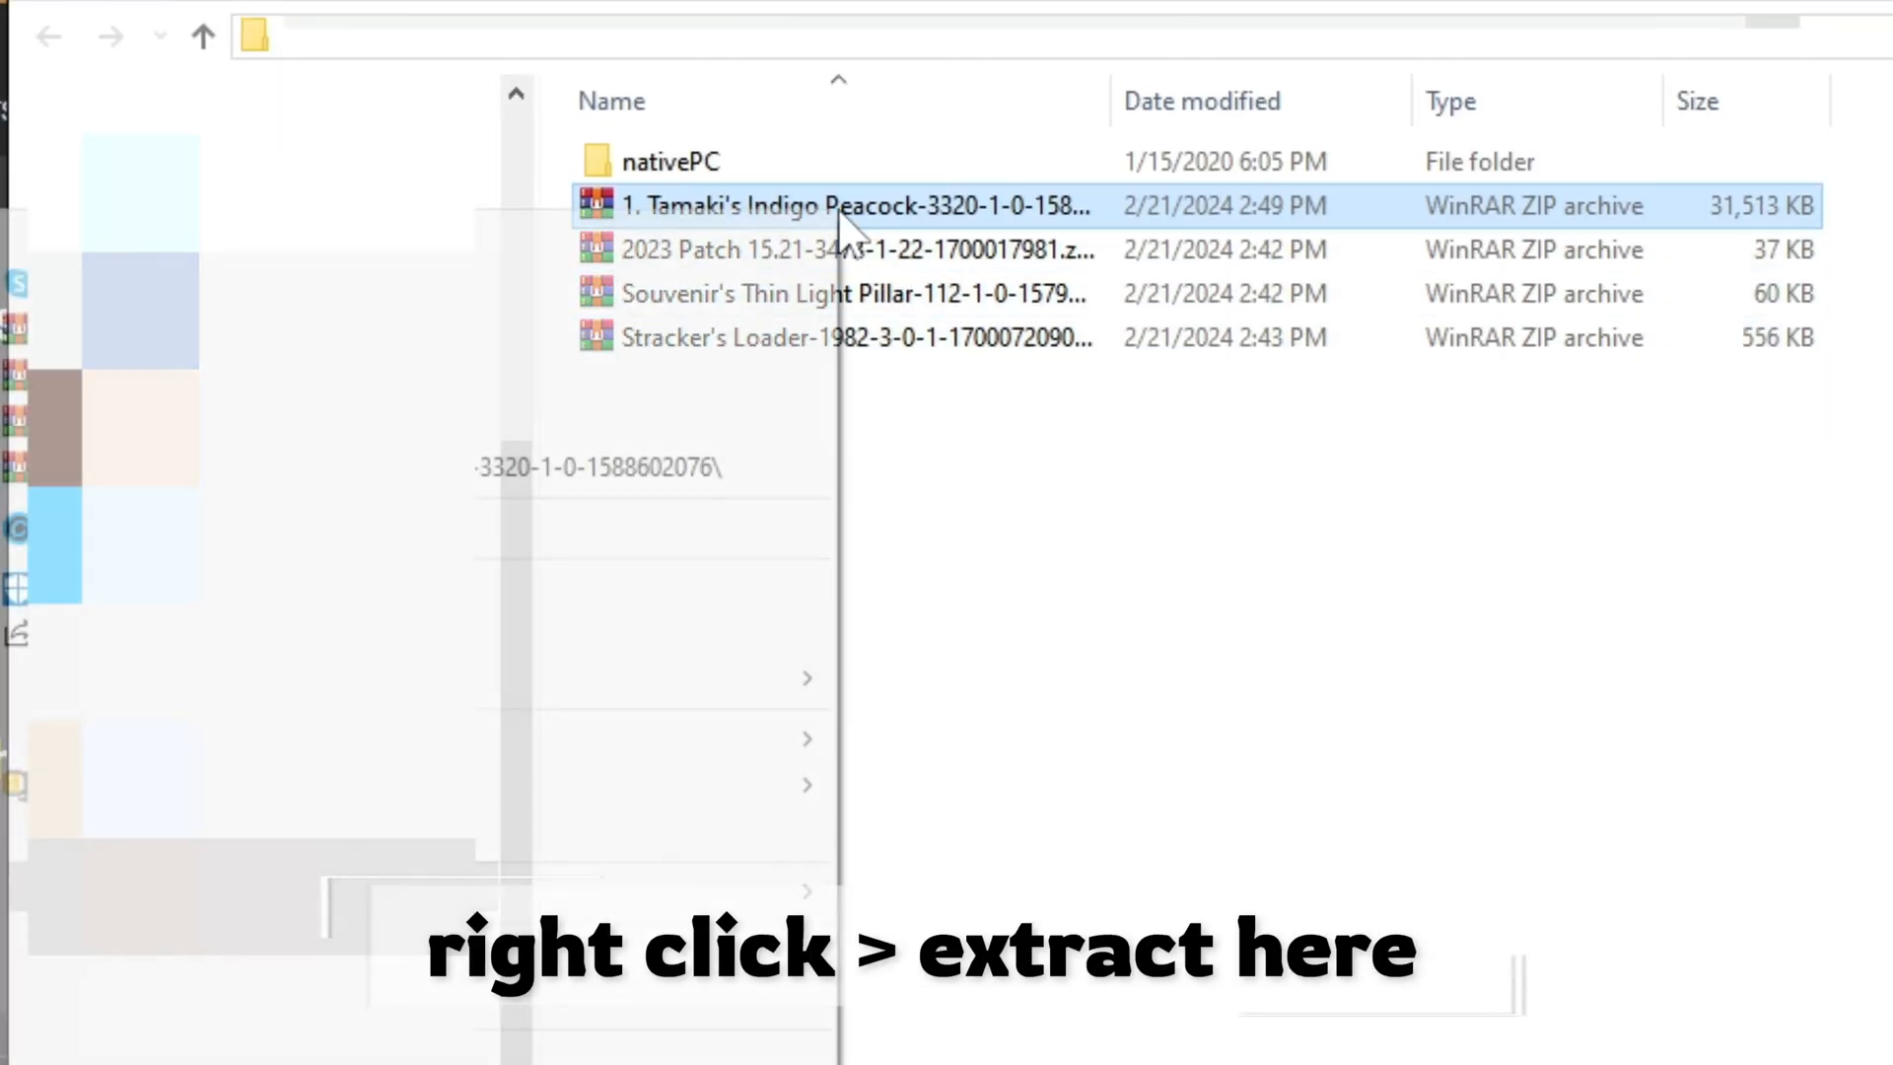
- Extract the Indigo Peacock zip, copy Main File's pl and wp into nativePC, open Optional Files
right_click(841, 205)
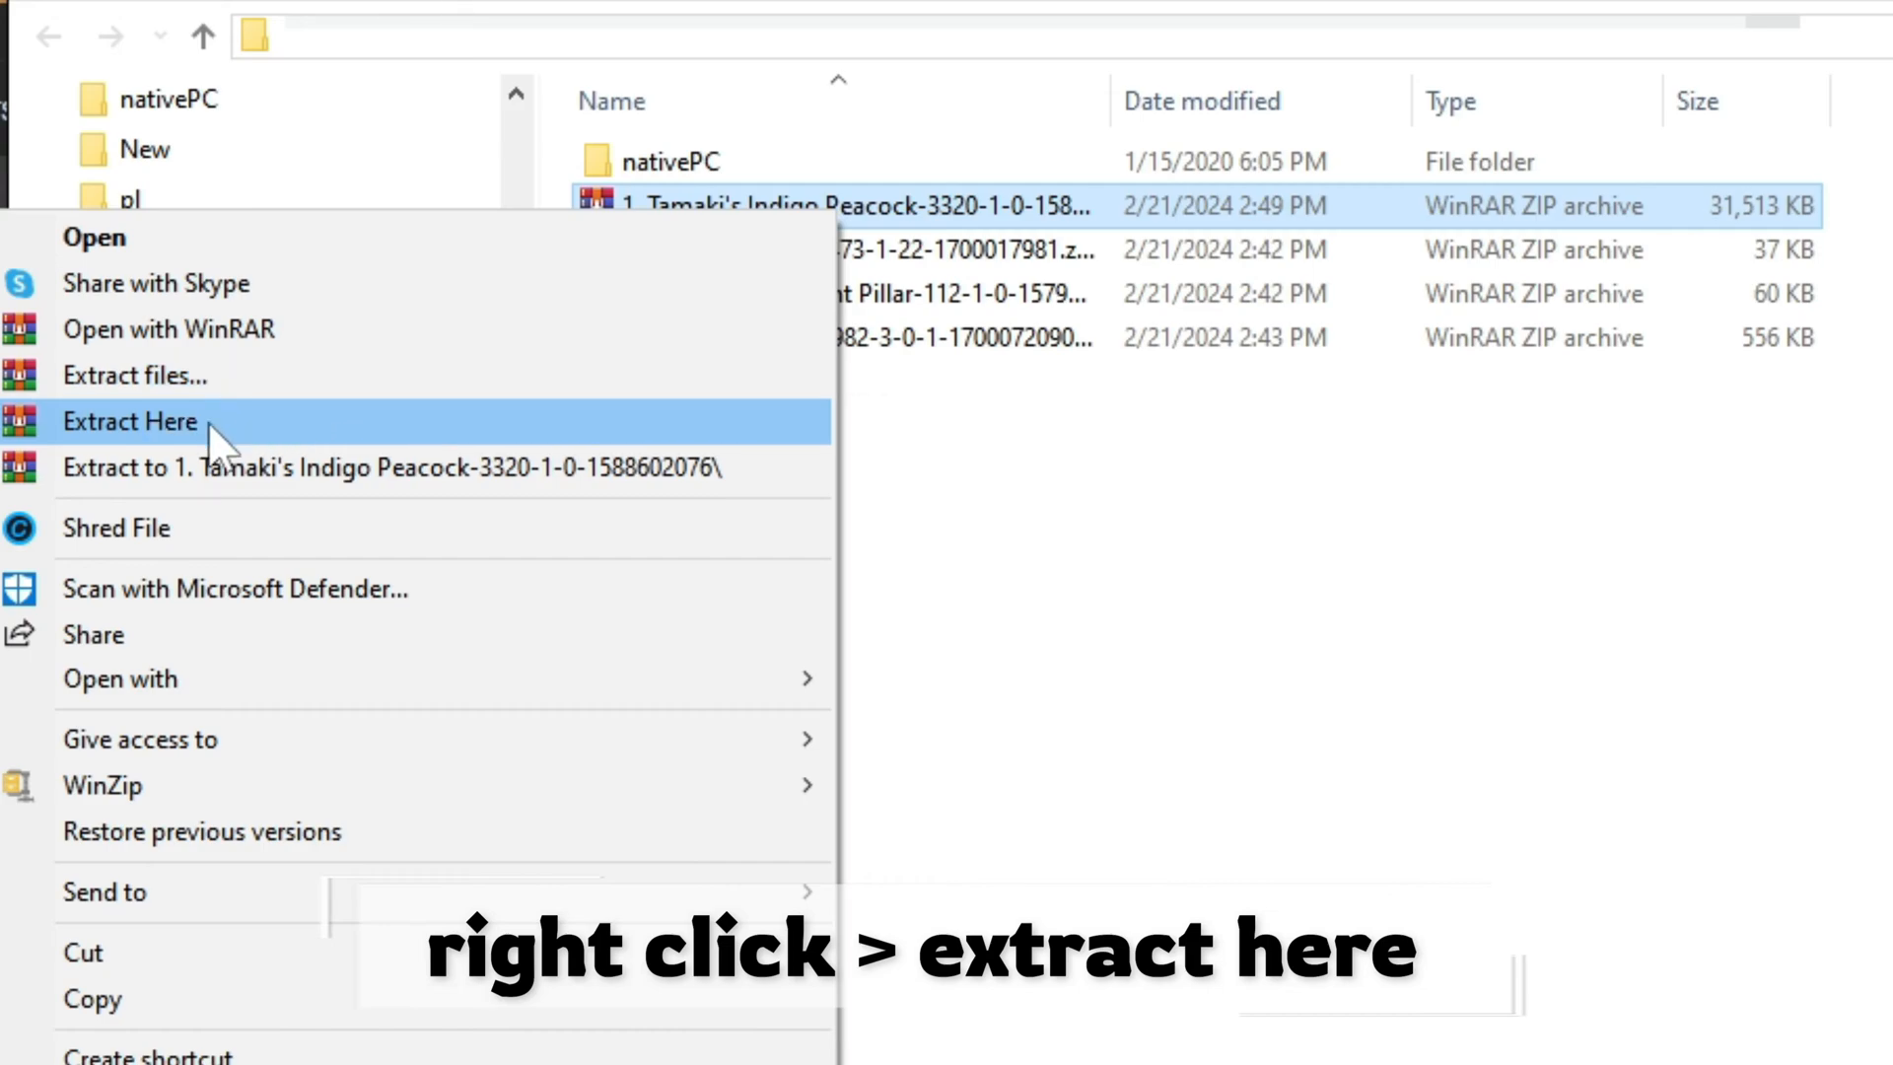
left_click(130, 420)
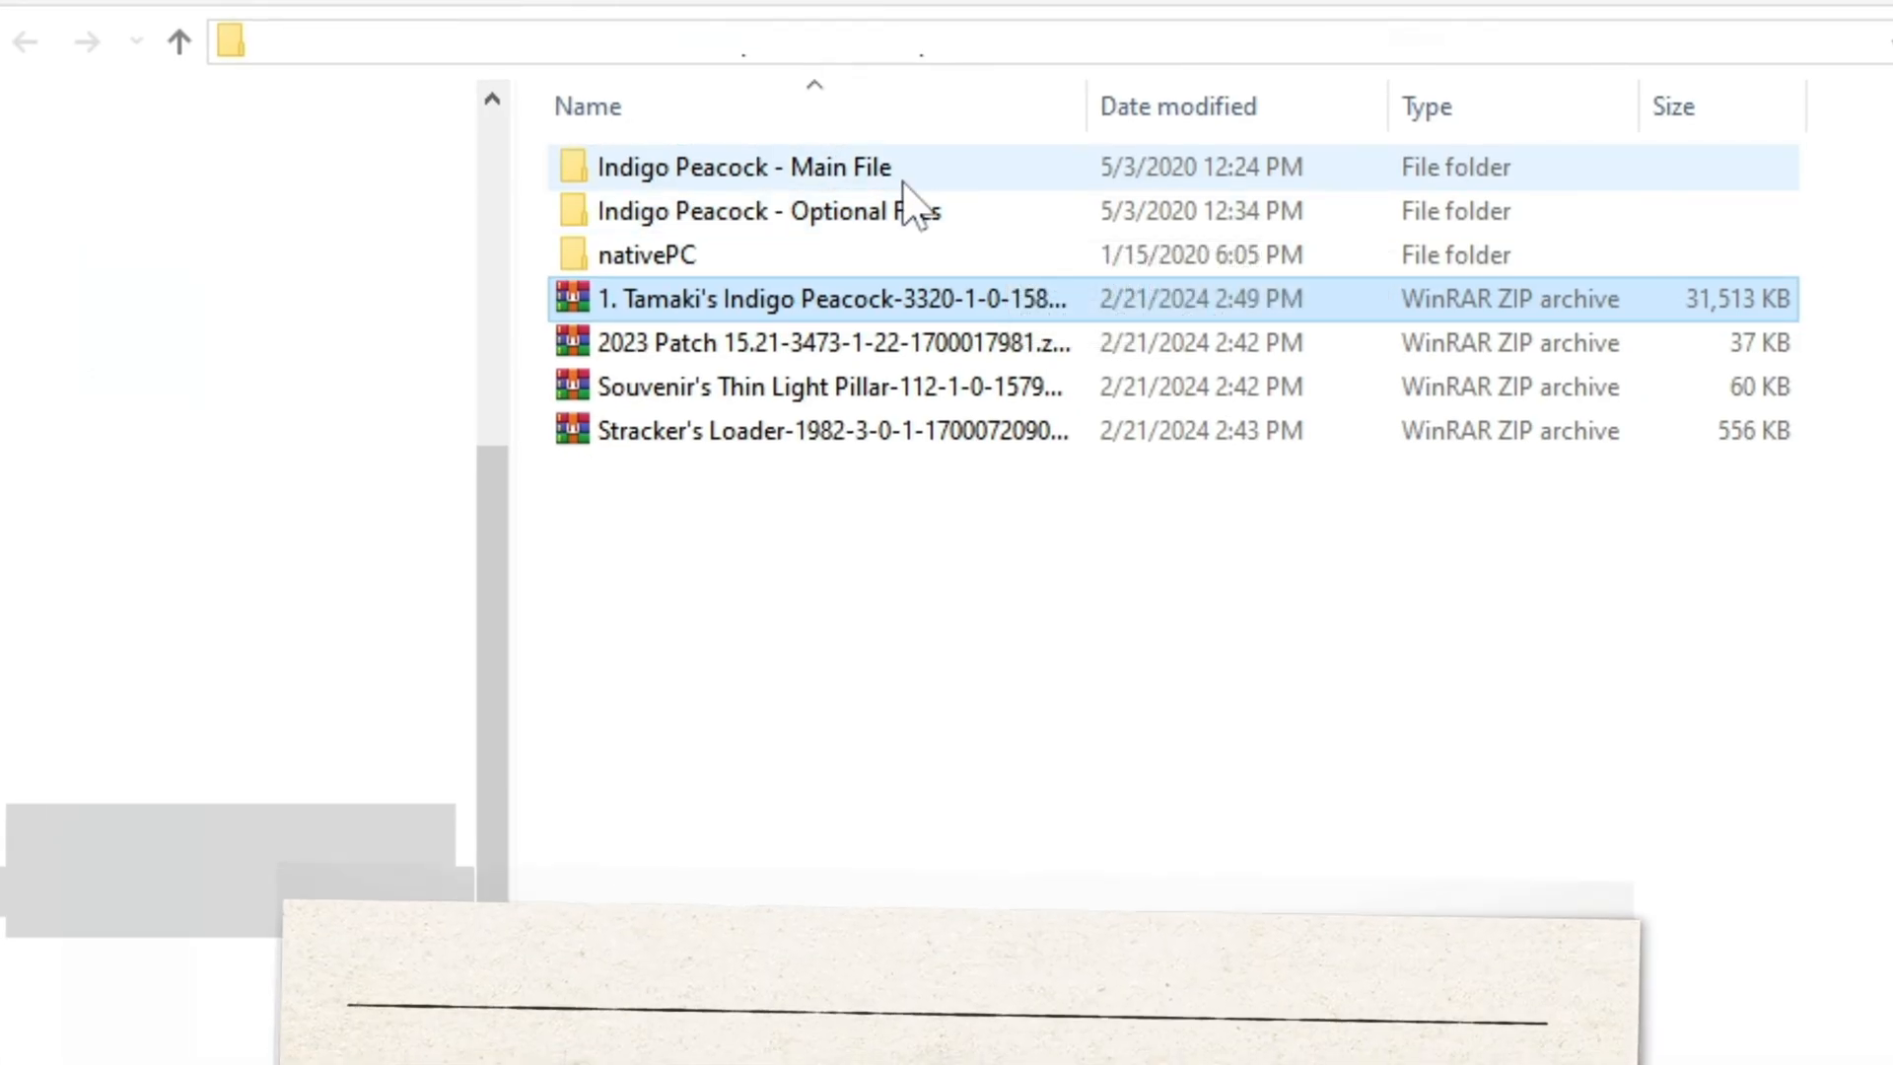
double_click(741, 167)
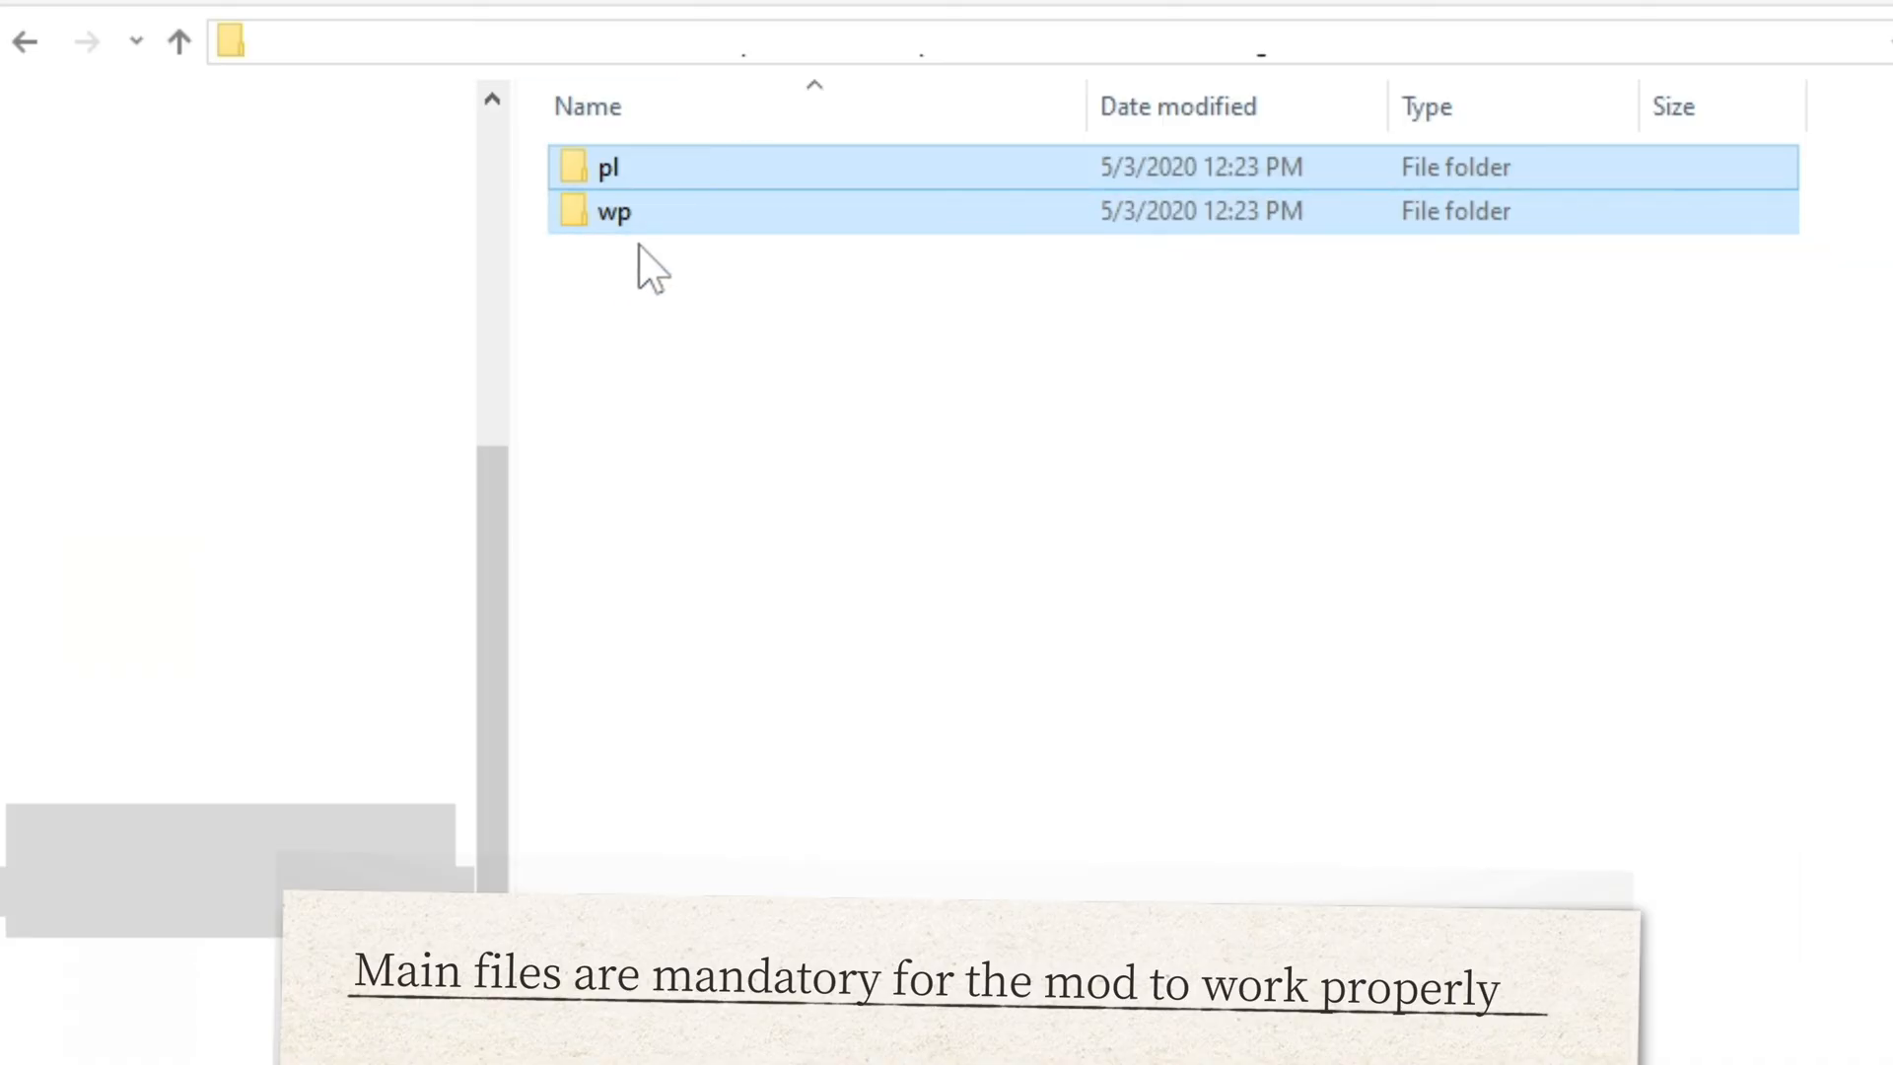
mouse_move(674, 208)
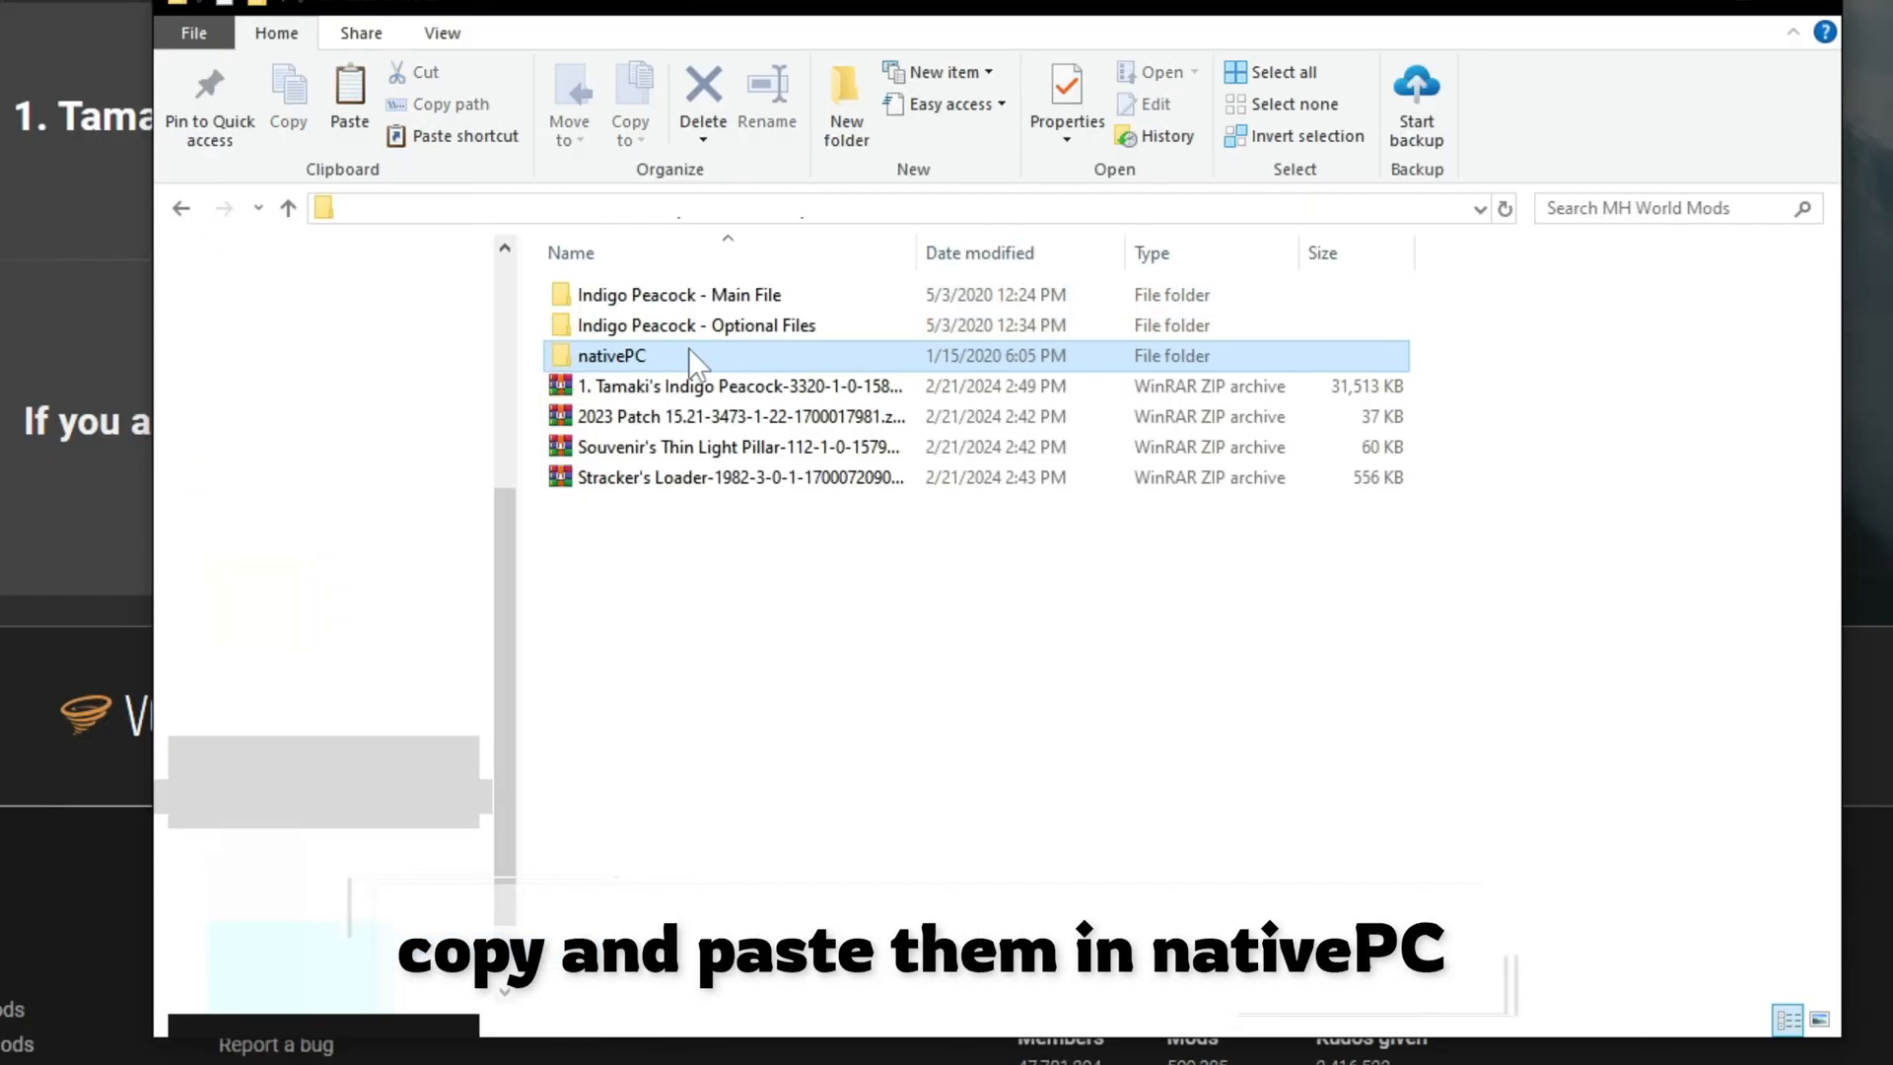
double_click(611, 355)
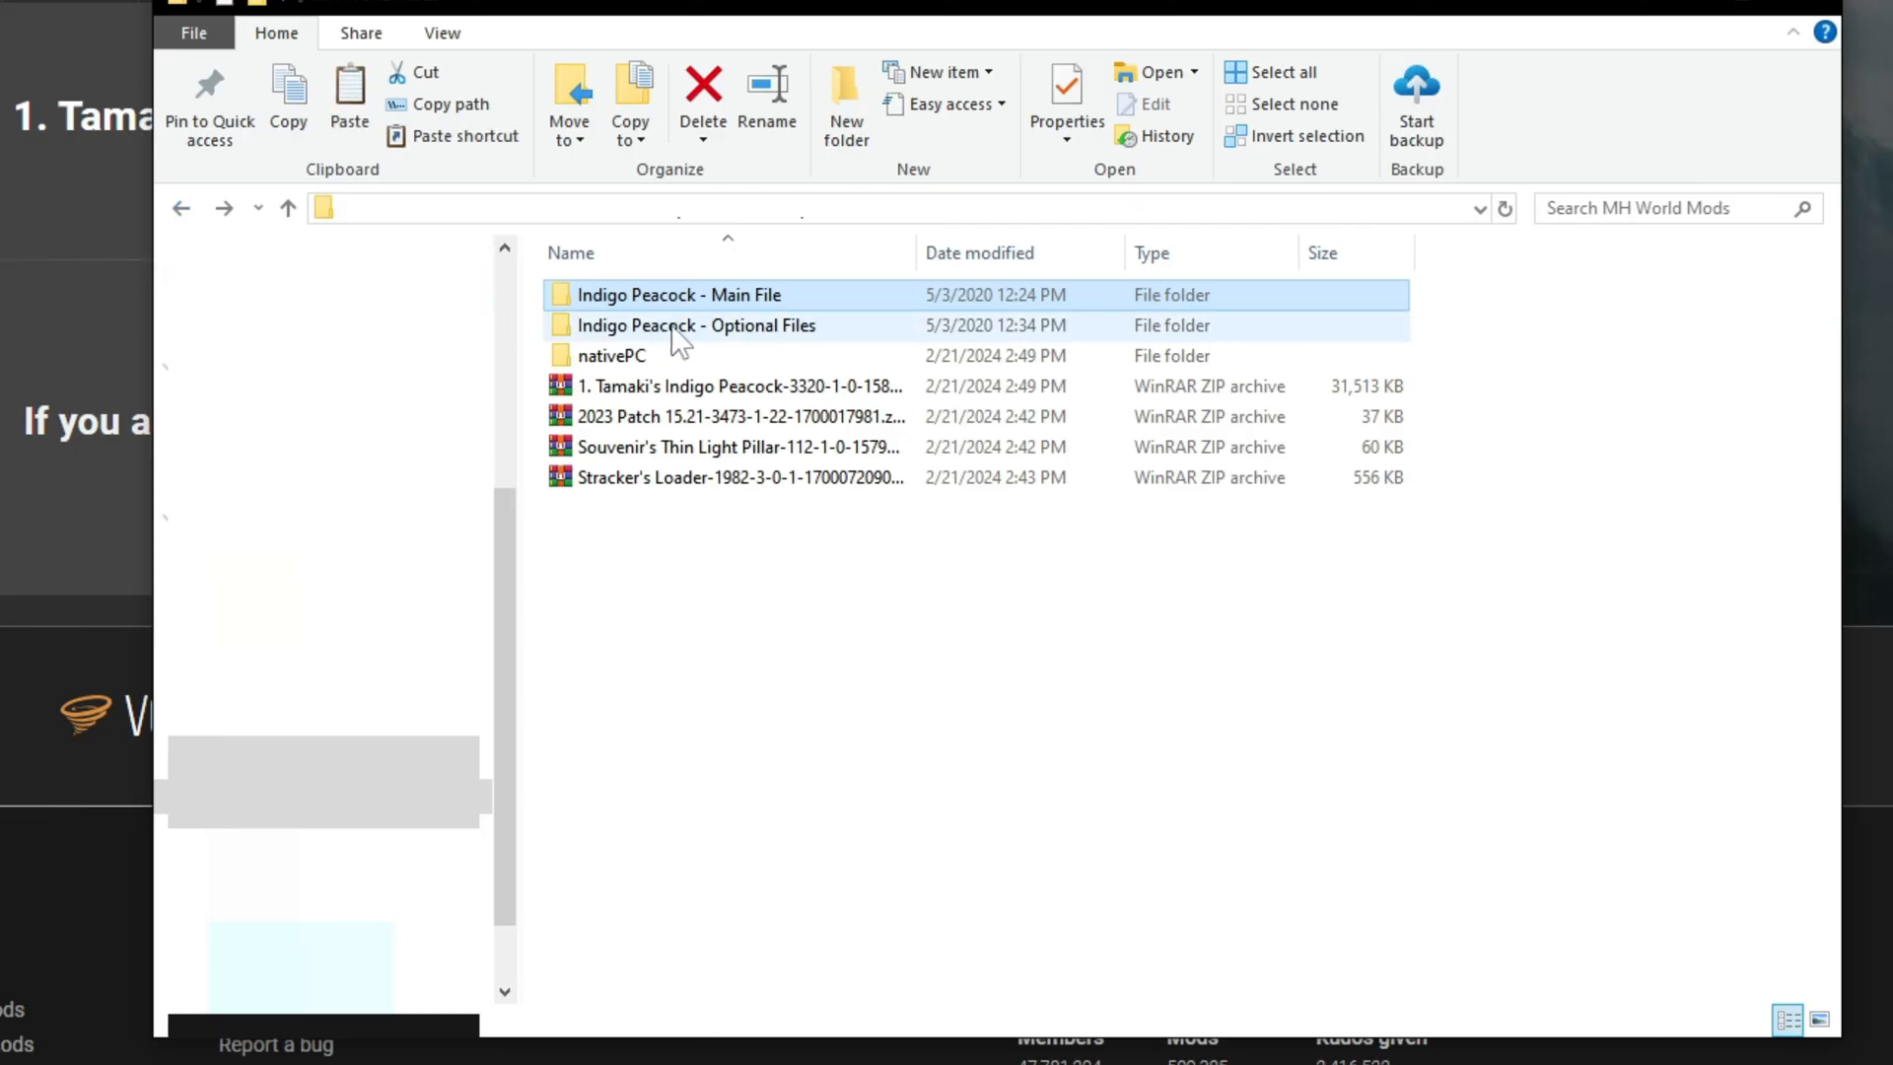
double_click(680, 295)
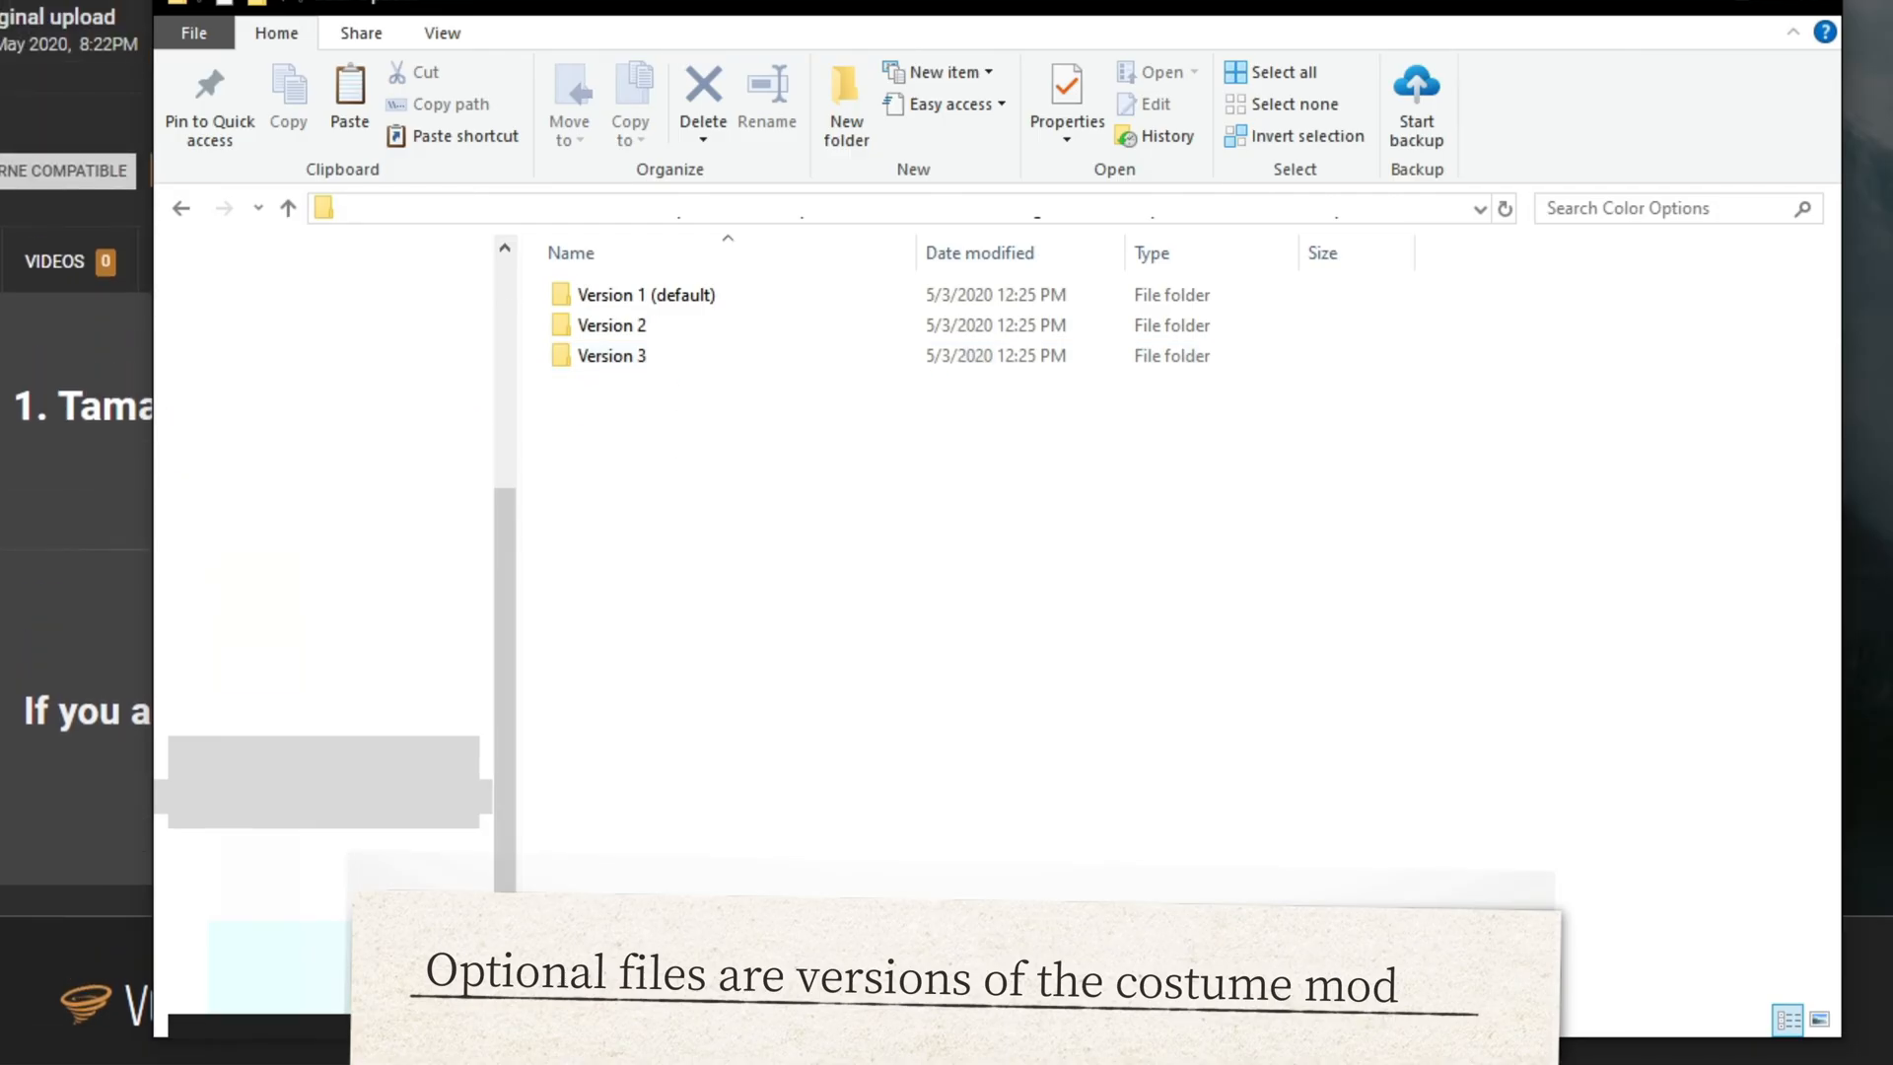
left_click(442, 33)
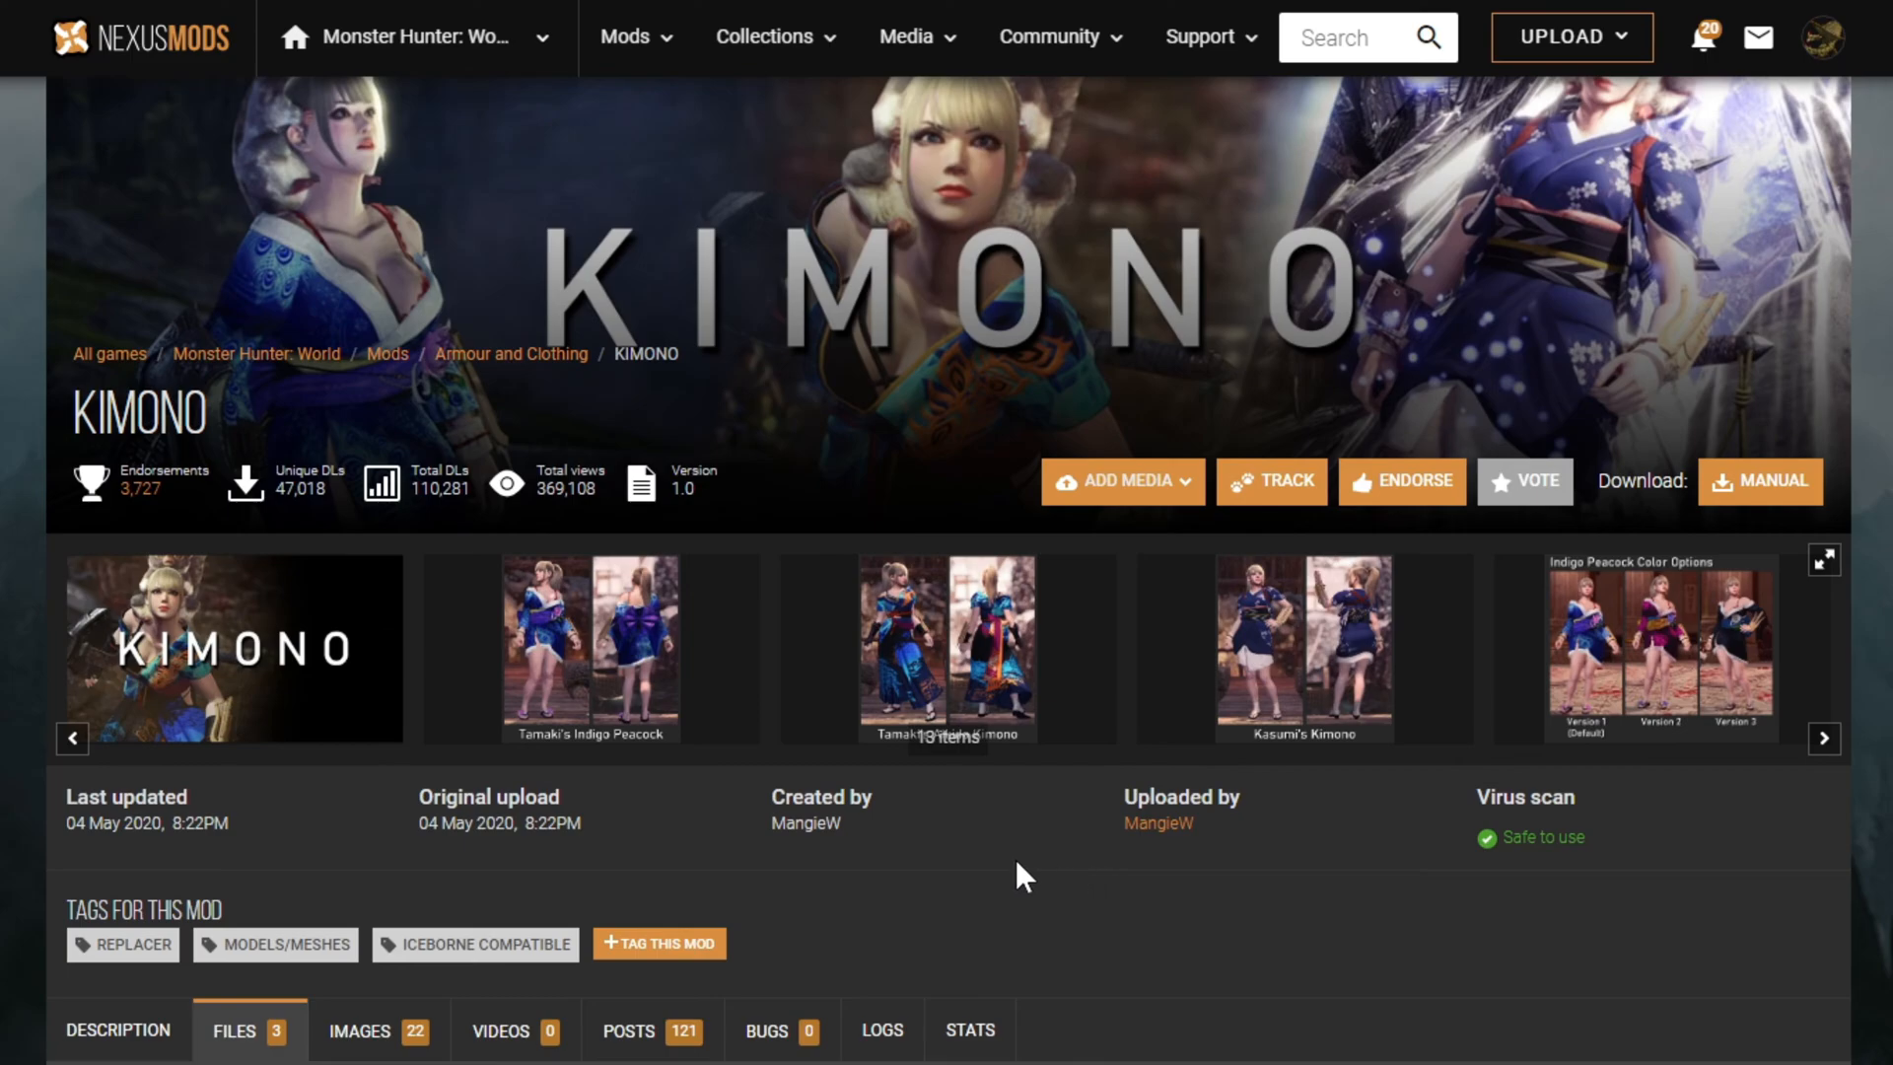
mouse_move(603, 688)
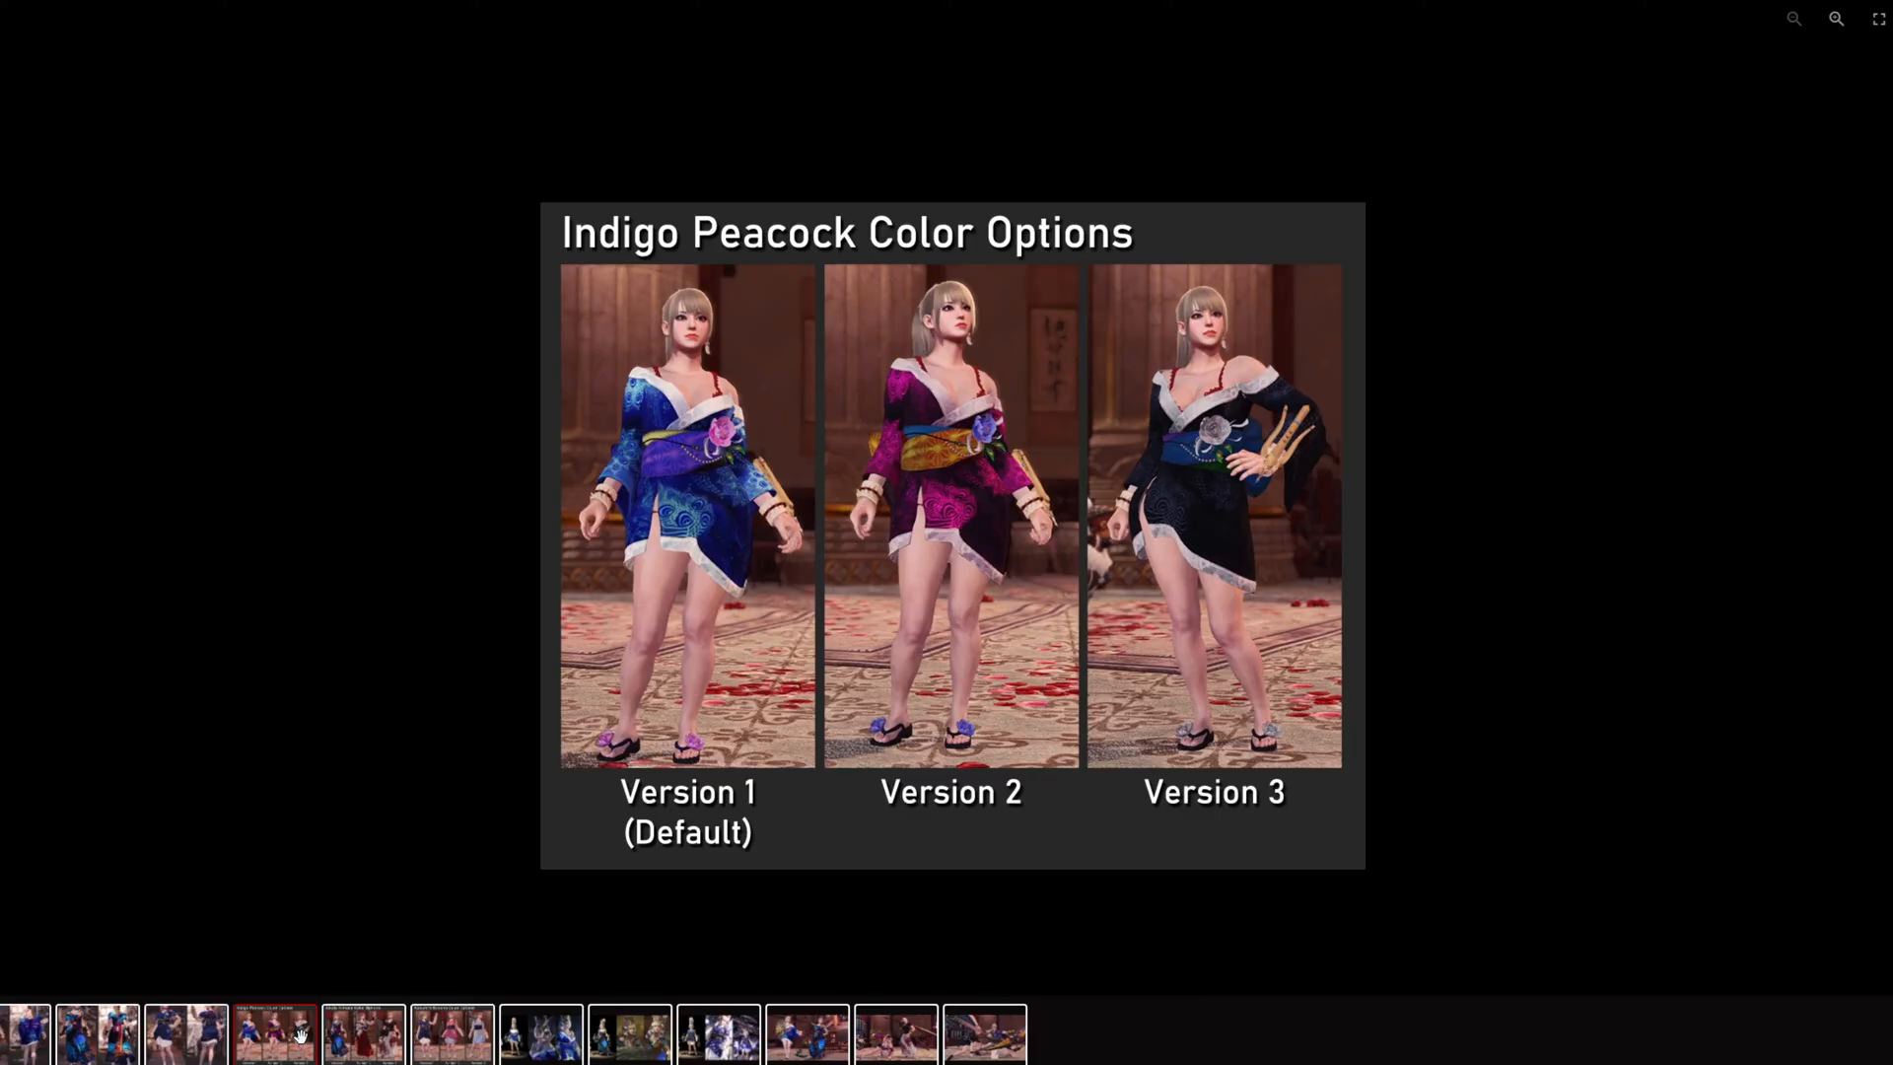
mouse_move(785, 375)
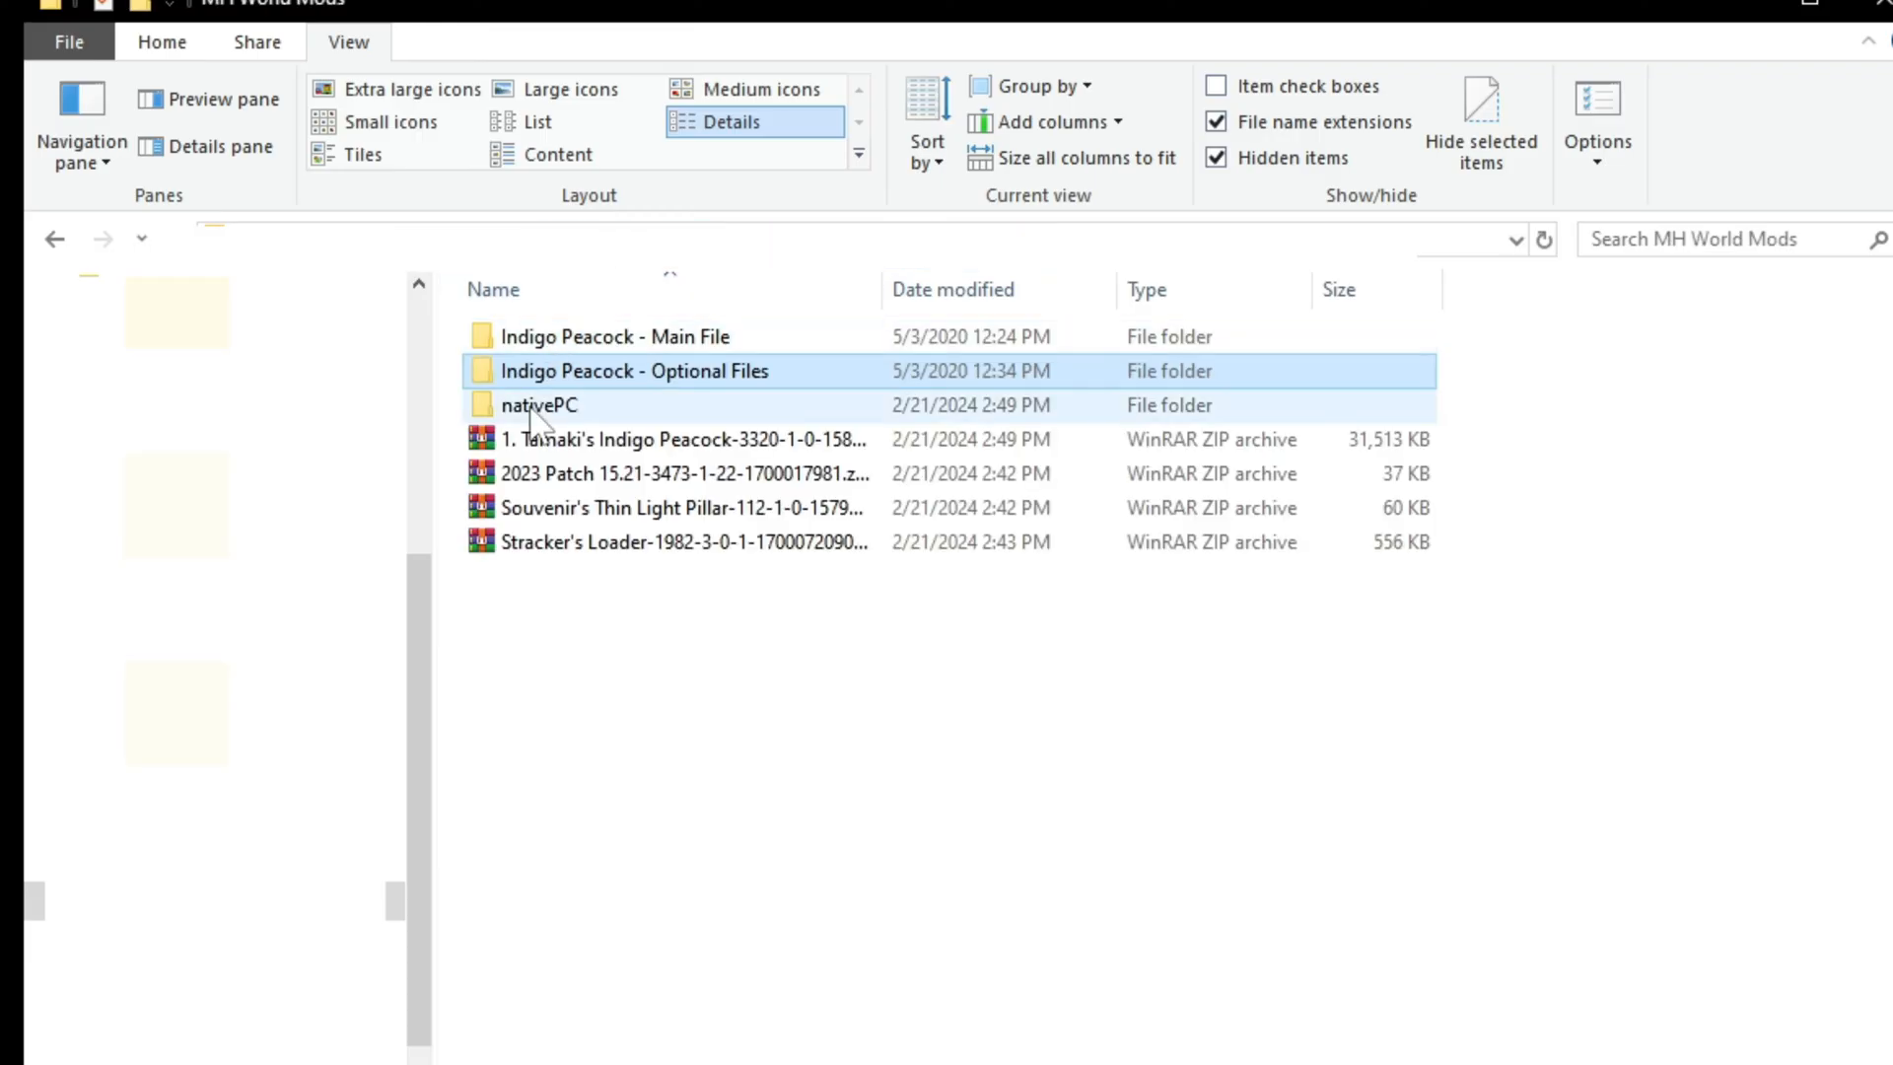
- Paste the chosen colour version's files into nativePC, replacing the same-named files
double_click(539, 405)
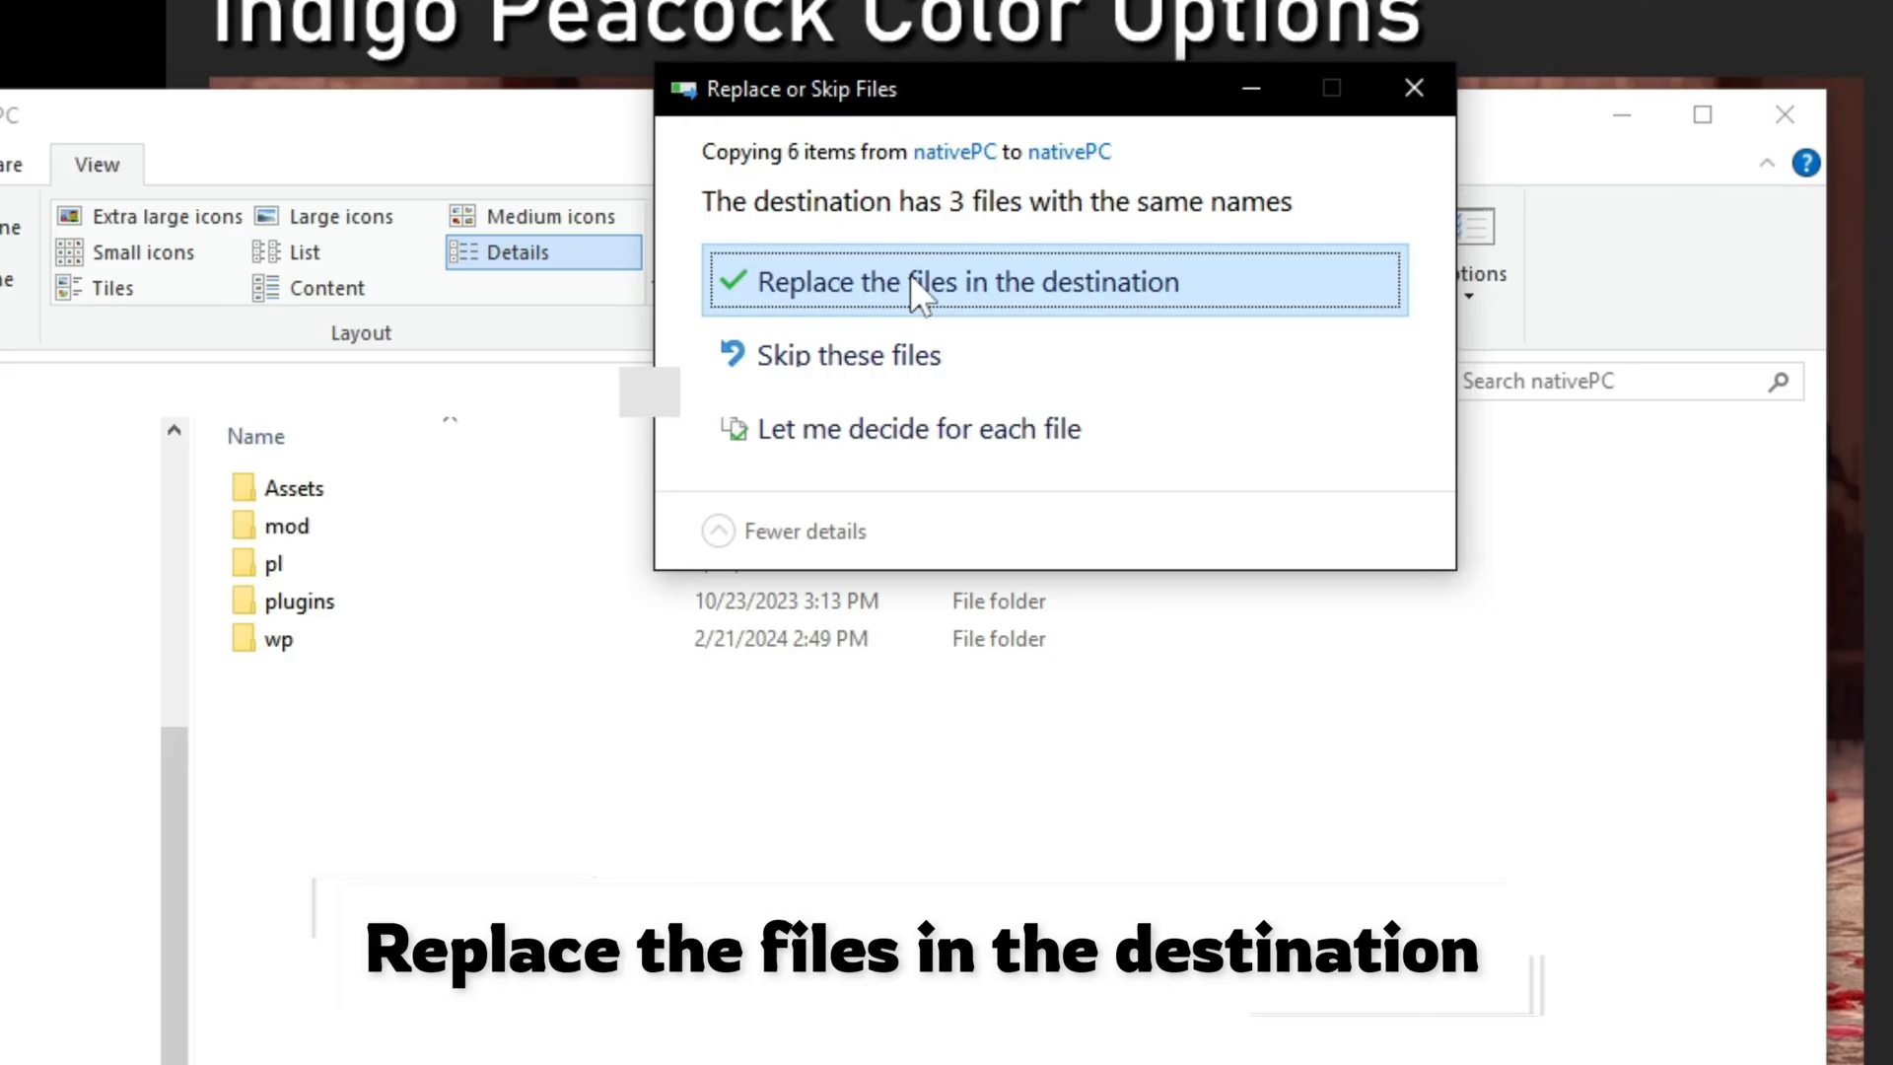
left_click(971, 281)
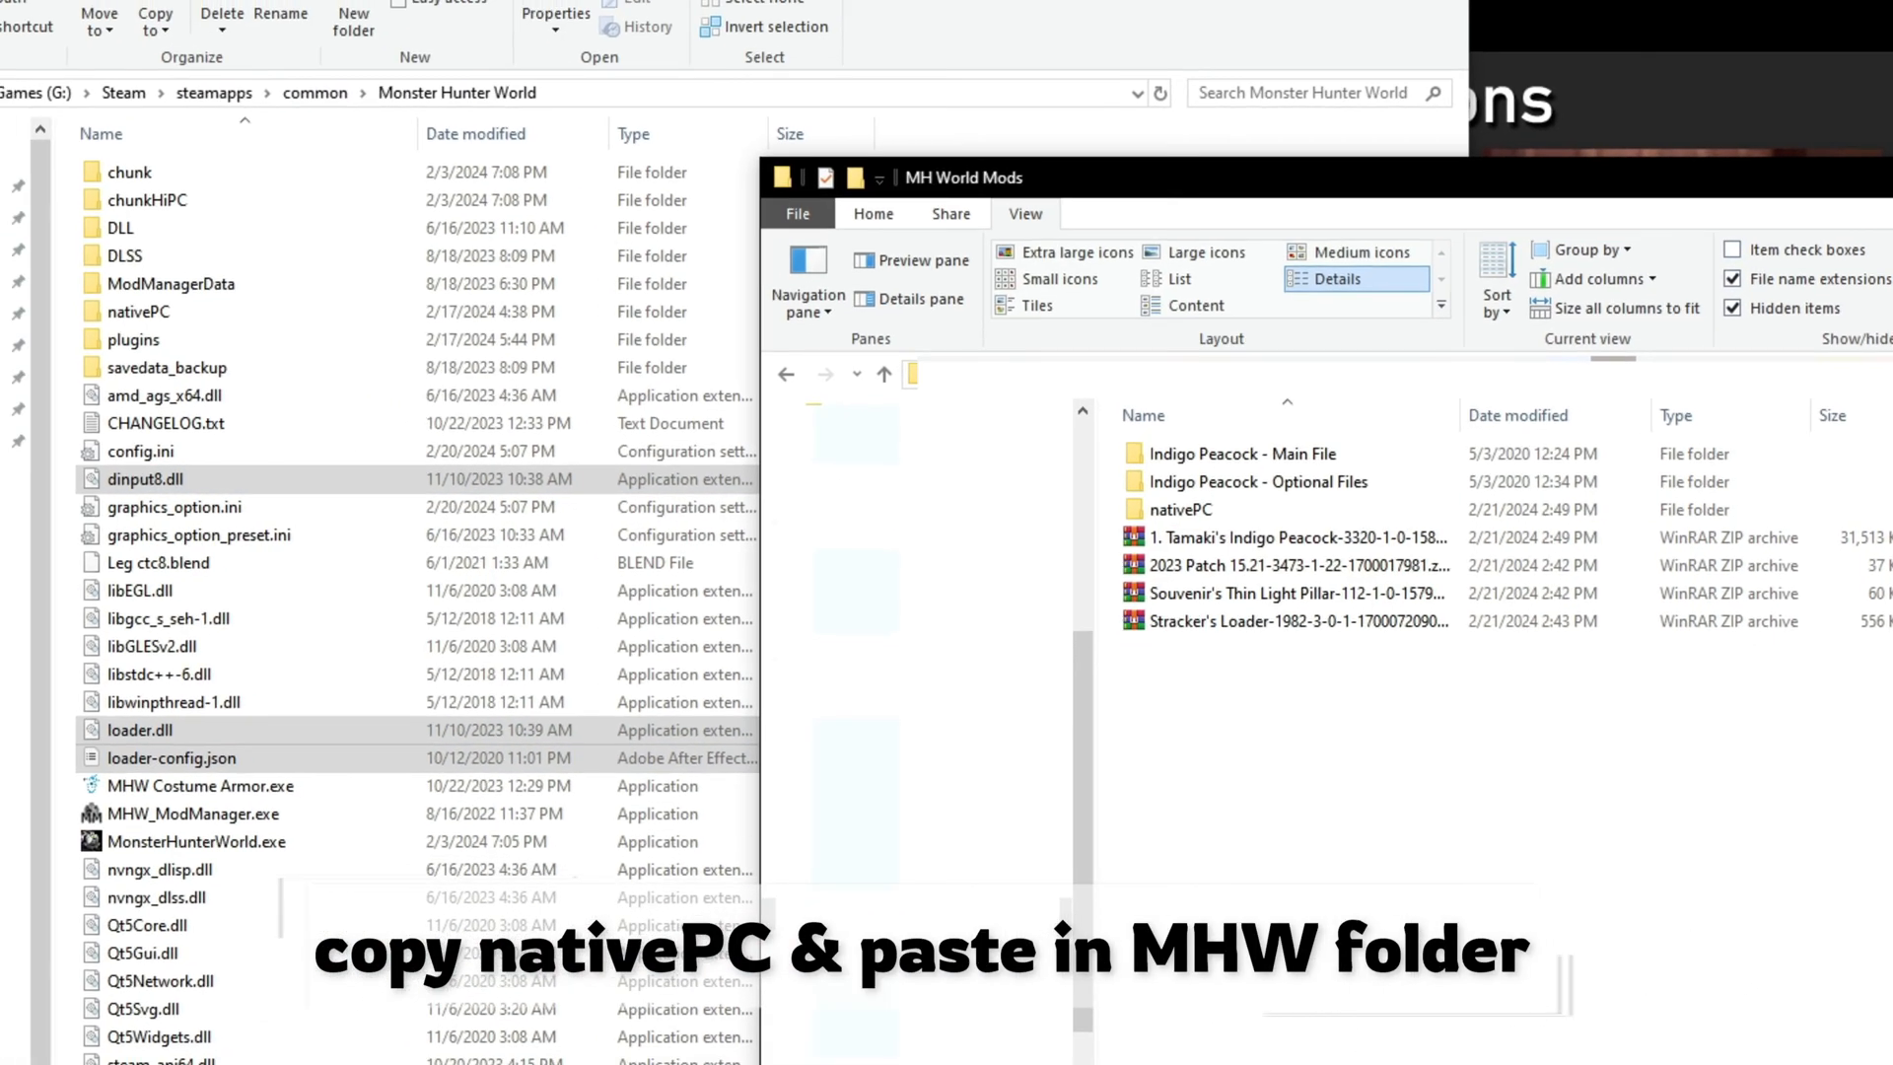
- Select the nativePC folder in MH World Mods, beside the Monster Hunter World install folder
left_click(1177, 509)
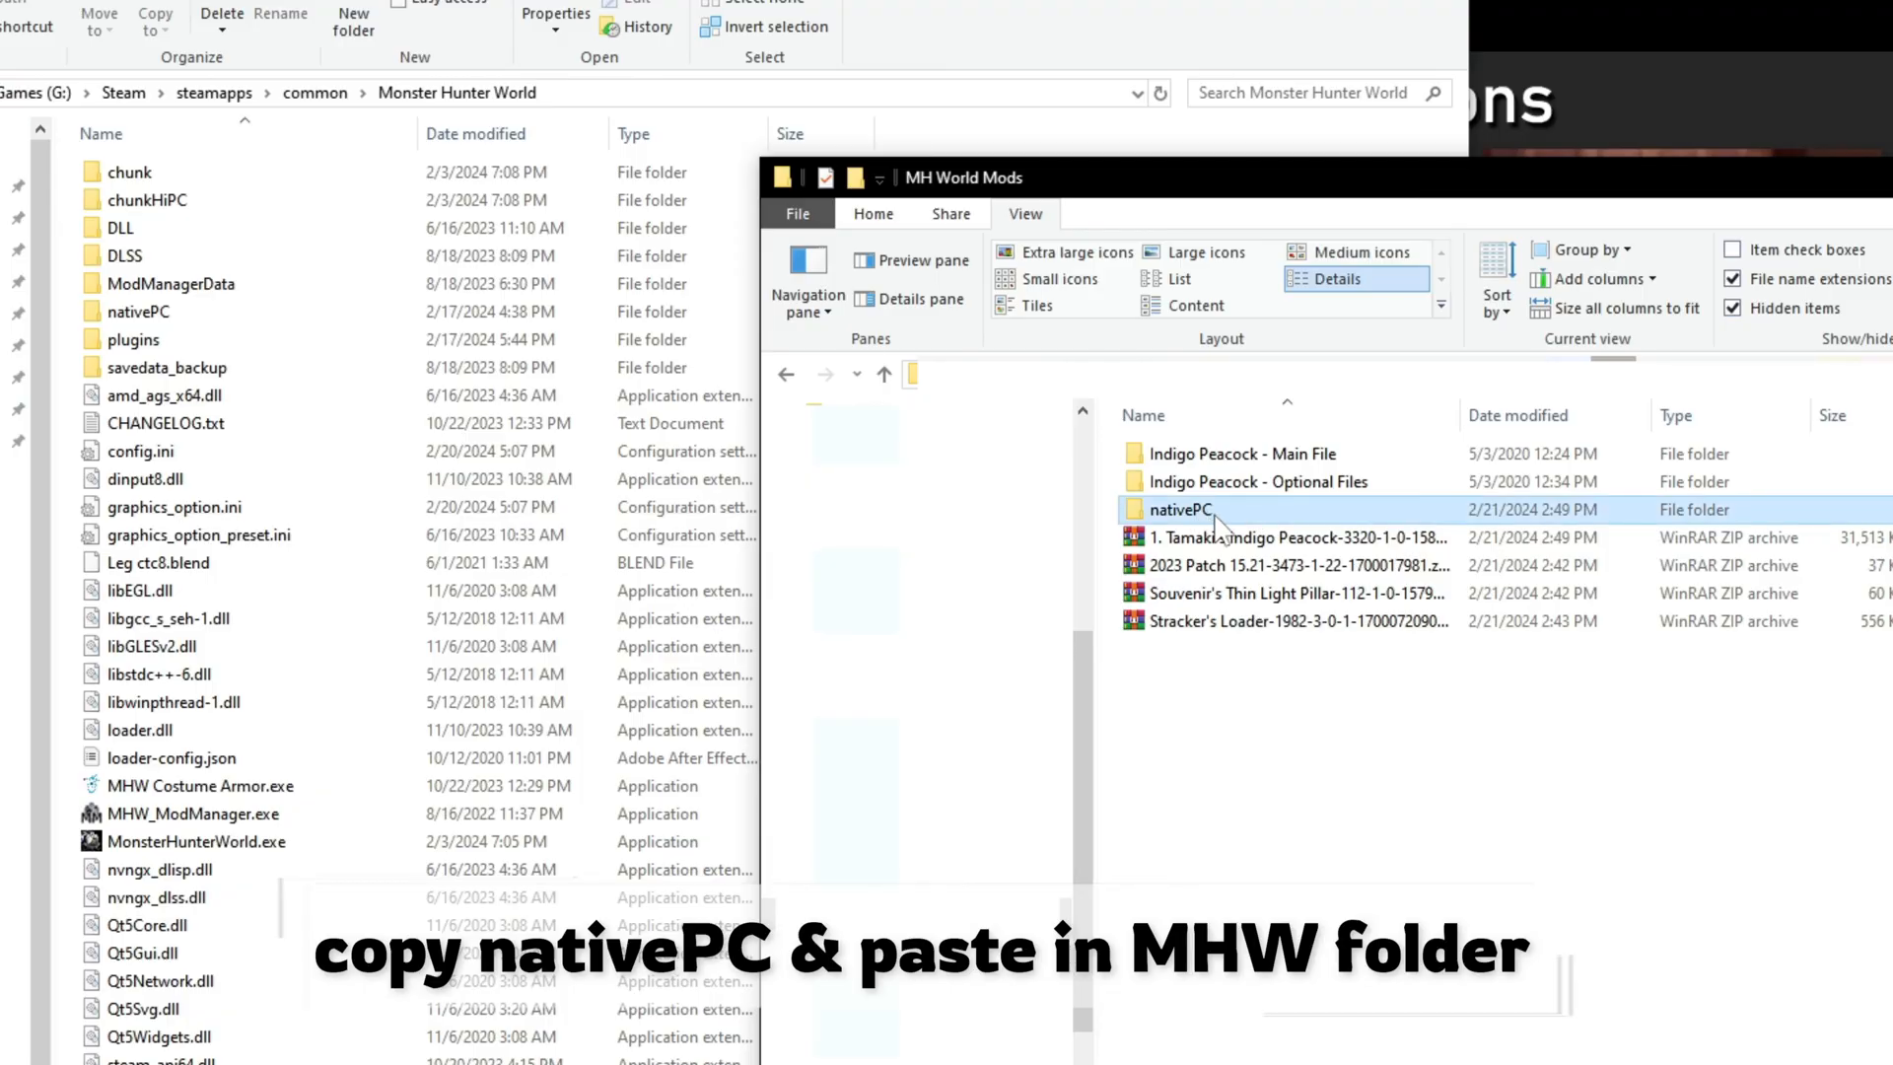